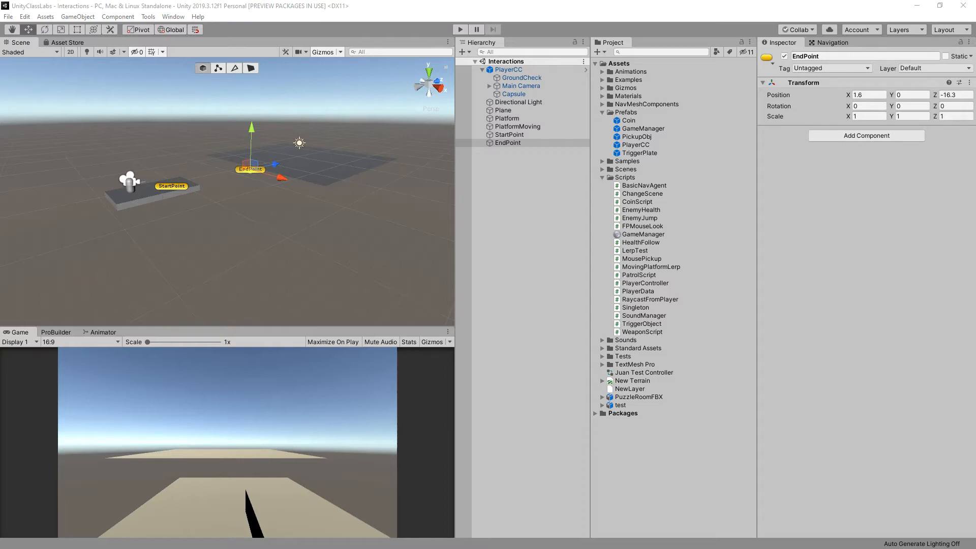
{"action": "mouse_move", "coordinate": [386, 184]}
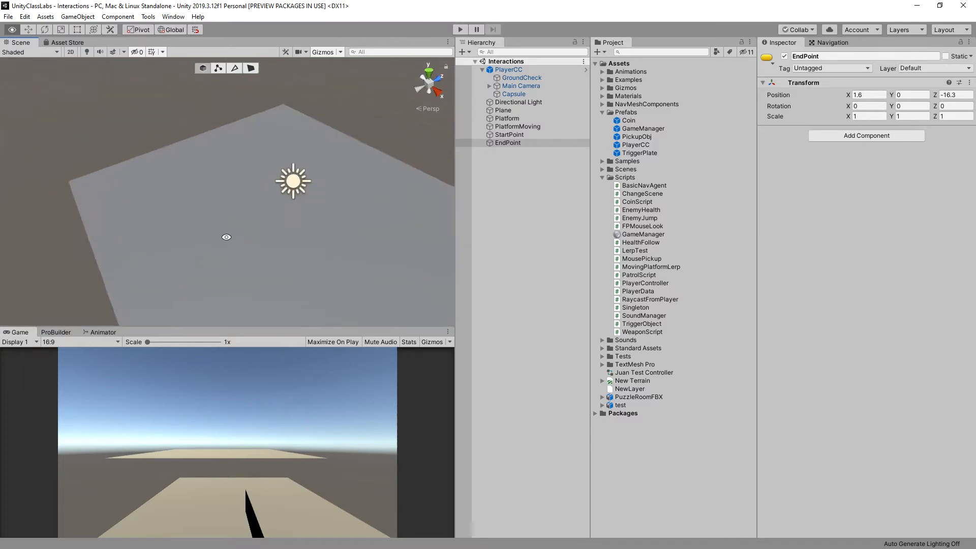
Create a cube via GameObject > 3D Object, move it onto the plane and scale it tall and thin
{"action": "left_click", "coordinate": [77, 16]}
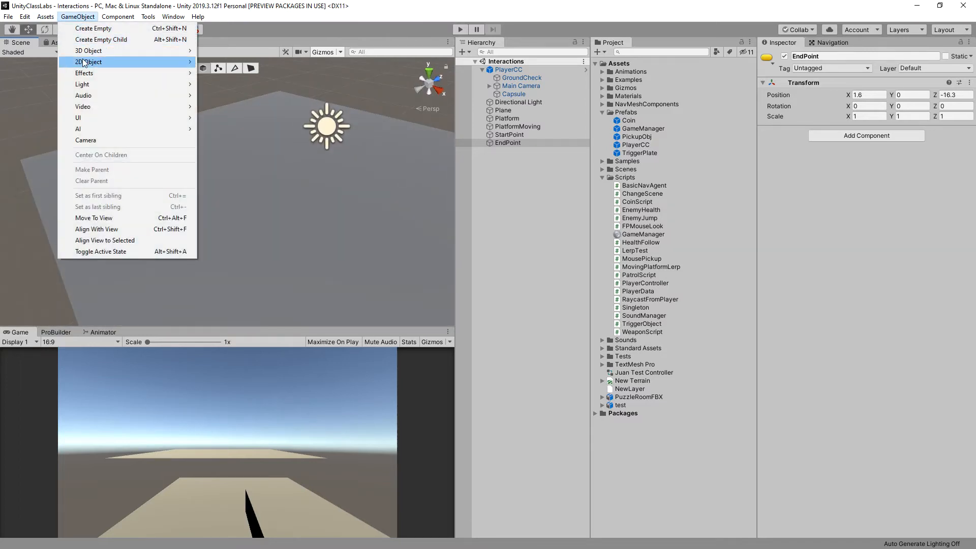
{"action": "left_click", "coordinate": [87, 62]}
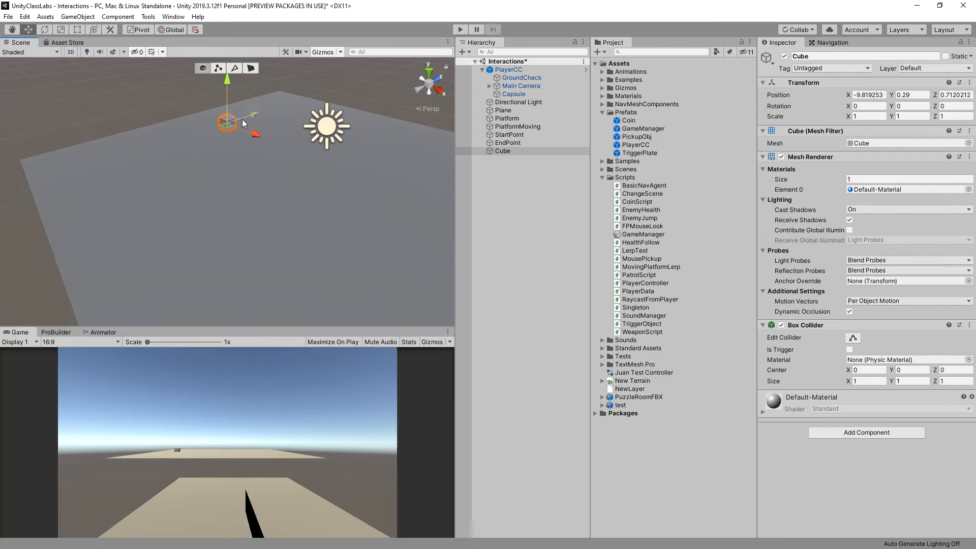
{"action": "left_click_drag", "start_coordinate": [227, 121], "coordinate": [205, 177]}
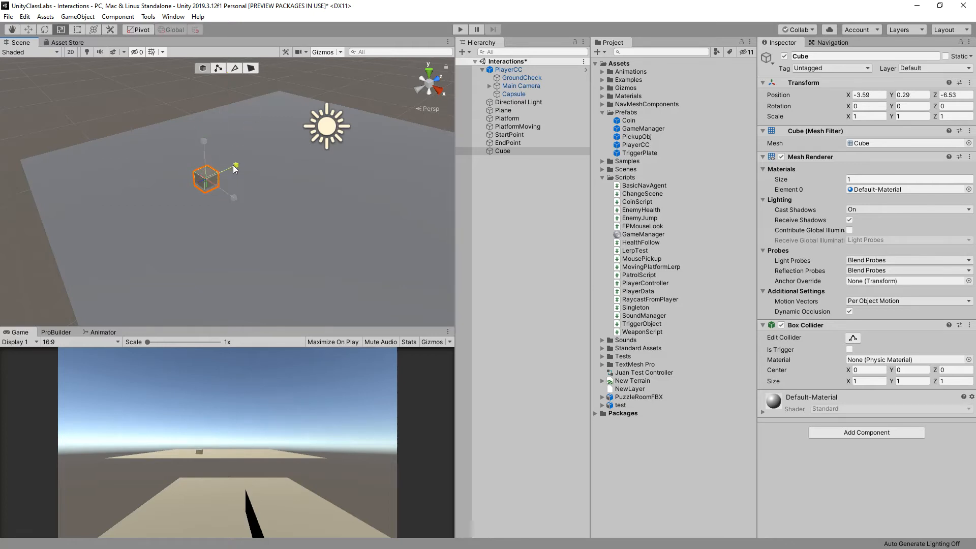
{"action": "left_click_drag", "start_coordinate": [234, 165], "coordinate": [243, 203]}
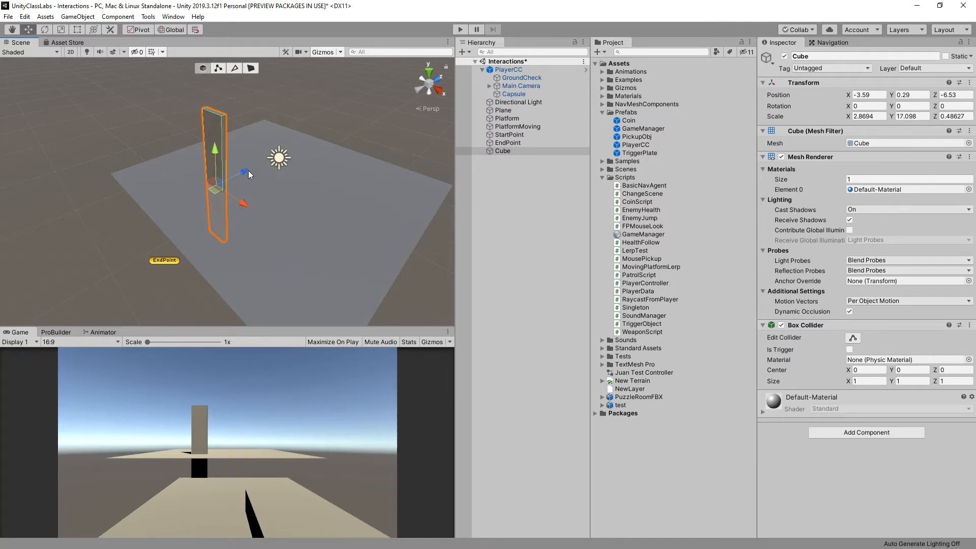
{"action": "mouse_move", "coordinate": [223, 152]}
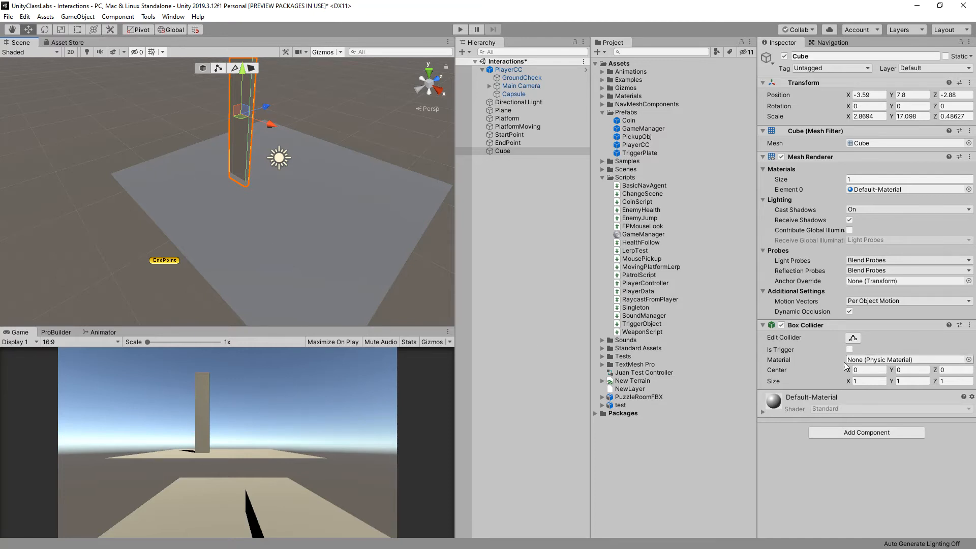
Add a second Box Collider from Physics to the pillar and mark it Is Trigger
{"action": "left_click", "coordinate": [865, 432]}
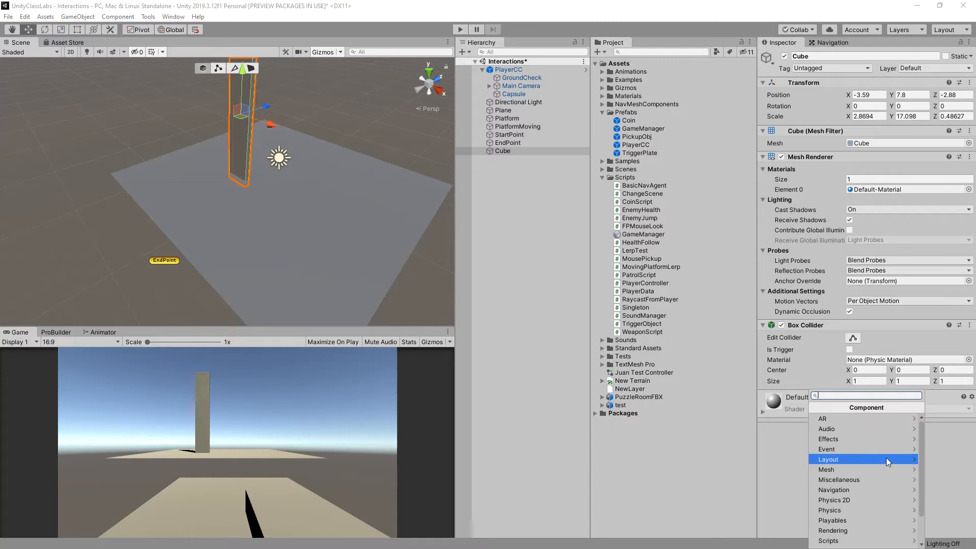
{"action": "scroll", "scroll_direction": "down", "scroll_amount": 3}
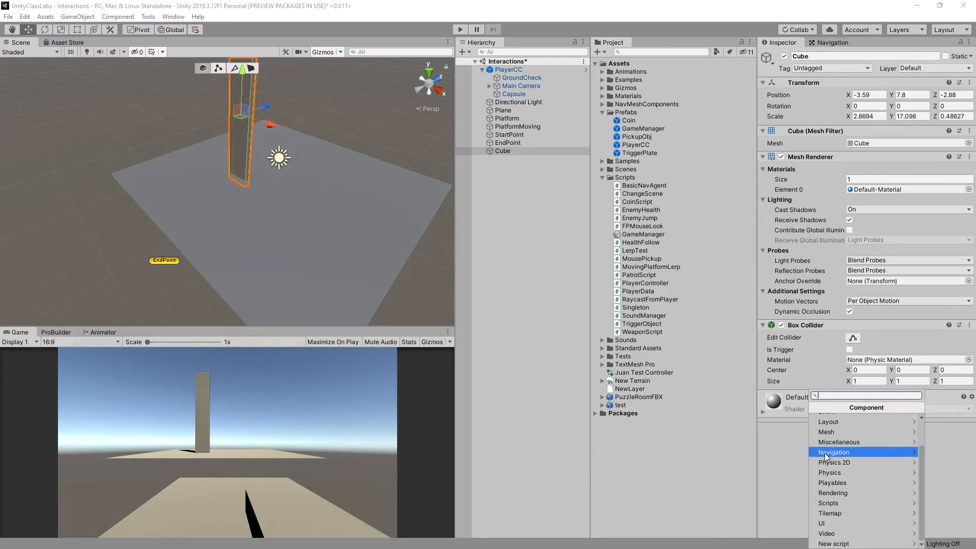
{"action": "mouse_move", "coordinate": [874, 454]}
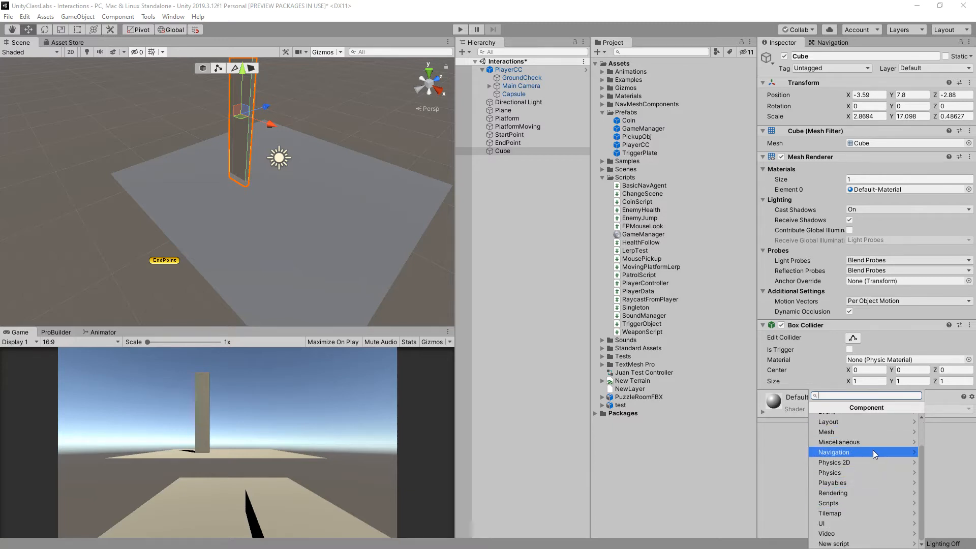
{"action": "mouse_move", "coordinate": [845, 472]}
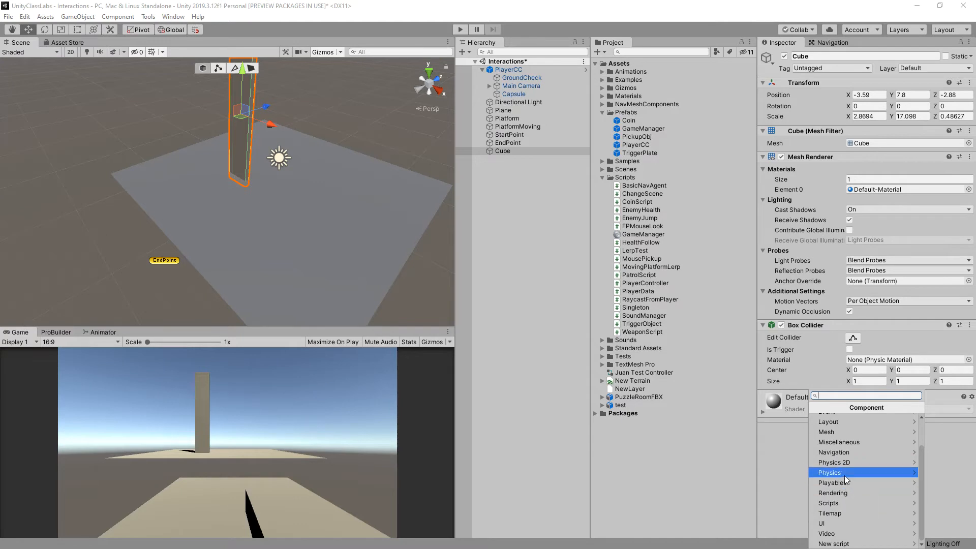
{"action": "left_click", "coordinate": [827, 472]}
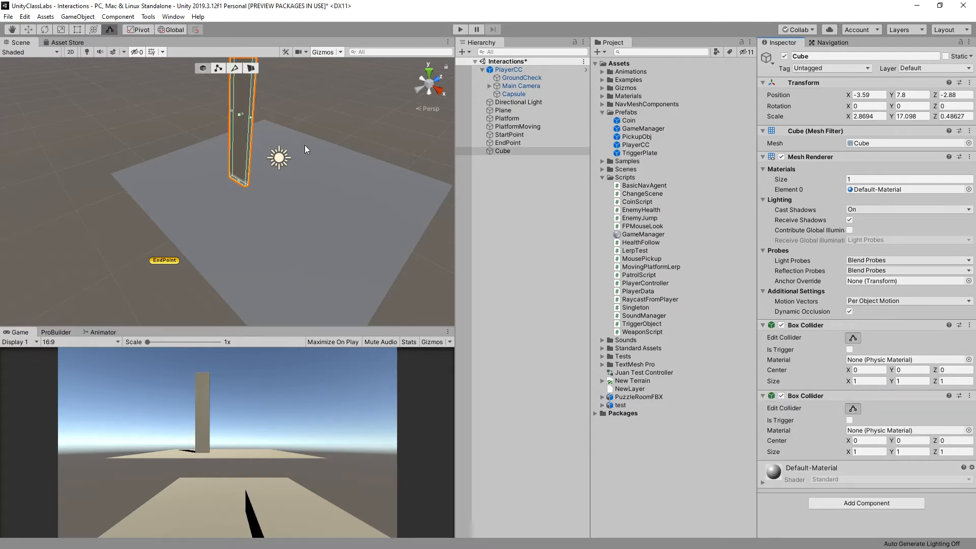
{"action": "left_click", "coordinate": [849, 419]}
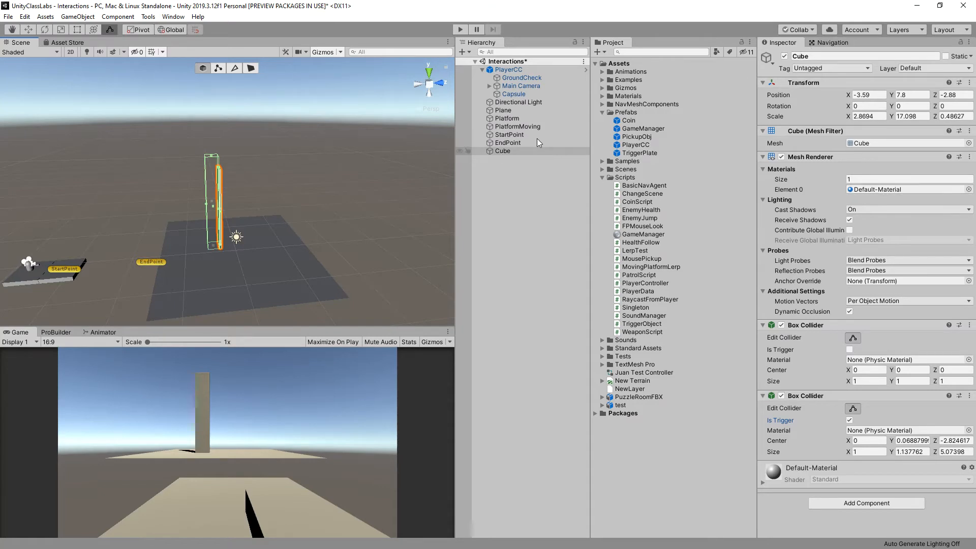
Rename the Cube object to Ladder in the Inspector name field
{"action": "left_click", "coordinate": [868, 56]}
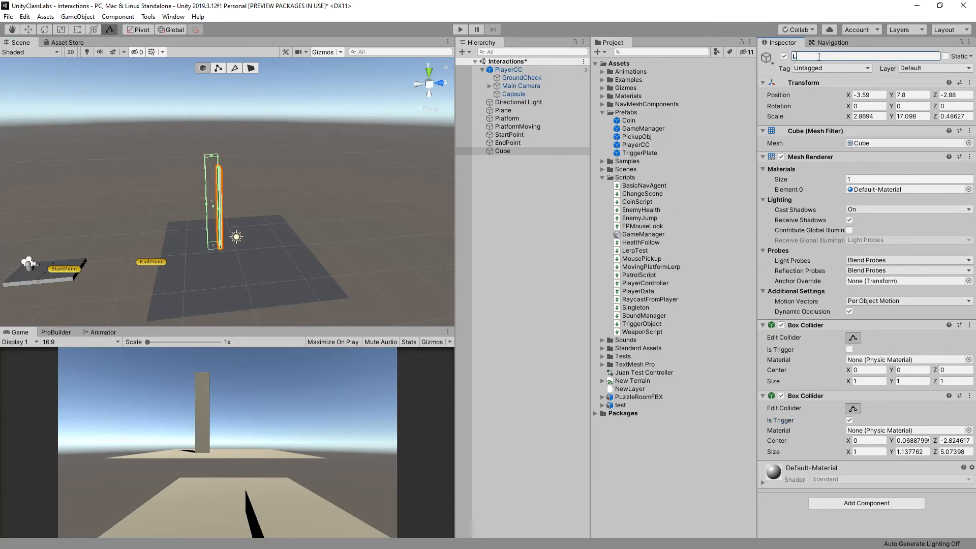
{"action": "type", "text": "Ladder"}
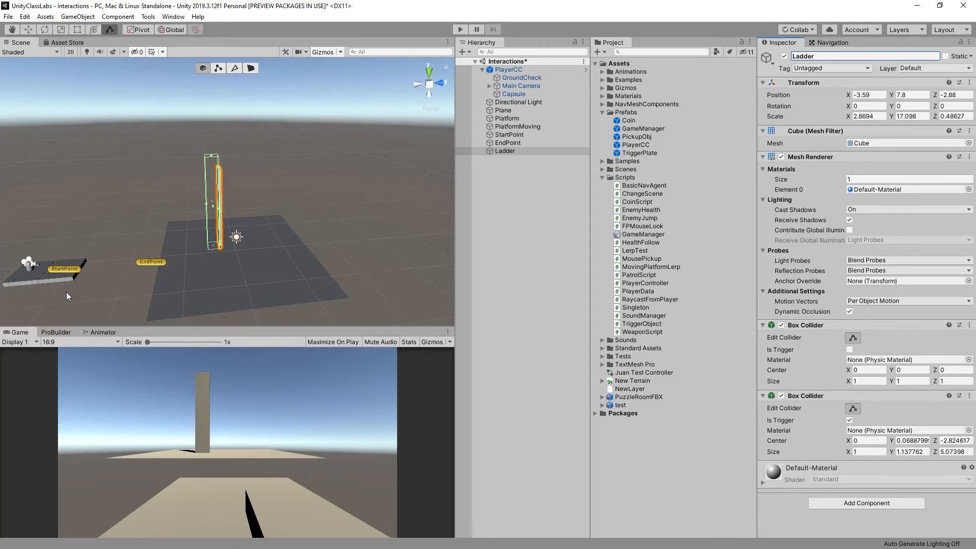
{"action": "mouse_move", "coordinate": [131, 243]}
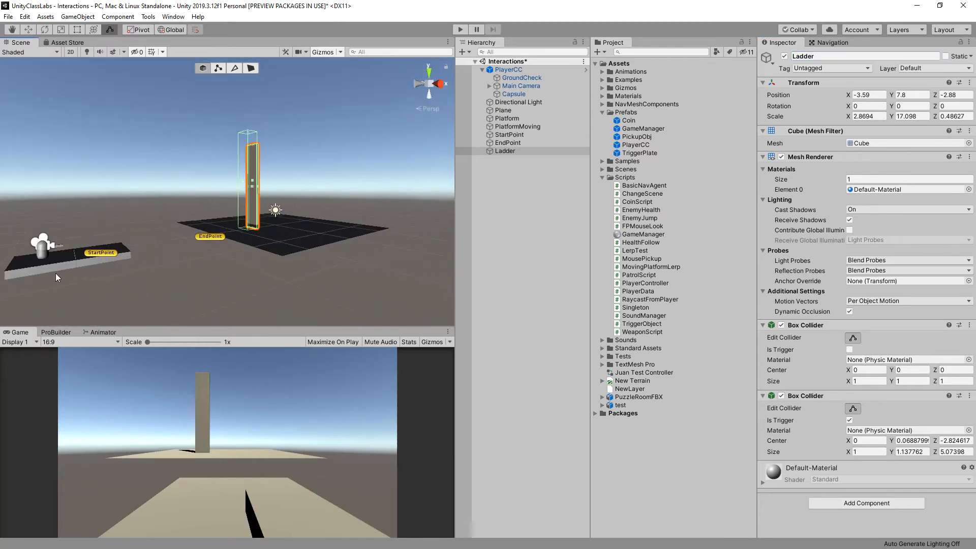
Widen the LadderPlatform slab, slide it over the ladder top and nest it under Ladder
{"action": "left_click", "coordinate": [506, 118]}
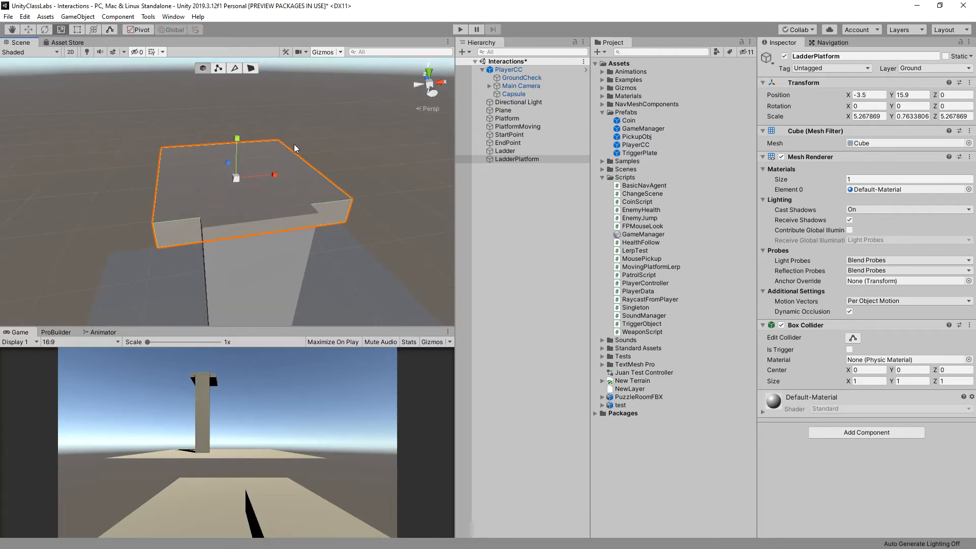
{"action": "left_click_drag", "start_coordinate": [273, 175], "coordinate": [319, 173]}
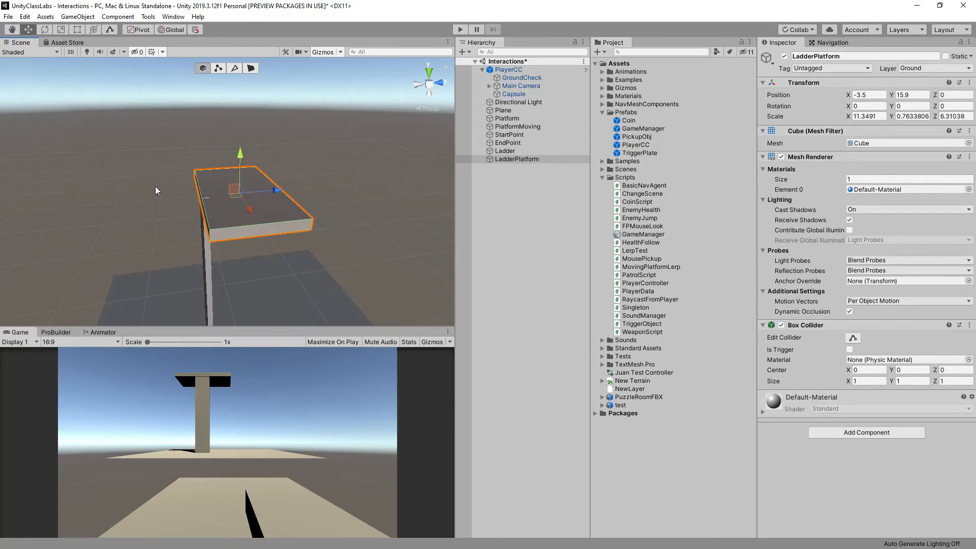
{"action": "left_click_drag", "start_coordinate": [267, 187], "coordinate": [287, 187]}
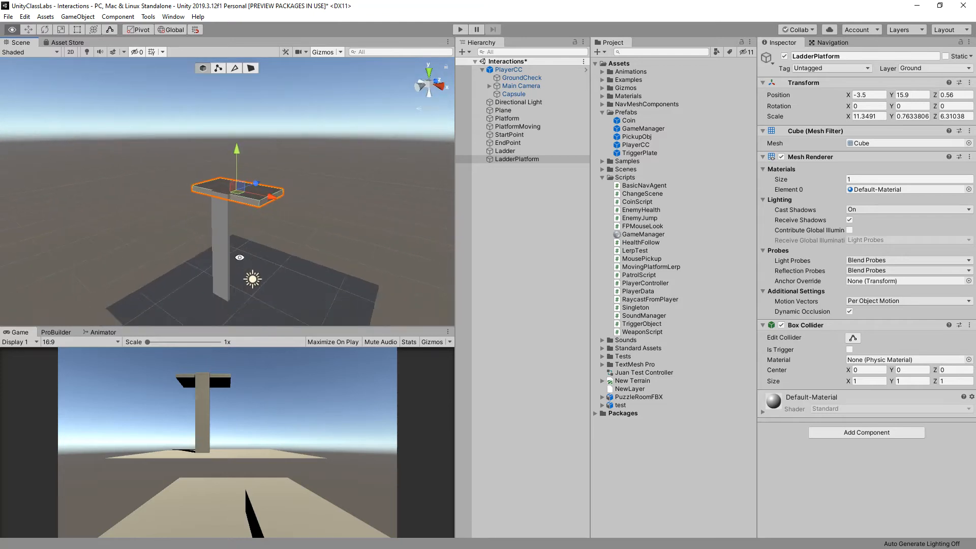
{"action": "left_click", "coordinate": [516, 159]}
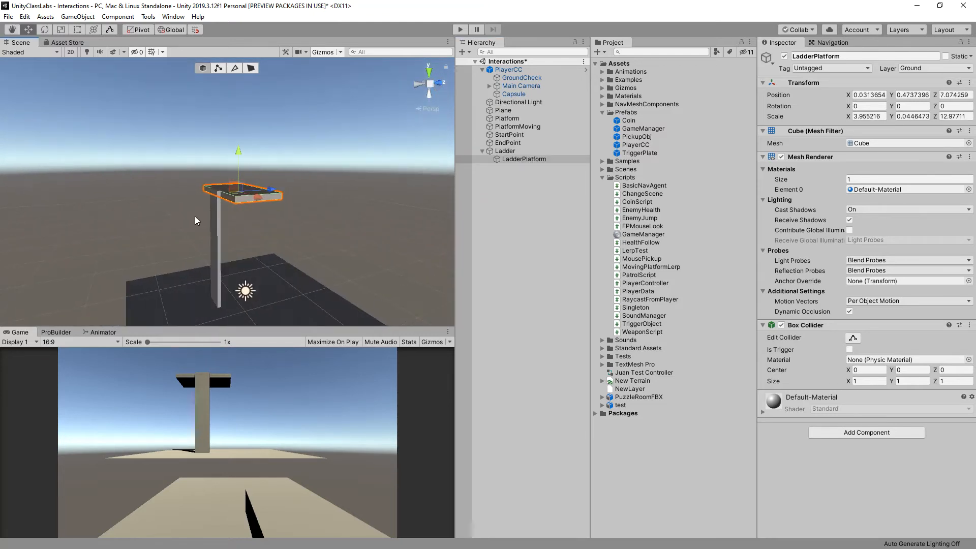
{"action": "left_click", "coordinate": [505, 150]}
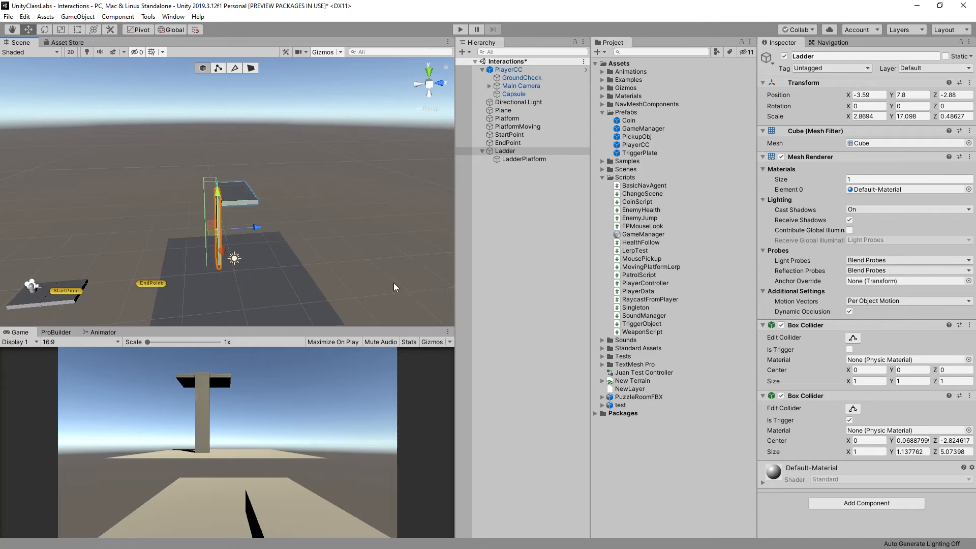
{"action": "mouse_move", "coordinate": [812, 257]}
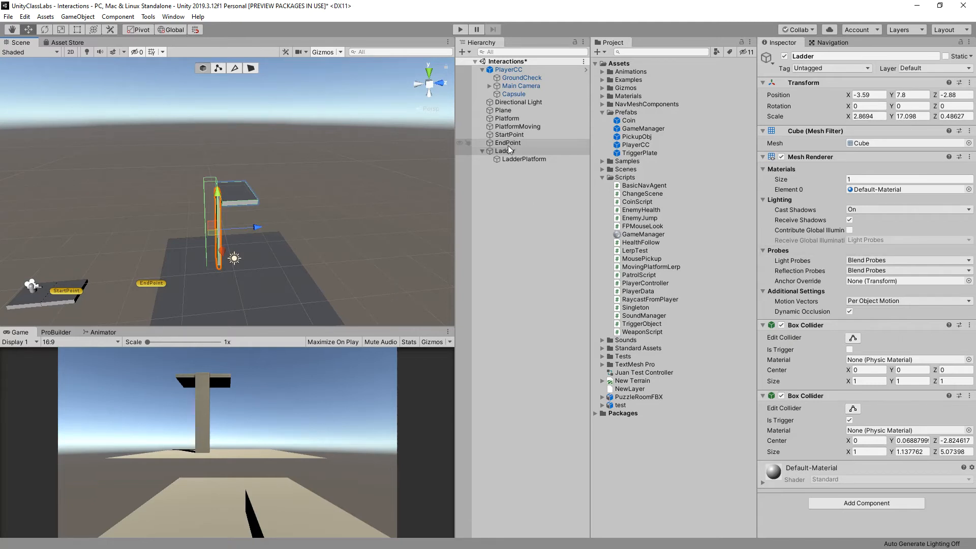
Create a C# script named LadderScript in the Scripts folder and select it for preview
{"action": "left_click", "coordinate": [623, 176]}
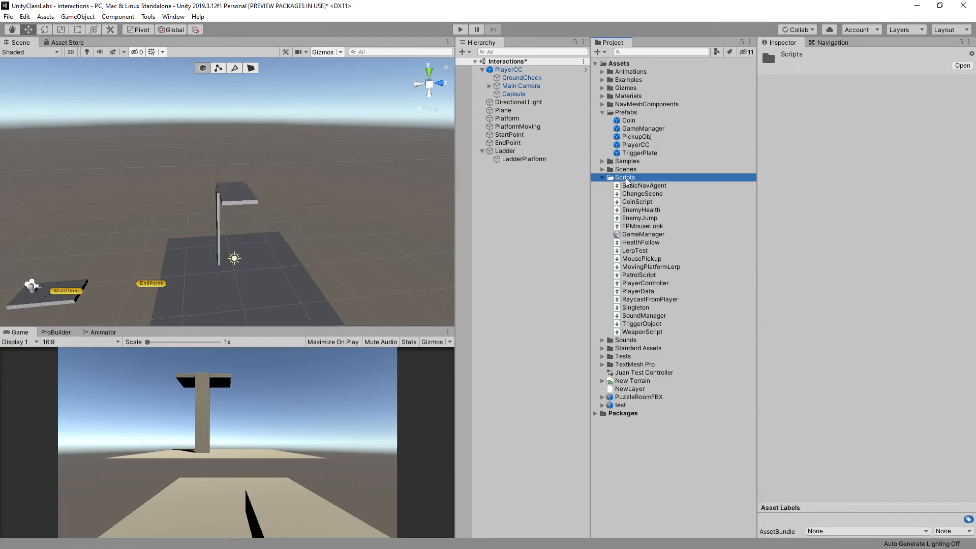
{"action": "right_click", "coordinate": [622, 177]}
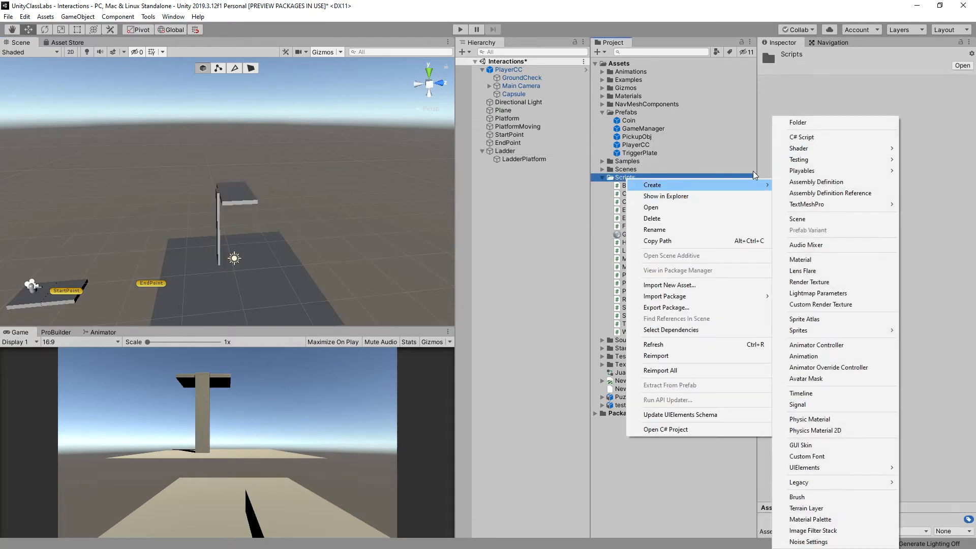
{"action": "left_click", "coordinate": [802, 137]}
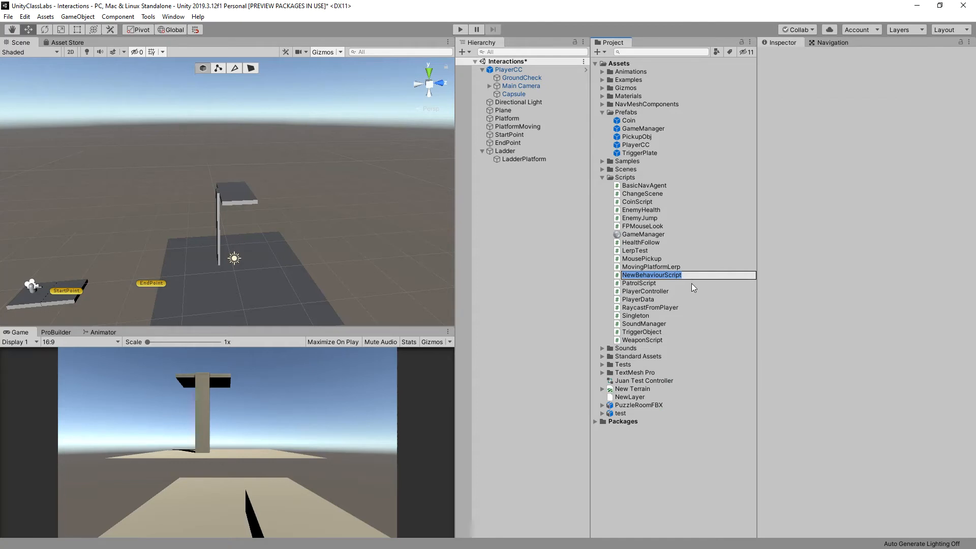
{"action": "type", "text": "Ladd"}
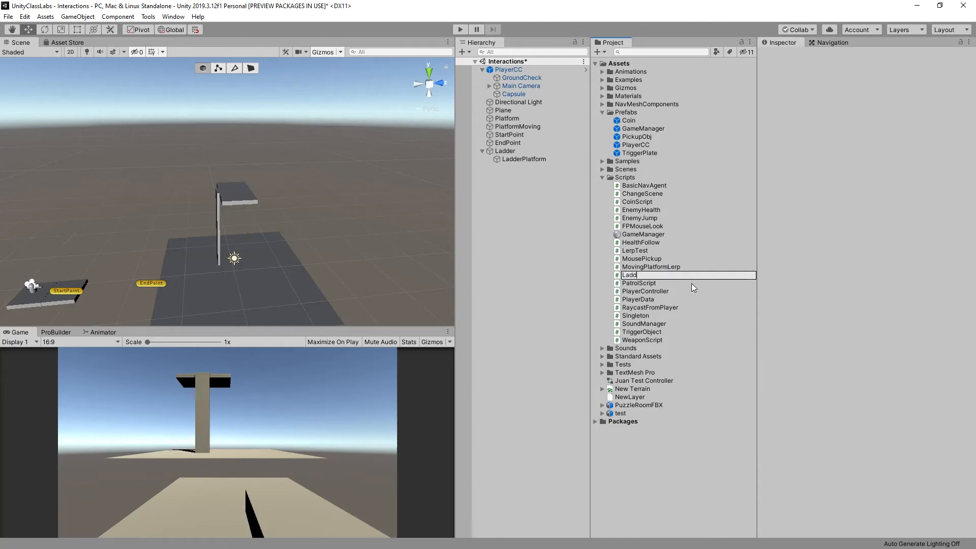
{"action": "type", "text": "erScript"}
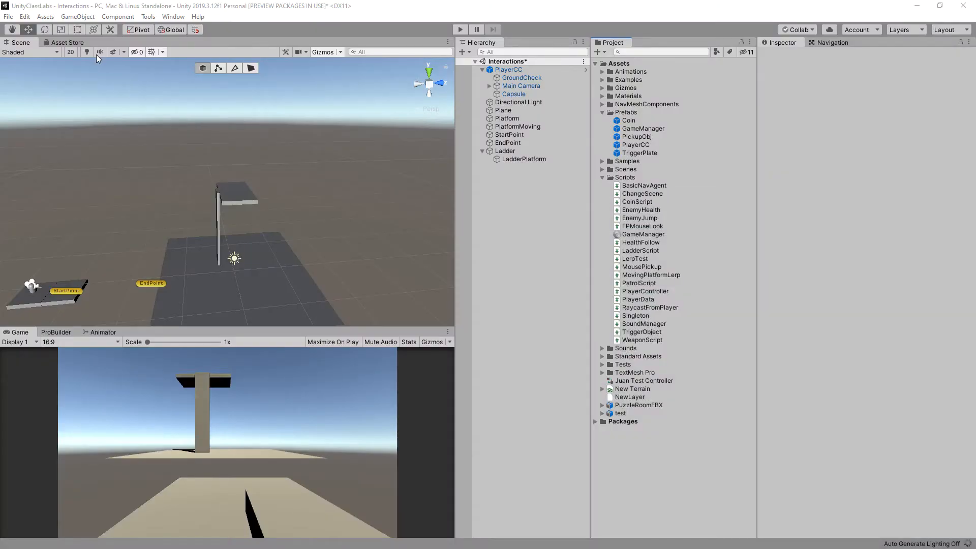
{"action": "left_click", "coordinate": [640, 250]}
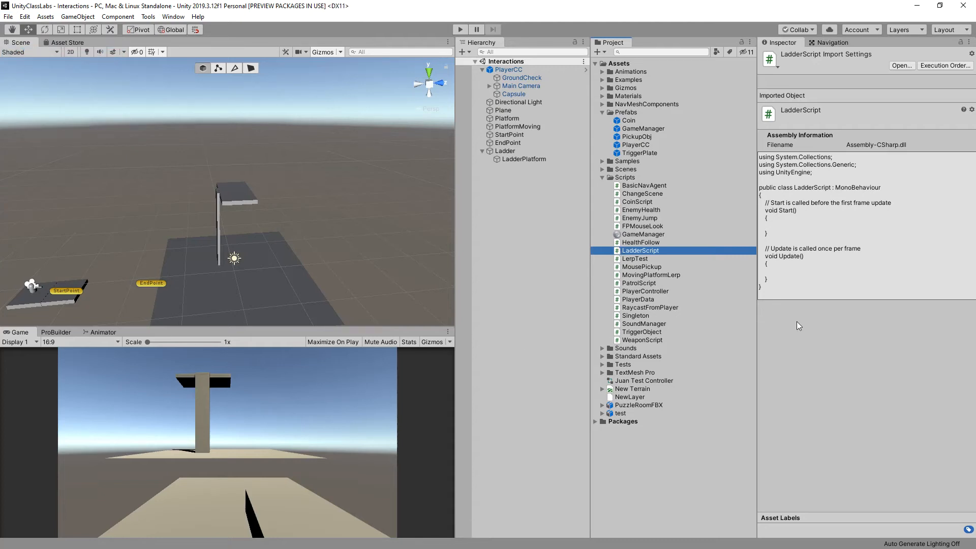
{"action": "mouse_move", "coordinate": [619, 301]}
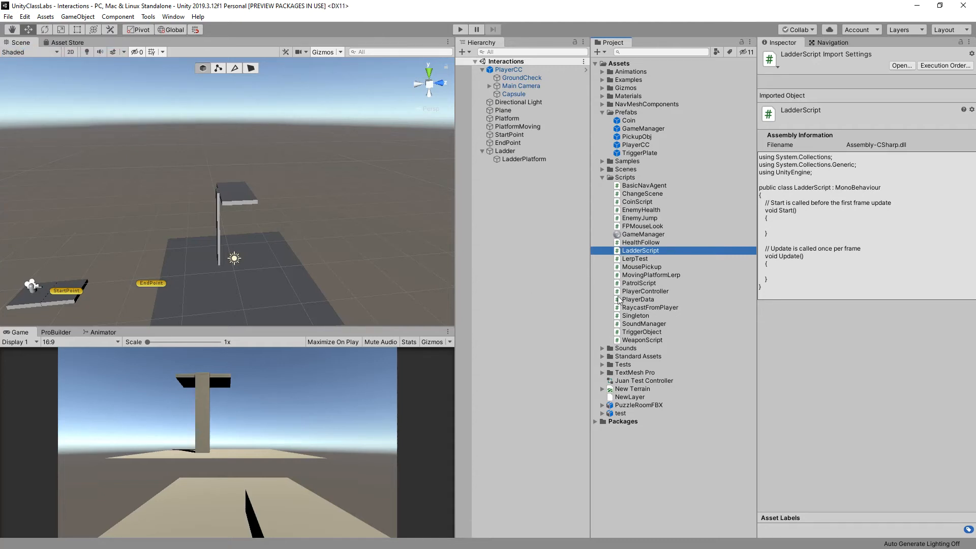
{"action": "mouse_move", "coordinate": [653, 258]}
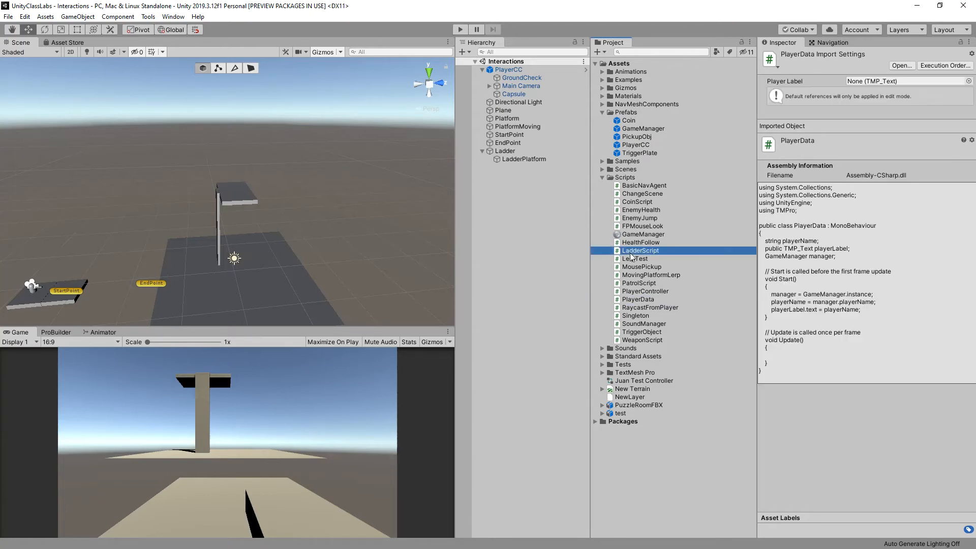
Open LadderScript in Visual Studio and declare public Transform playerController
{"action": "double_click", "coordinate": [640, 251]}
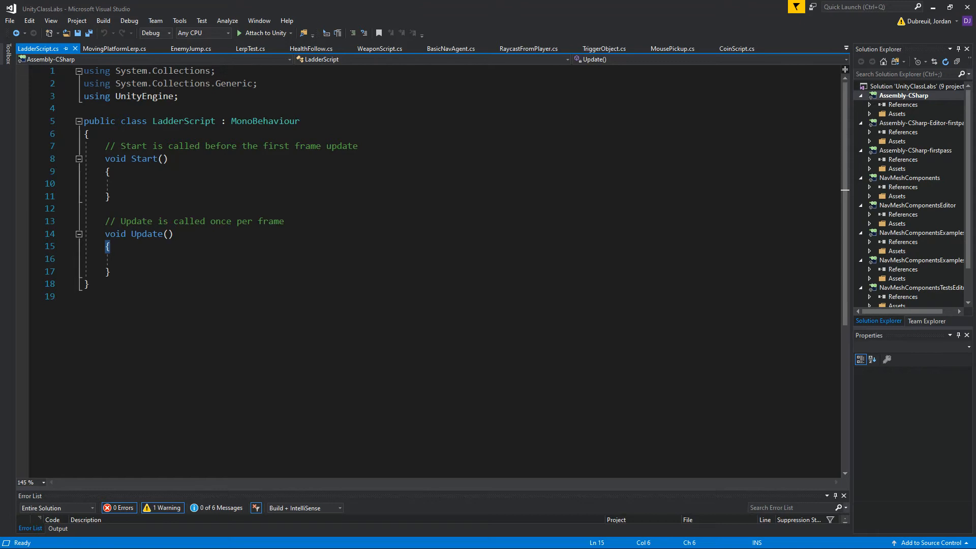
{"action": "mouse_move", "coordinate": [148, 179]}
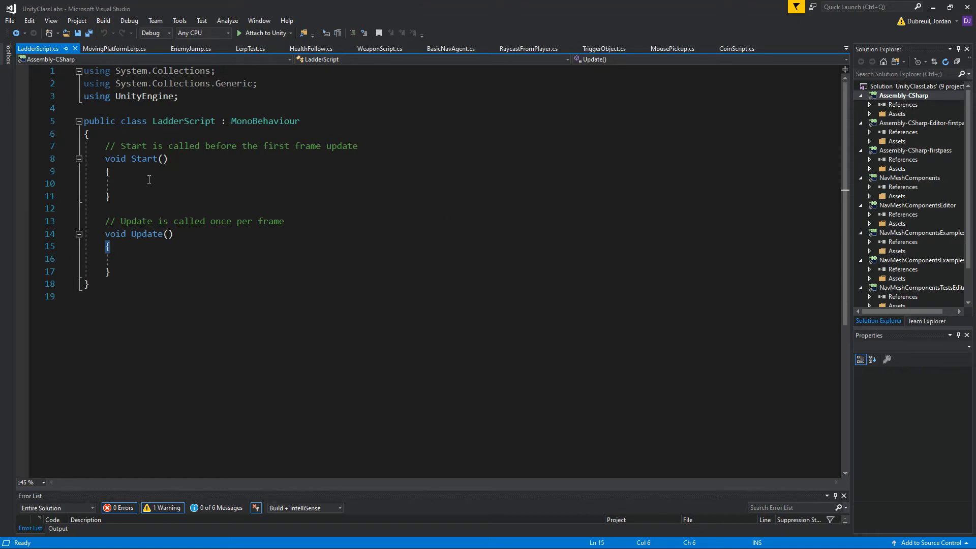
{"action": "key", "text": "enter"}
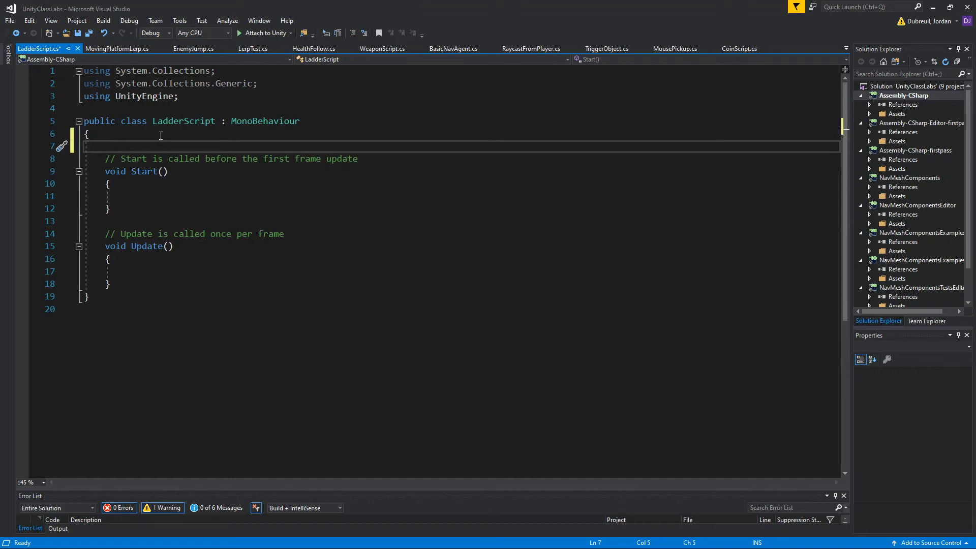
{"action": "type", "text": "public"}
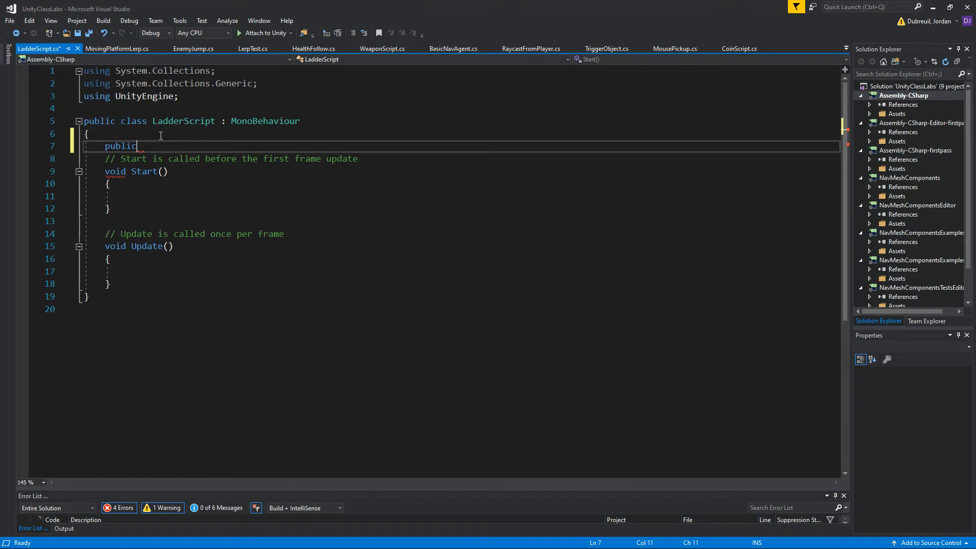
{"action": "type", "text": "Transform"}
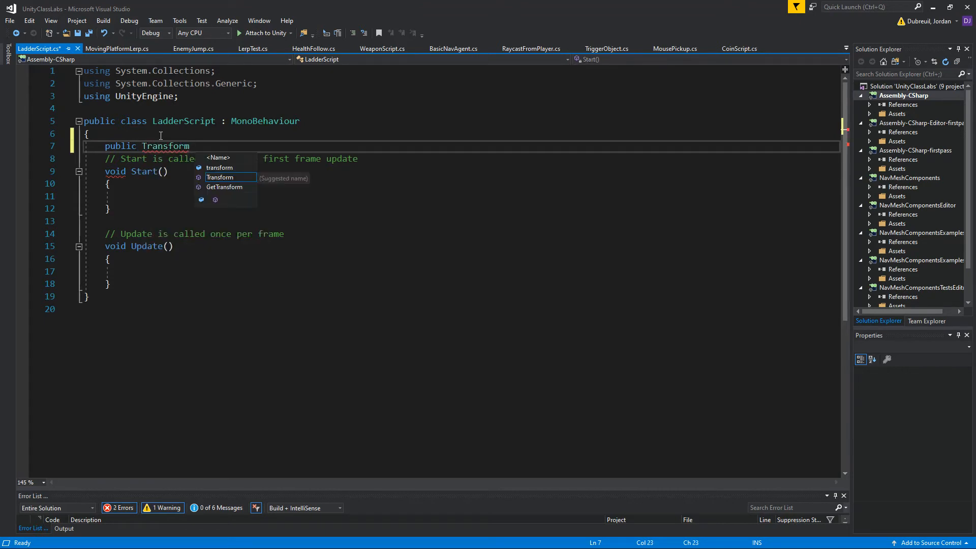
{"action": "type", "text": "player"}
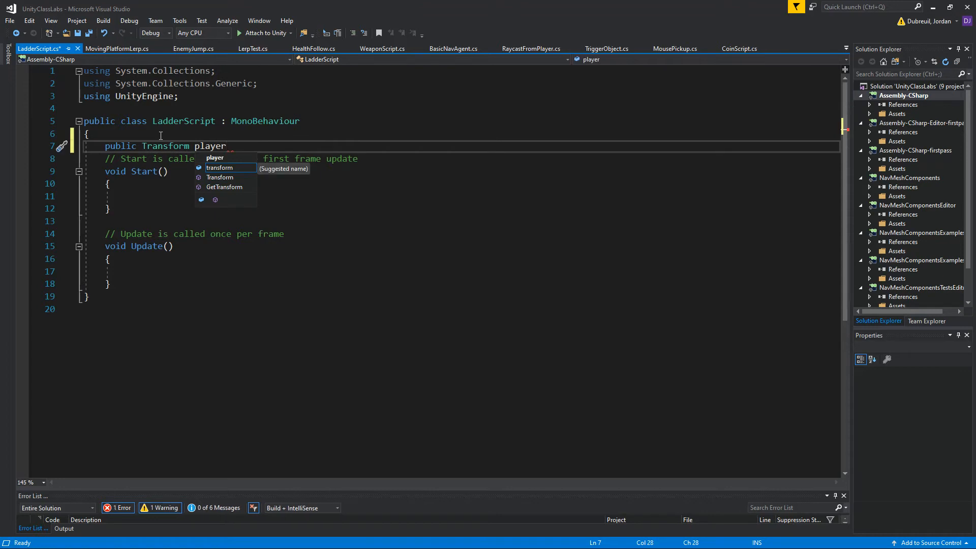
{"action": "type", "text": "Contr"}
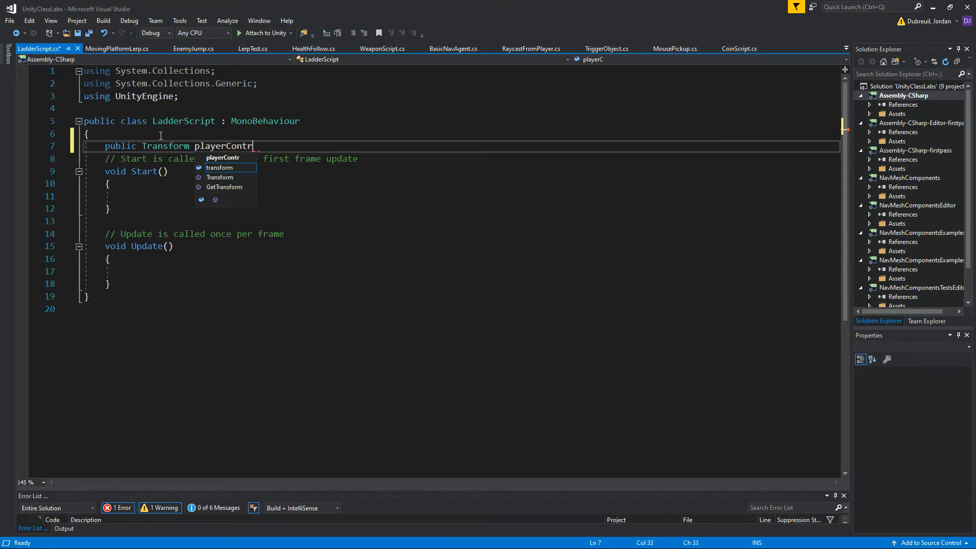
{"action": "type", "text": "oller;"}
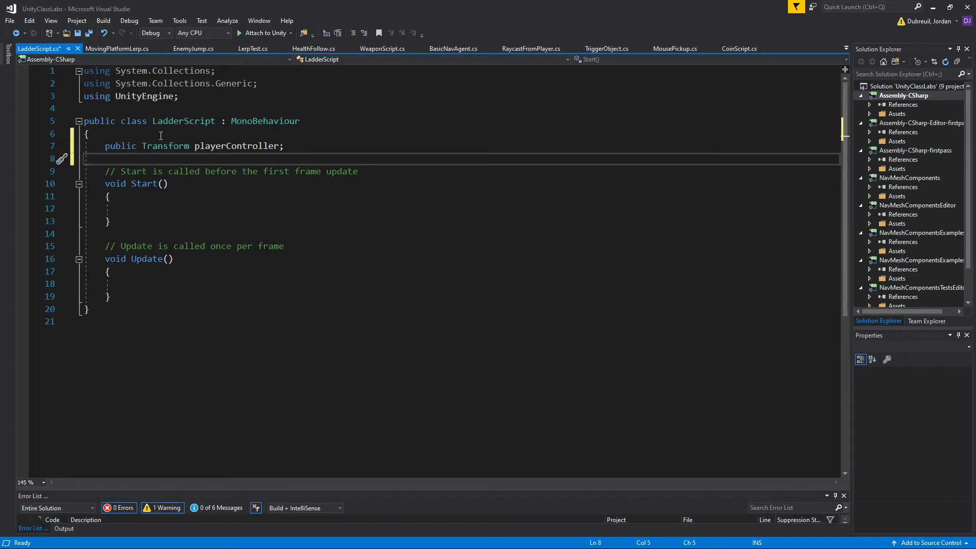
Declare the bool insideLadder field
{"action": "type", "text": "bool"}
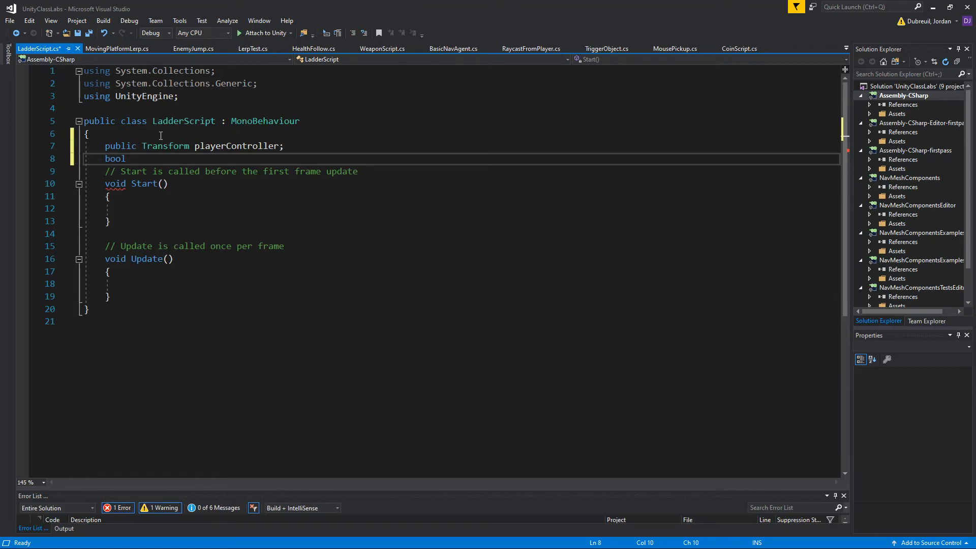
{"action": "type", "text": "insd"}
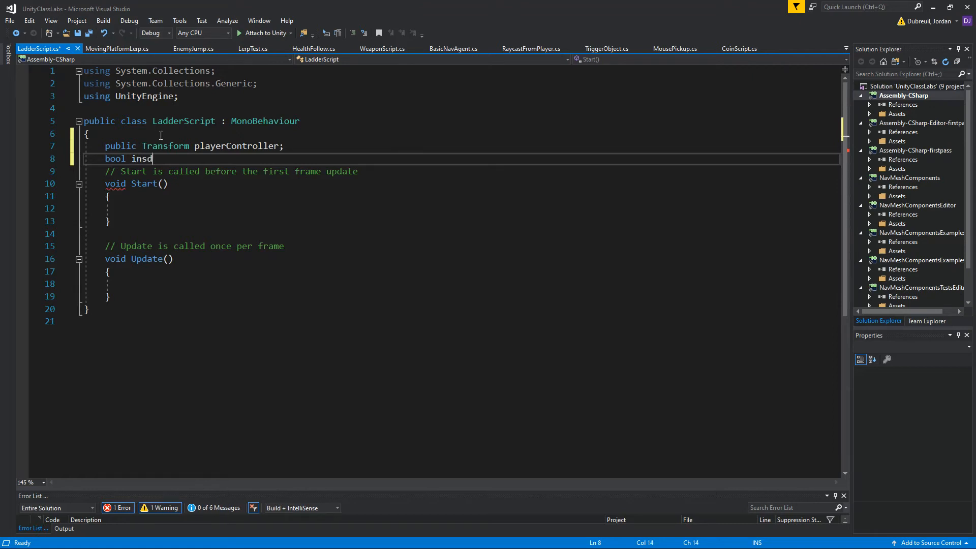
{"action": "type", "text": "is"}
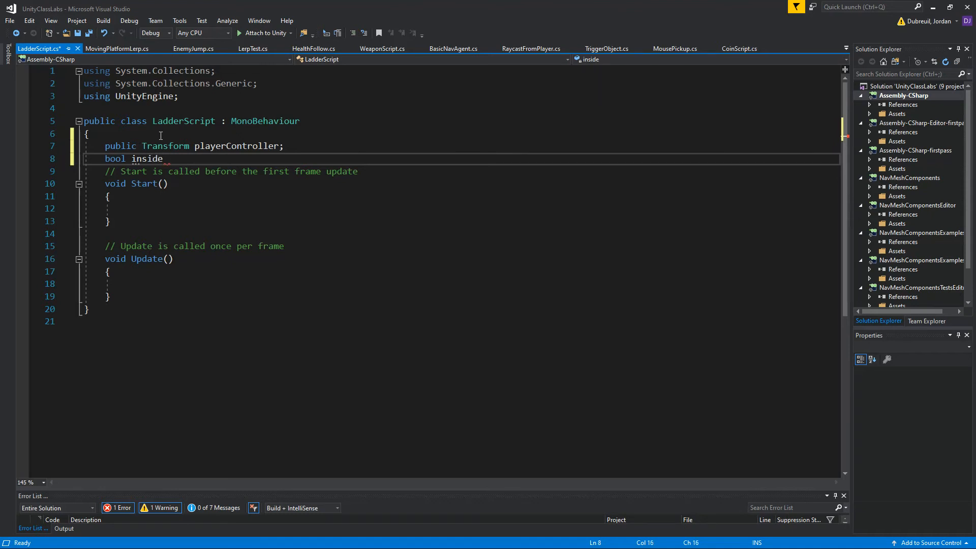
{"action": "type", "text": "Ladder"}
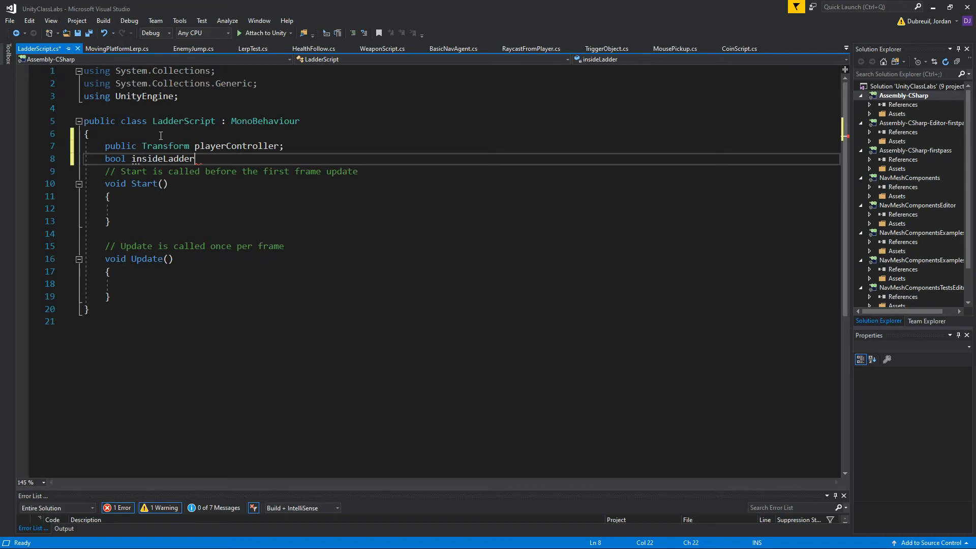
{"action": "type", "text": ";"}
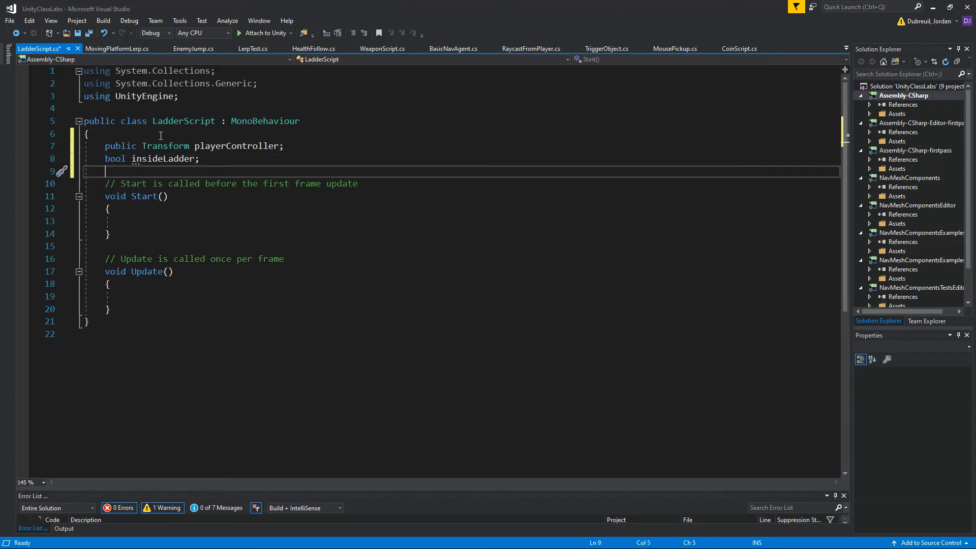
Declare public float ladderHeight = 3.3f and start a new line after it
{"action": "type", "text": "public float"}
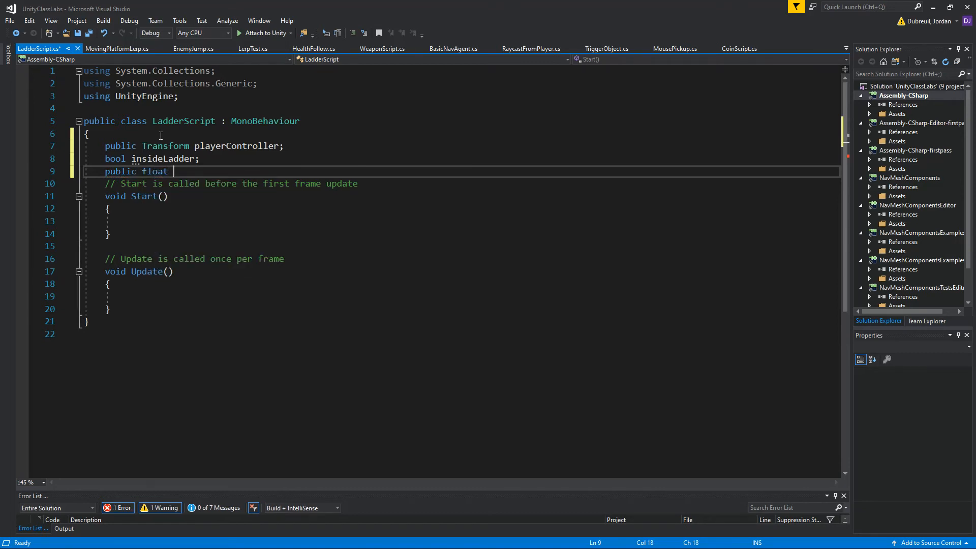
{"action": "type", "text": "ladde"}
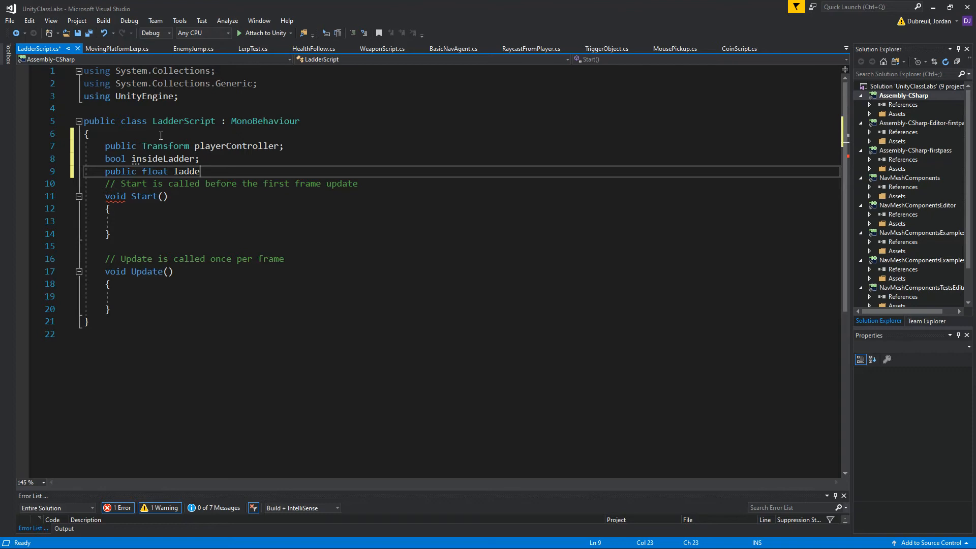
{"action": "type", "text": "rHeight"}
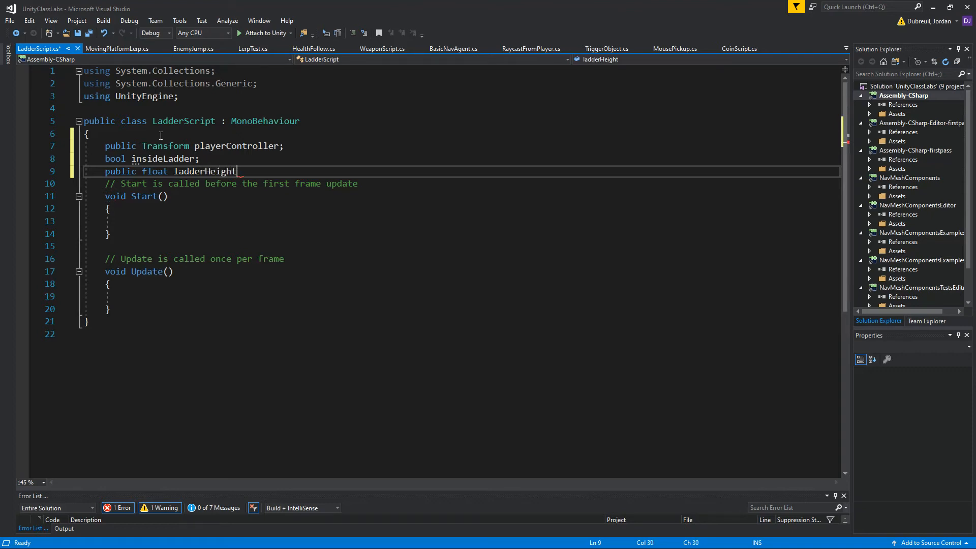
{"action": "type", "text": "="}
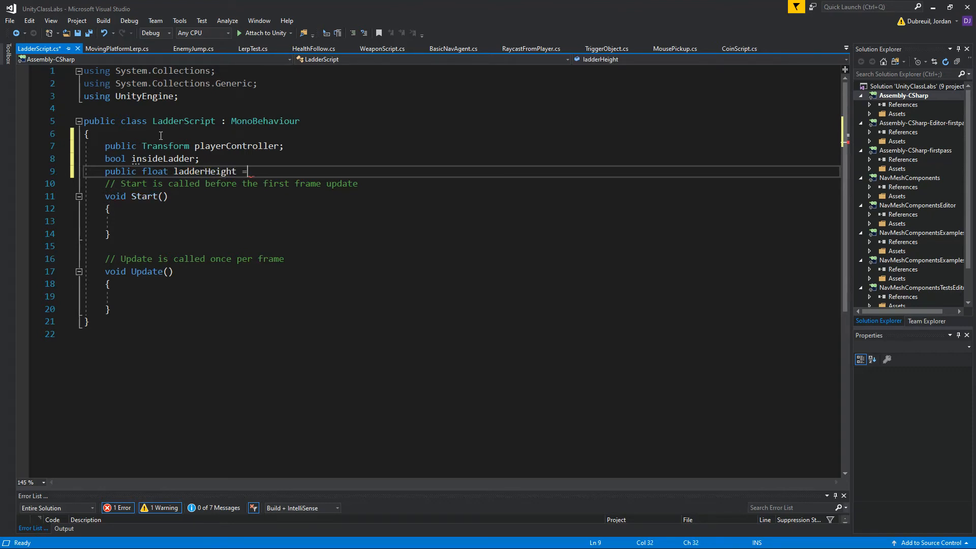
{"action": "type", "text": "3.3"}
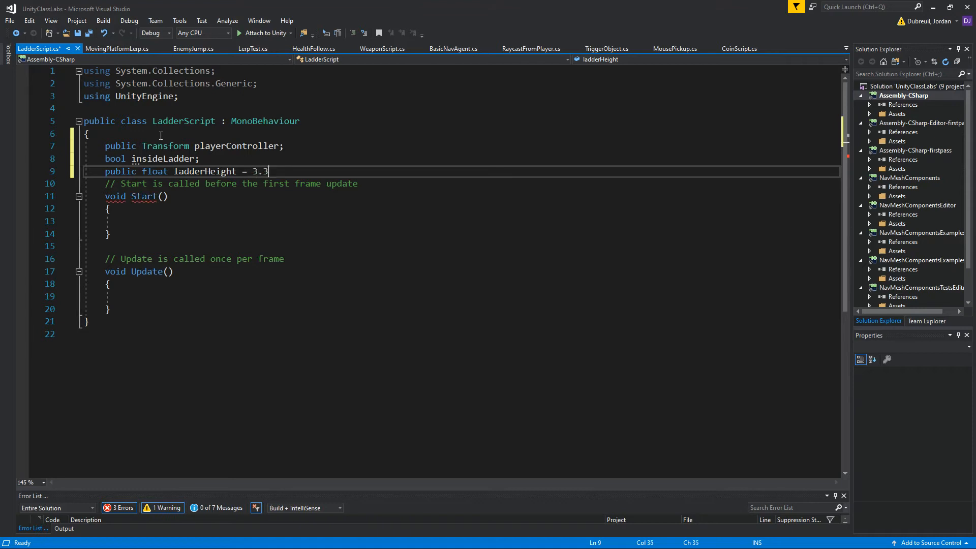
{"action": "type", "text": "f;"}
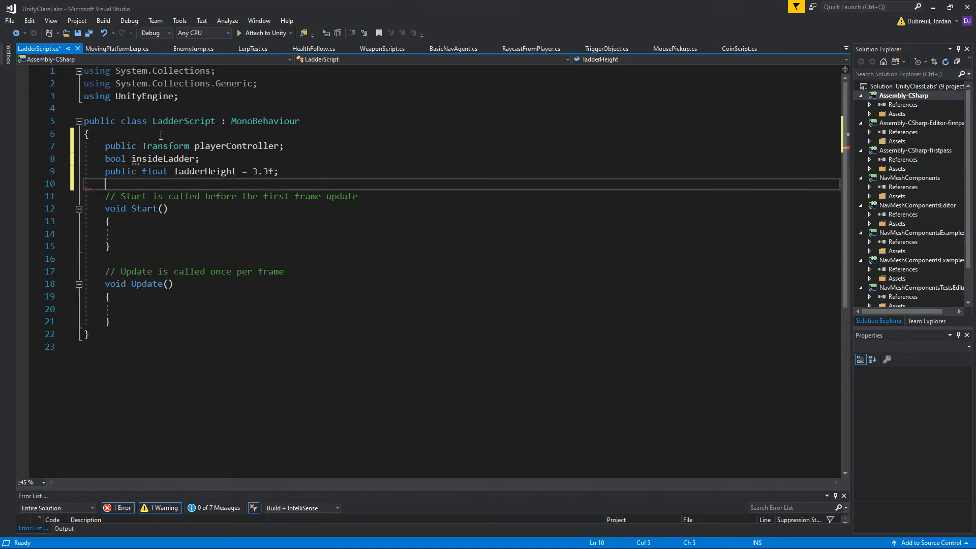
{"action": "key", "text": "enter"}
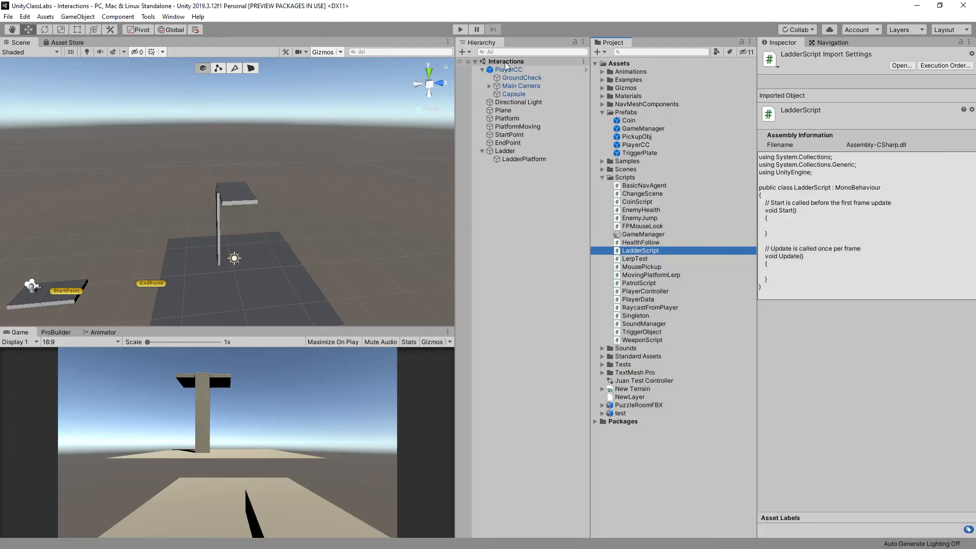
{"action": "left_click", "coordinate": [508, 69]}
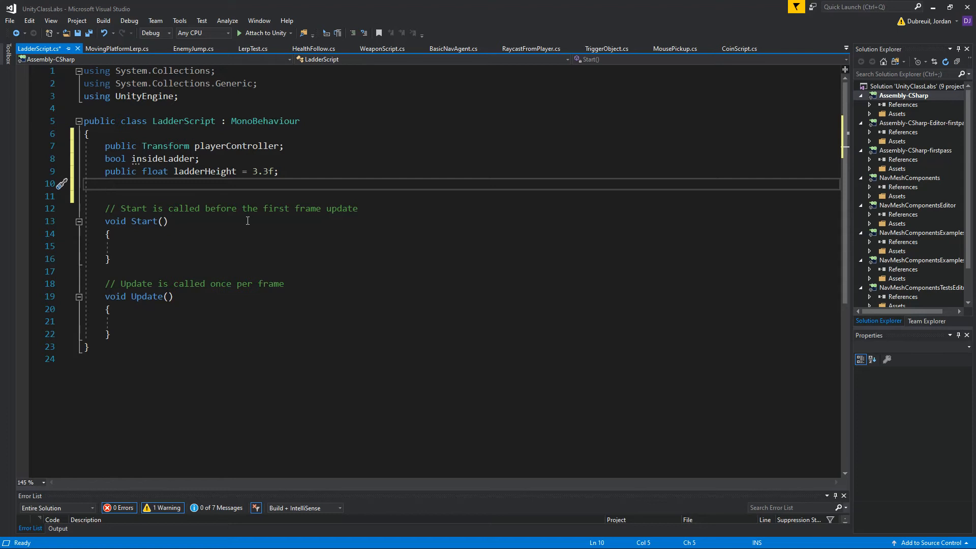
Declare public PlayerController playerInput, correcting the field name spelling
{"action": "type", "text": "public"}
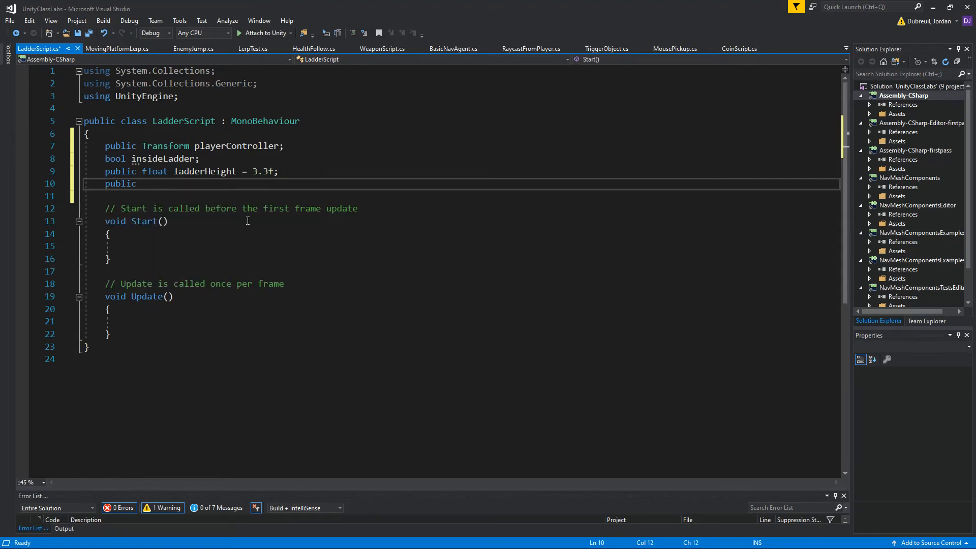
{"action": "type", "text": "PlayerController"}
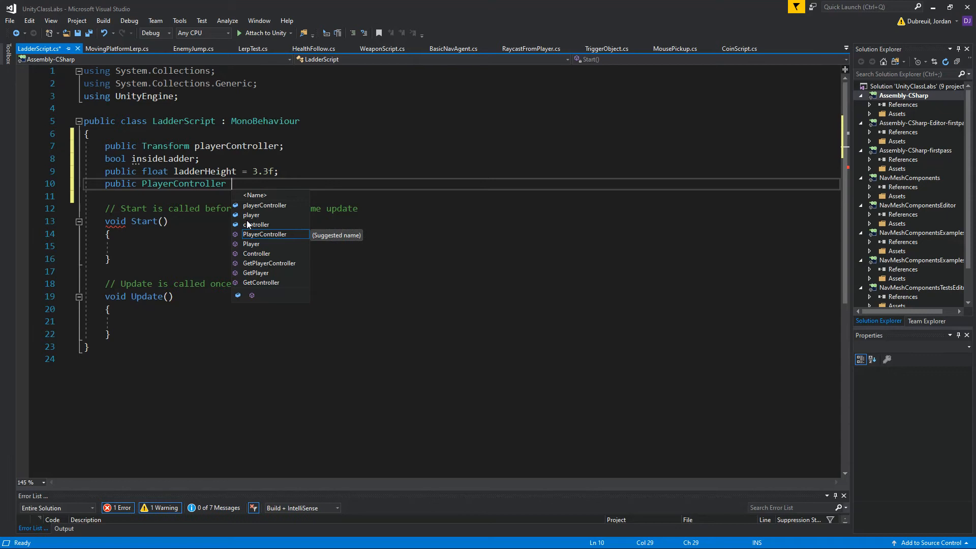
{"action": "type", "text": "play"}
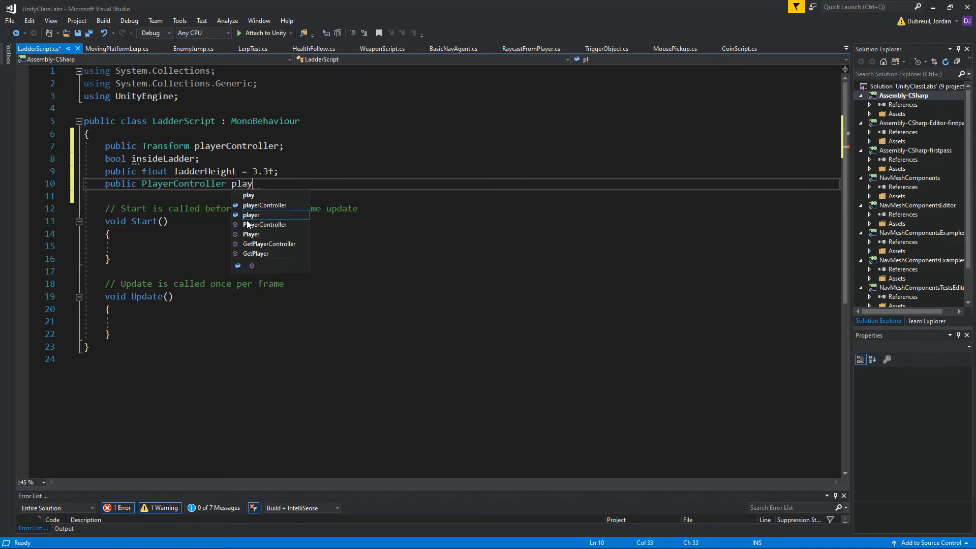
{"action": "type", "text": "Input;"}
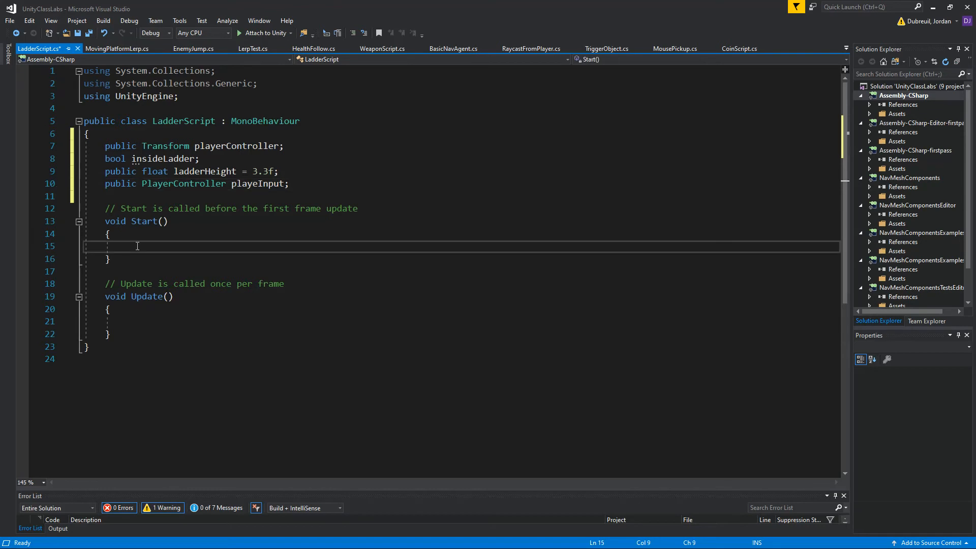
{"action": "type", "text": "in"}
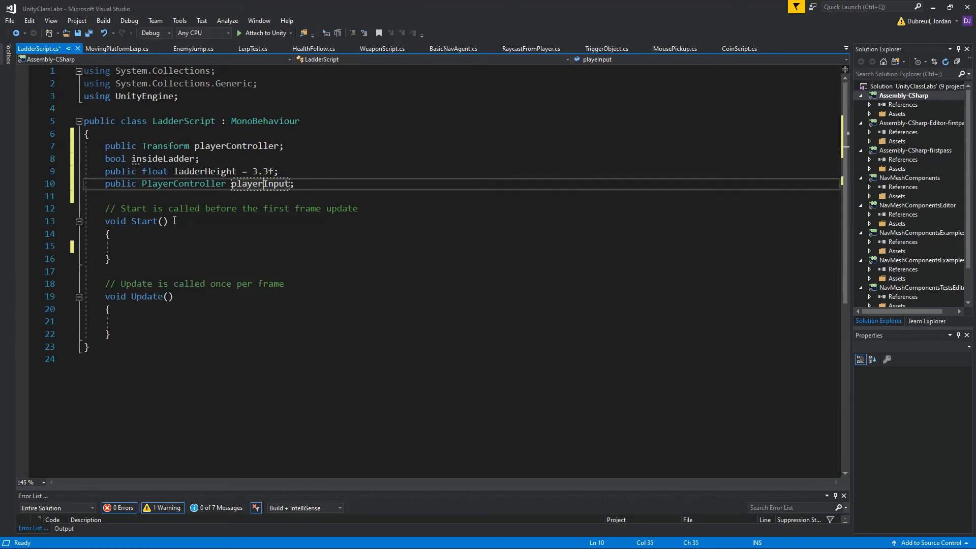
In Start, assign playerInput = GetComponent<PlayerController>()
{"action": "type", "text": "platy"}
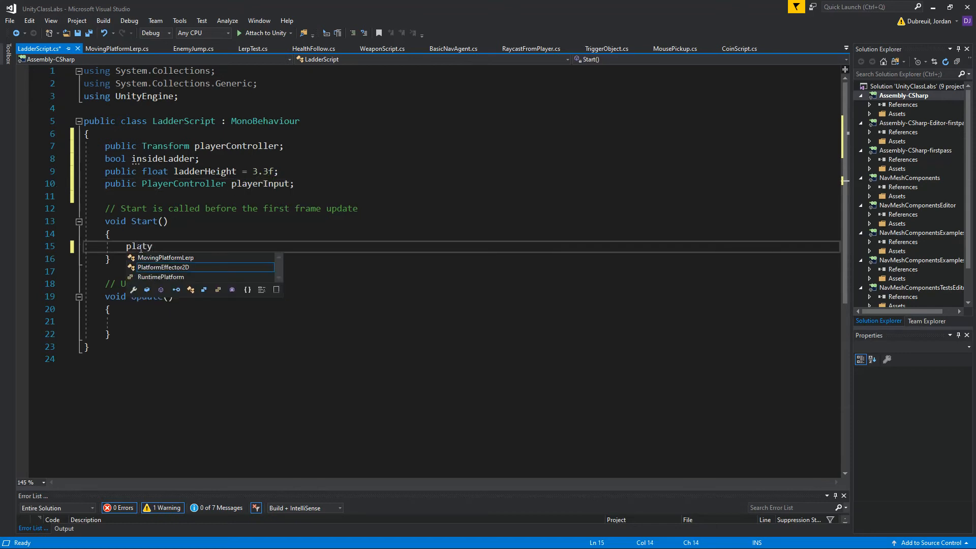
{"action": "key", "text": "BackSpace"}
{"action": "type", "text": "yerInpu"}
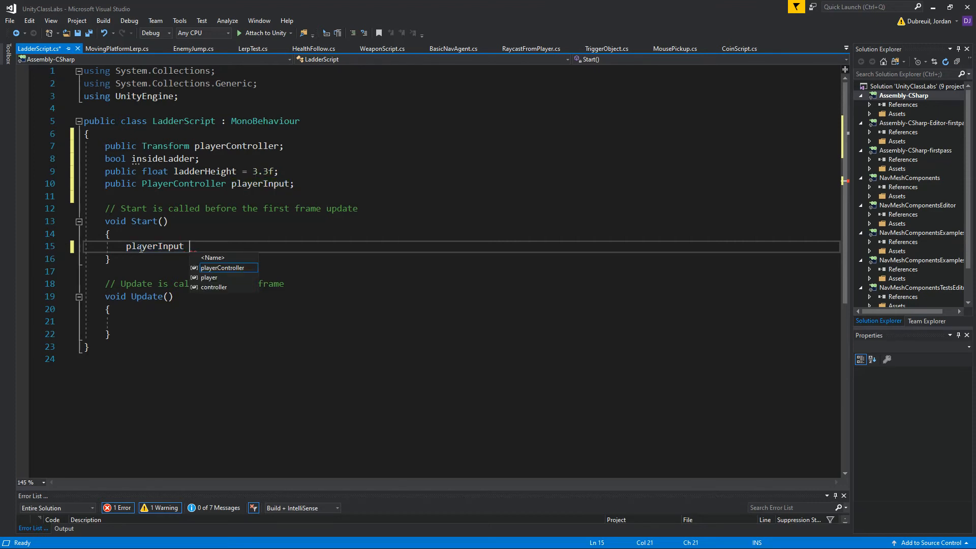
{"action": "type", "text": "= GetComponent"}
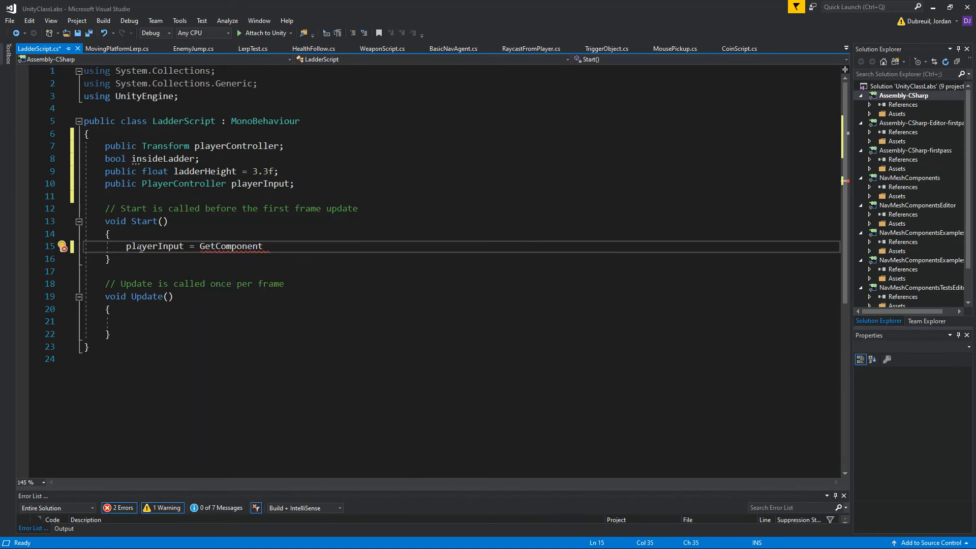
{"action": "type", "text": "<>"}
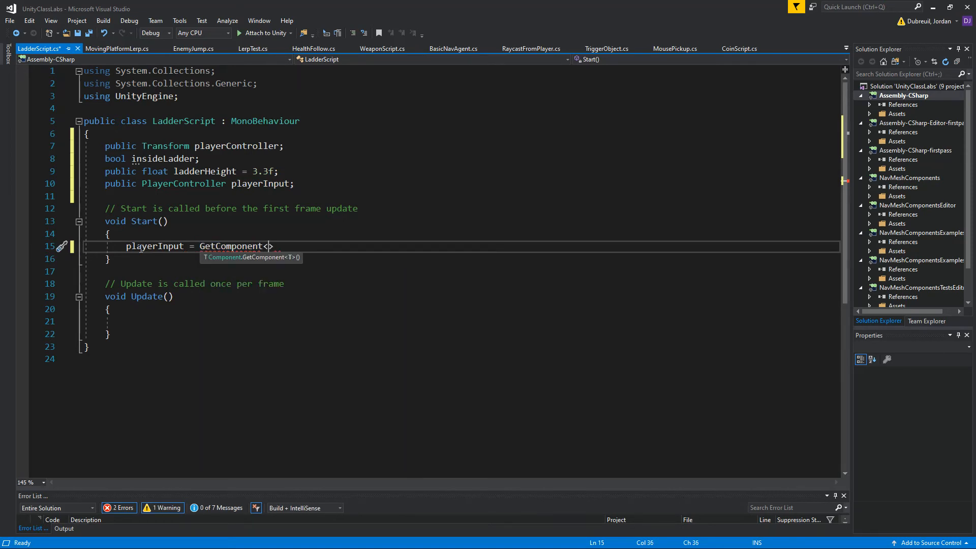
{"action": "type", "text": "PlayerController"}
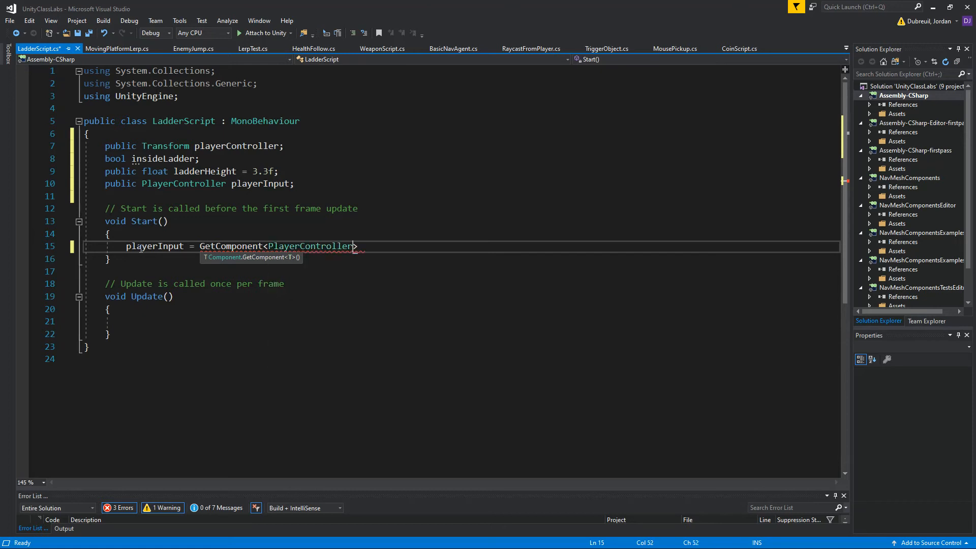
{"action": "type", "text": "()"}
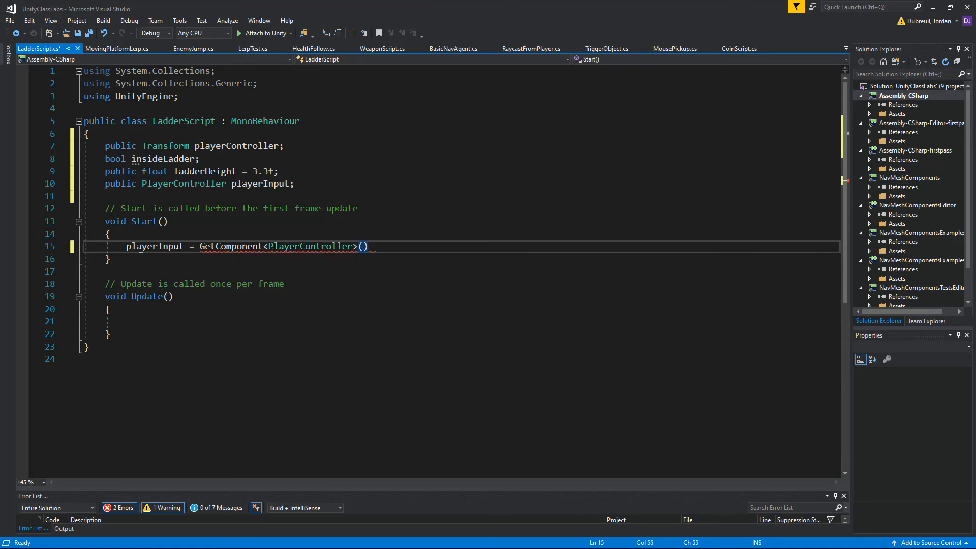
{"action": "key", "text": "enter"}
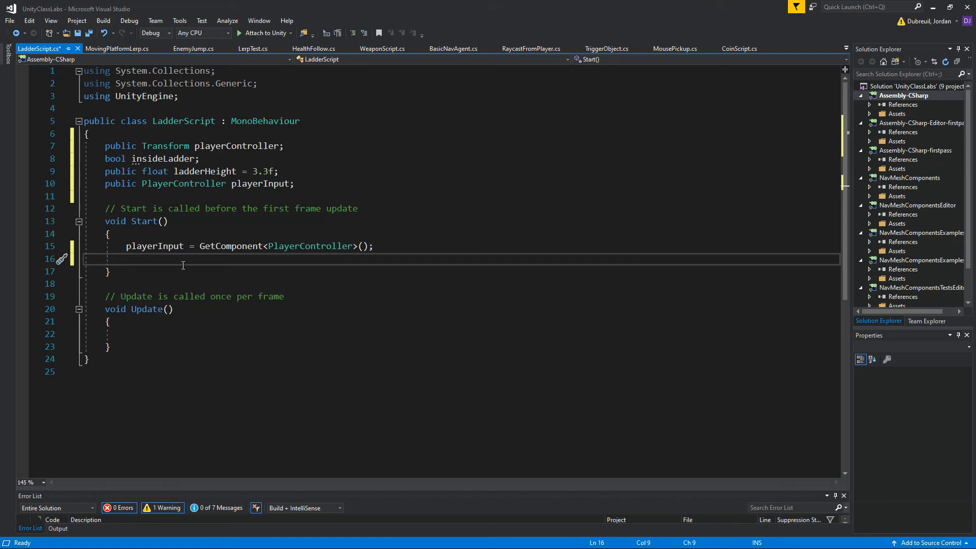
On the next line of Start, set insideLadder = false
{"action": "type", "text": "in"}
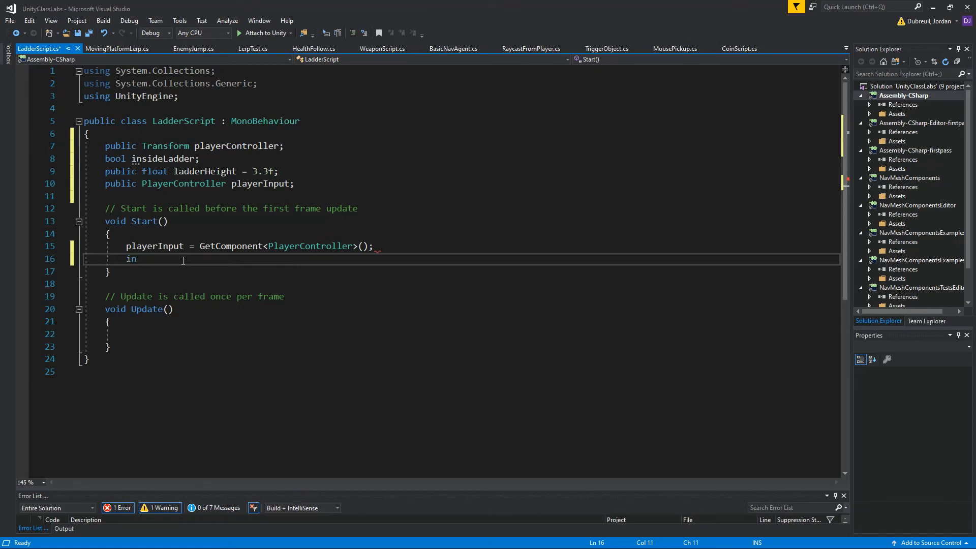
{"action": "key", "text": "Backspace"}
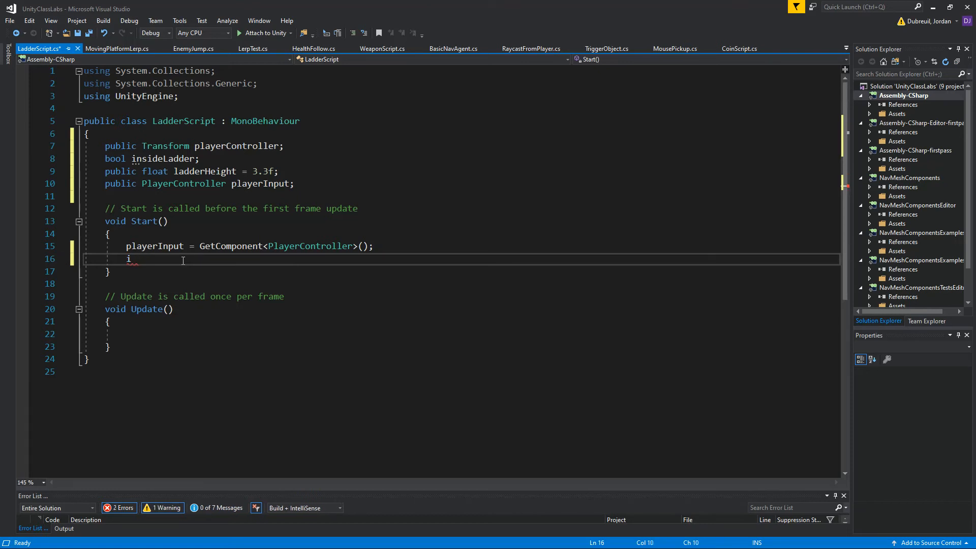
{"action": "key", "text": "Backspace"}
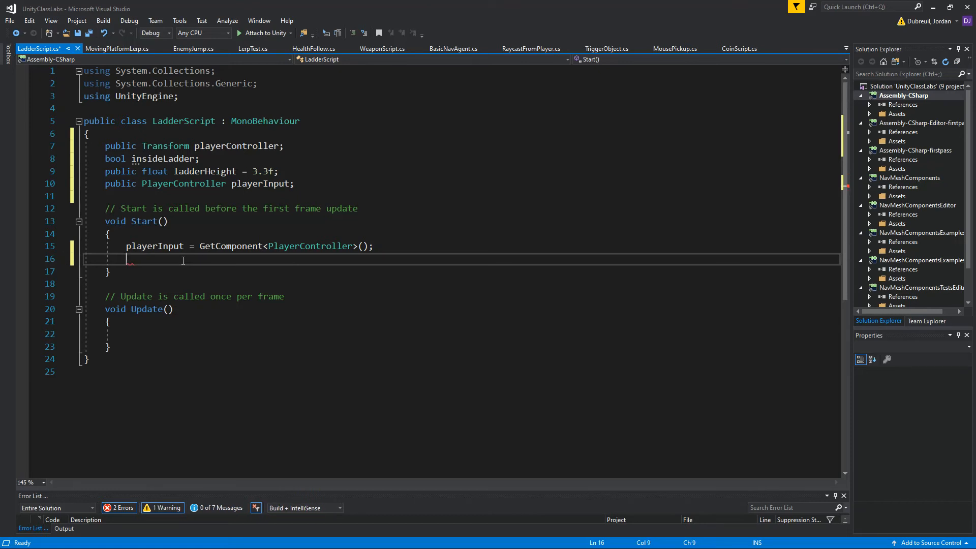
{"action": "type", "text": "insideLadder ="}
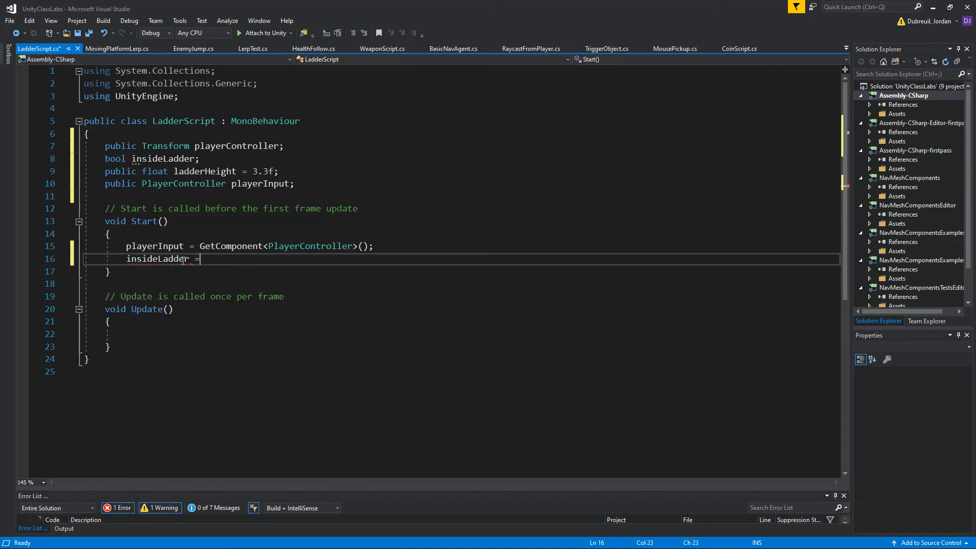
{"action": "type", "text": "false;"}
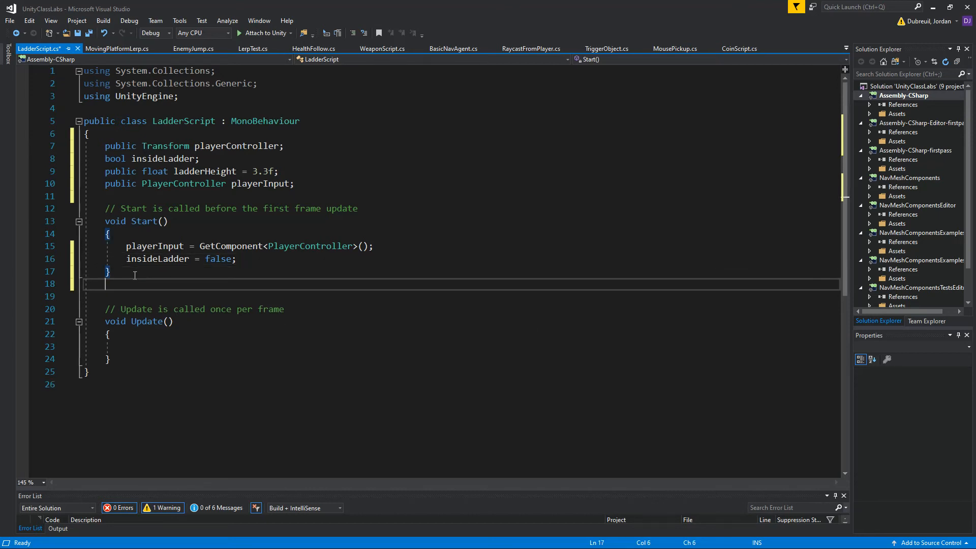
Add an OnTriggerEnter method and move into its empty body
{"action": "type", "text": "ont"}
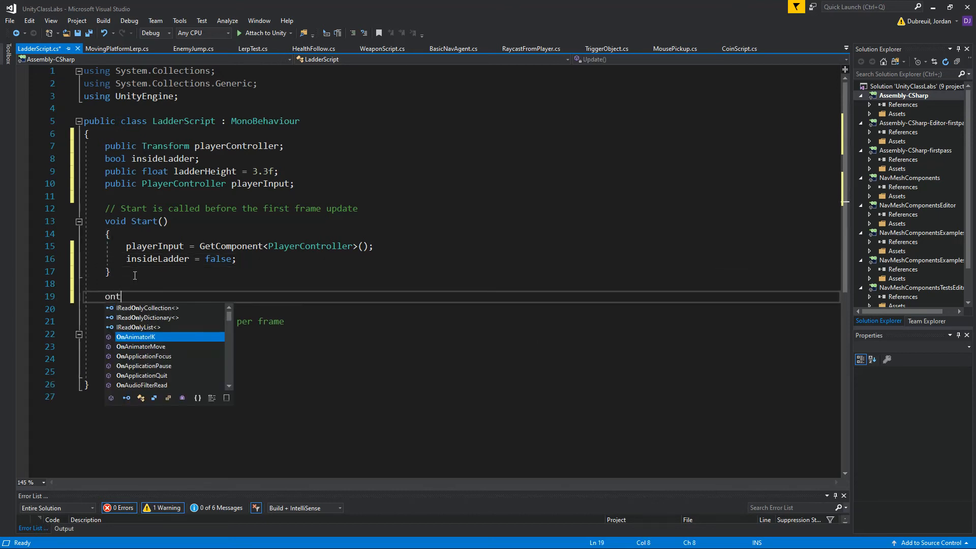
{"action": "type", "text": "r"}
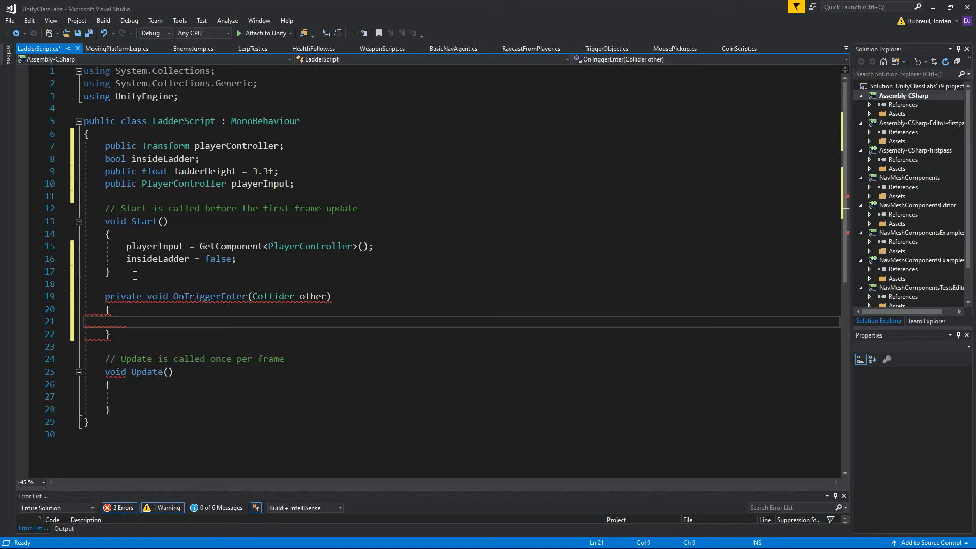
{"action": "type", "text": "on"}
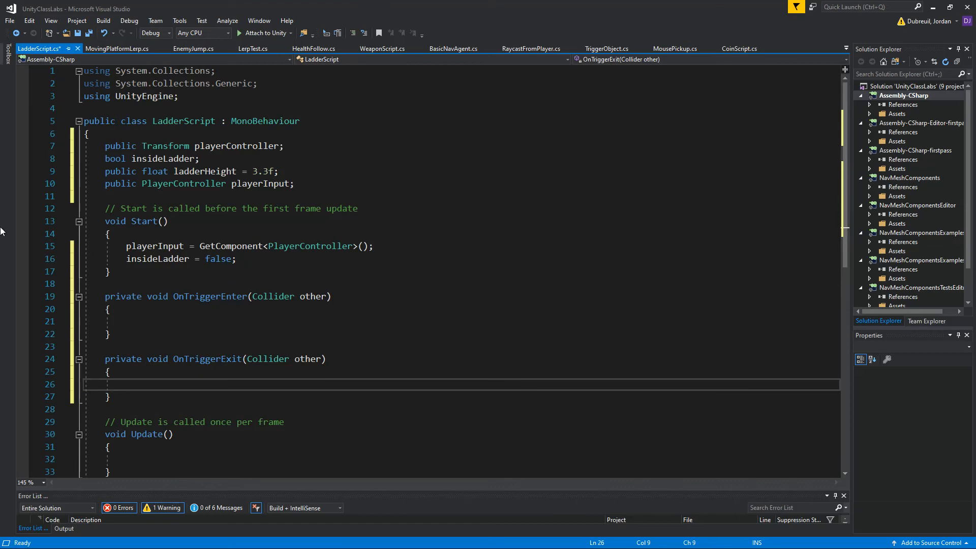
{"action": "left_click", "coordinate": [164, 322]}
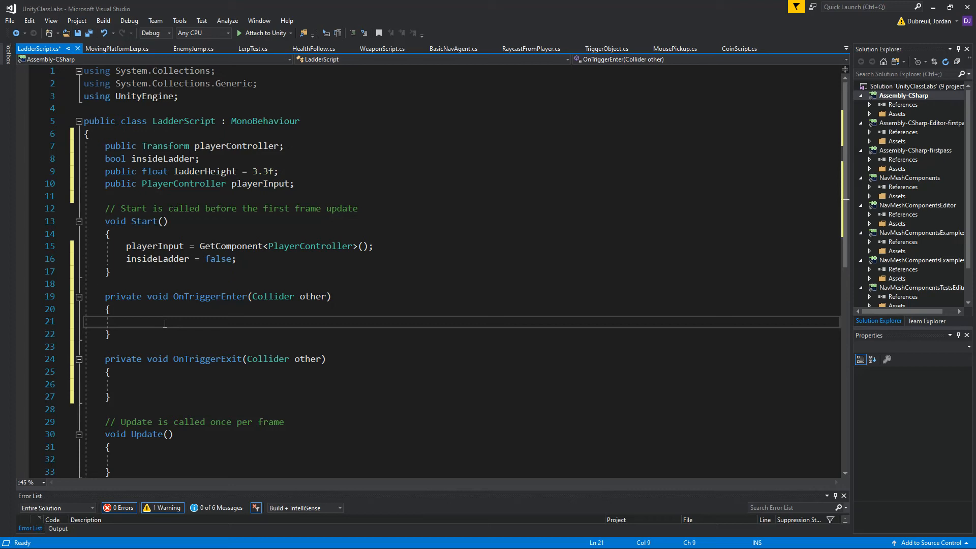
Rename the collider parameter col and write if (col.gameObject.tag == "Ladder")
{"action": "type", "text": "if"}
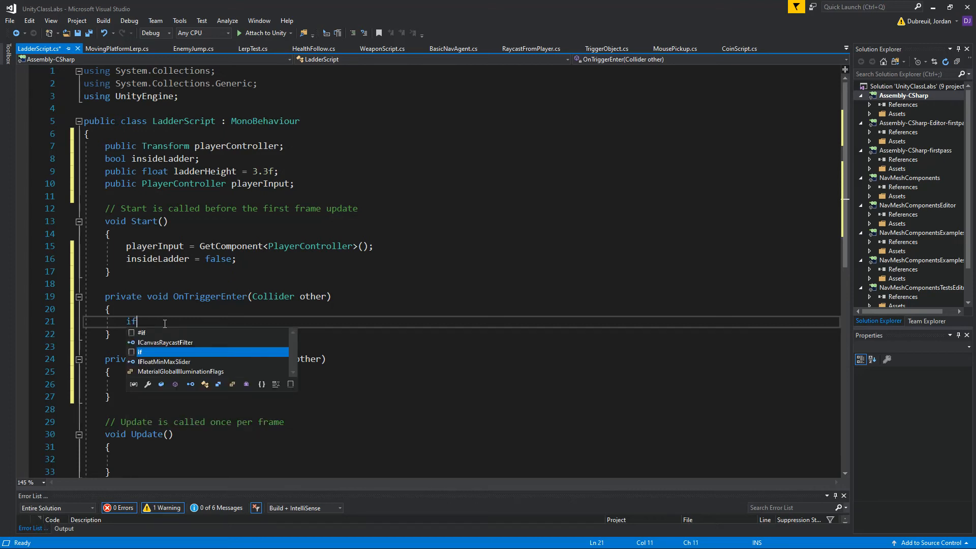
{"action": "type", "text": "("}
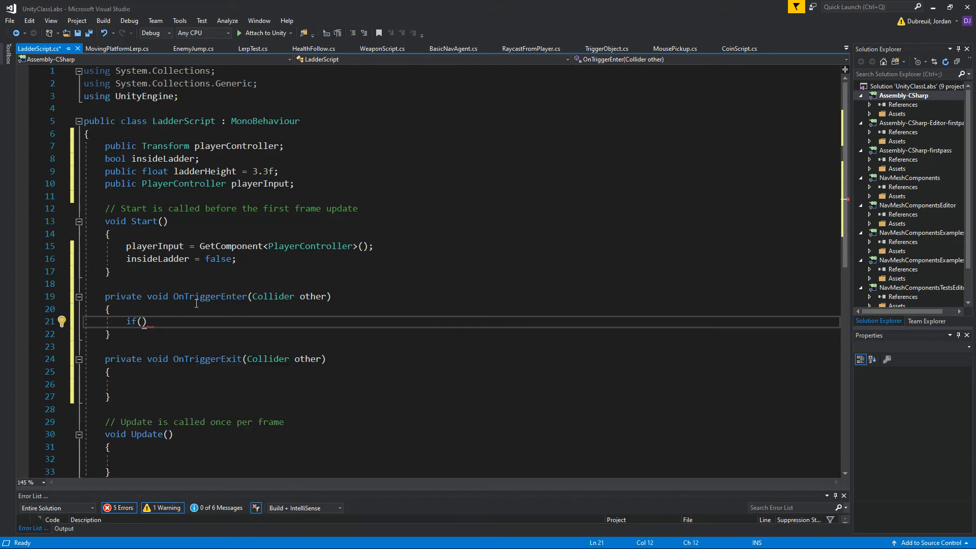
{"action": "double_click", "coordinate": [313, 296]}
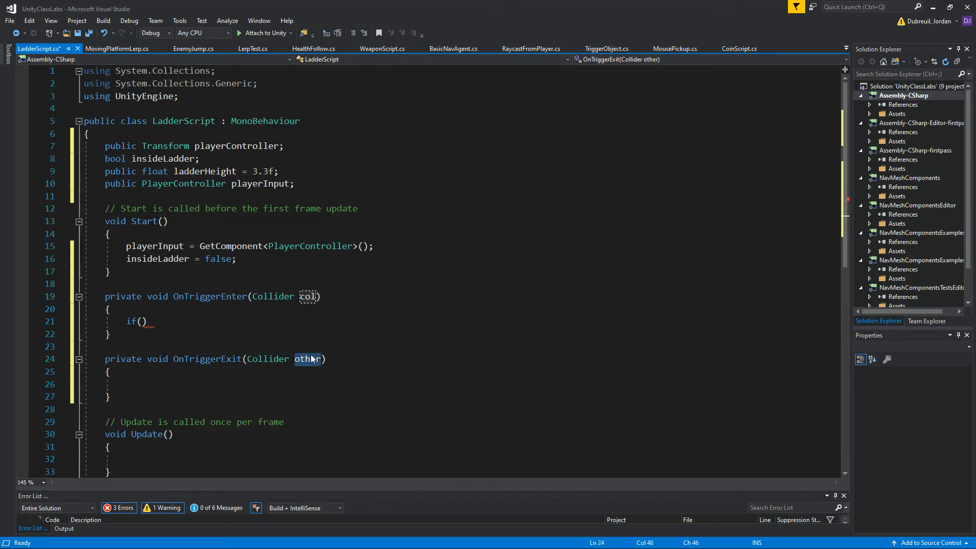
{"action": "type", "text": "col."}
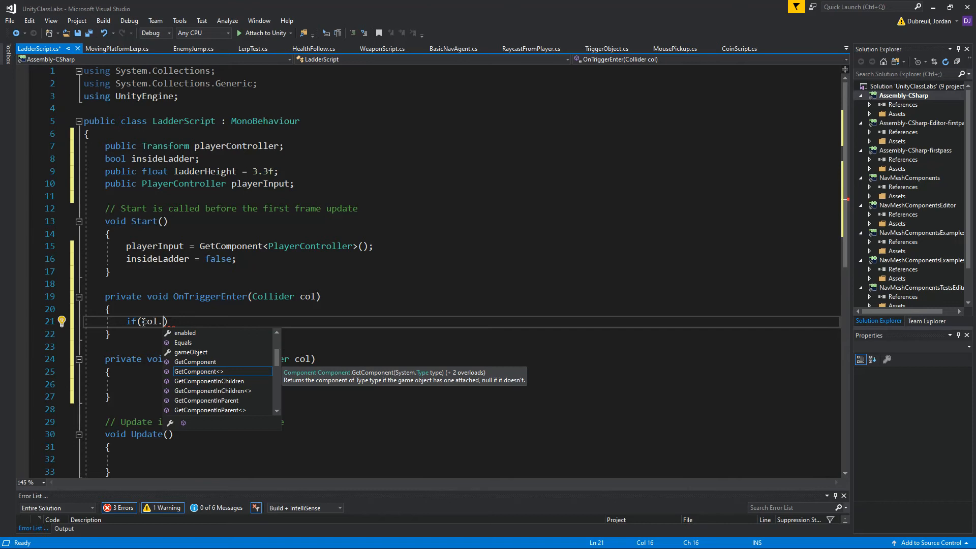
{"action": "type", "text": "gameObject."}
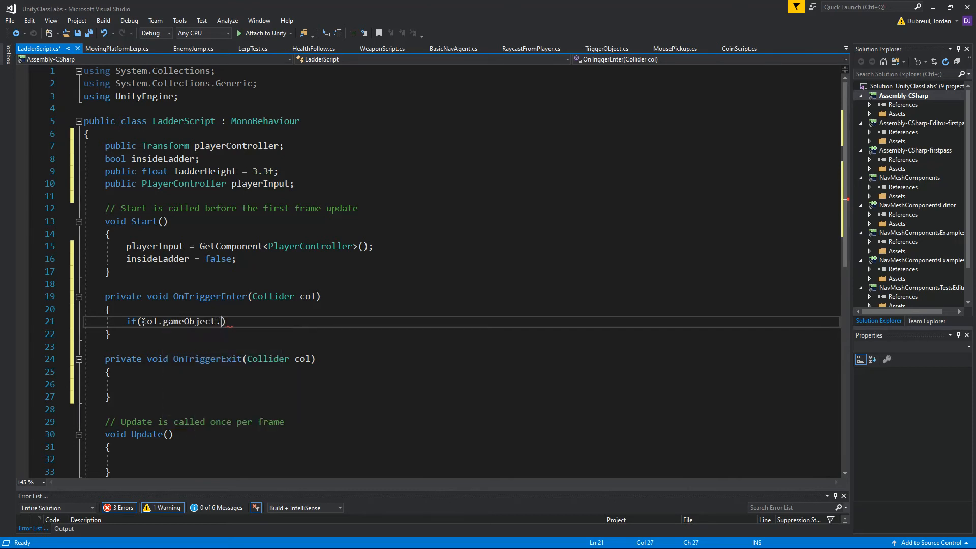
{"action": "type", "text": "tag"}
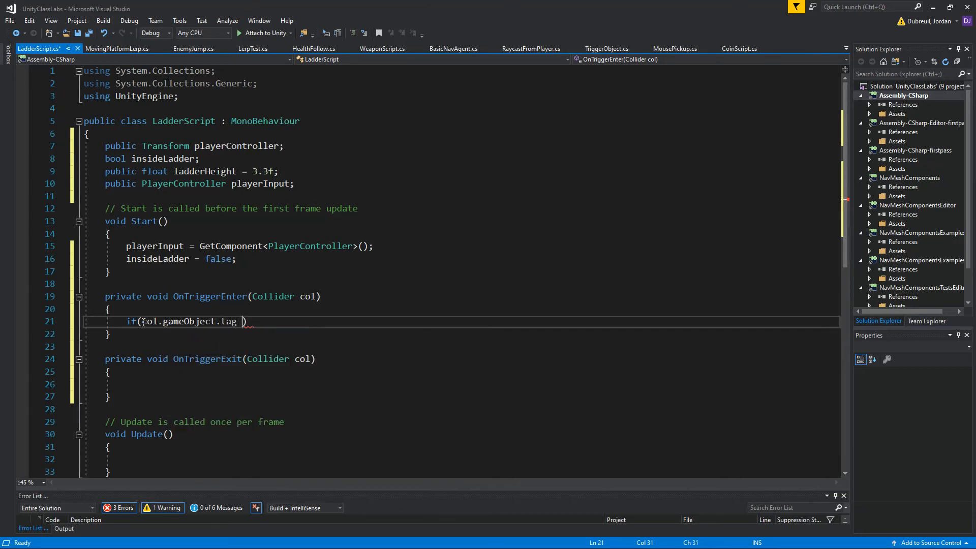
{"action": "type", "text": "=="}
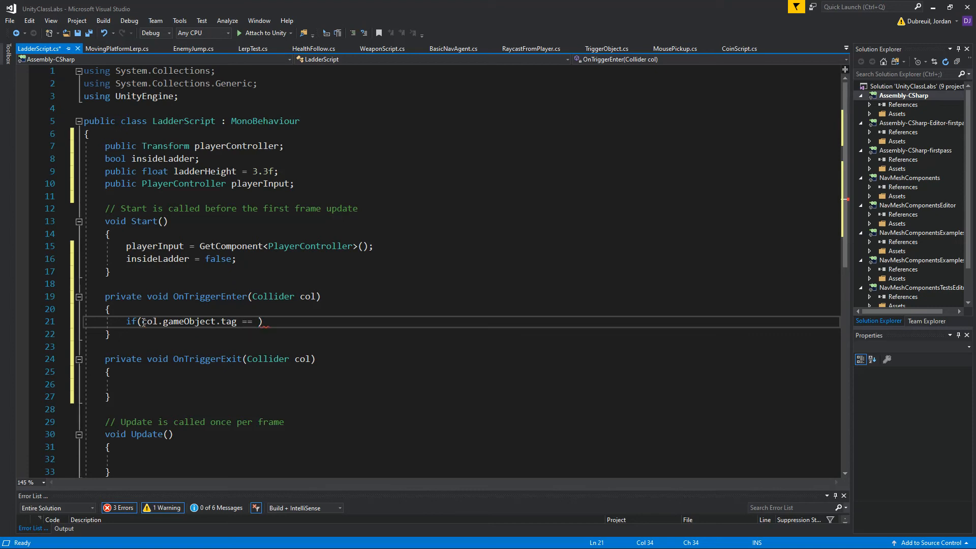
{"action": "type", "text": "\"Lade"}
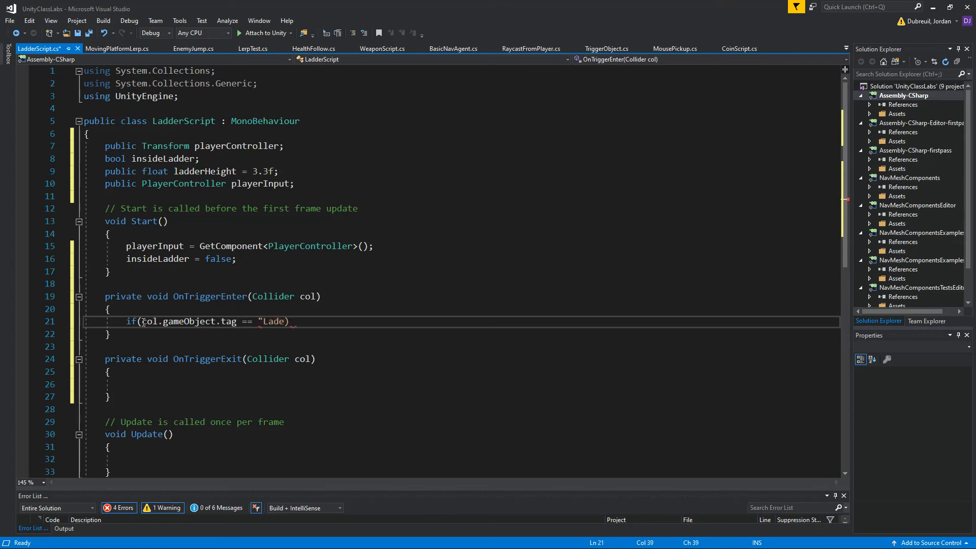
{"action": "type", "text": "d"}
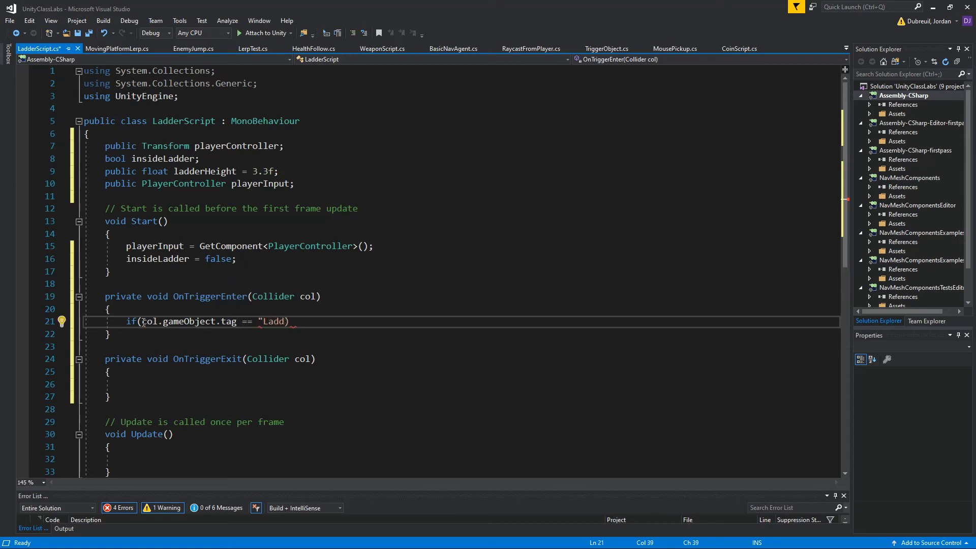
{"action": "type", "text": "er"}
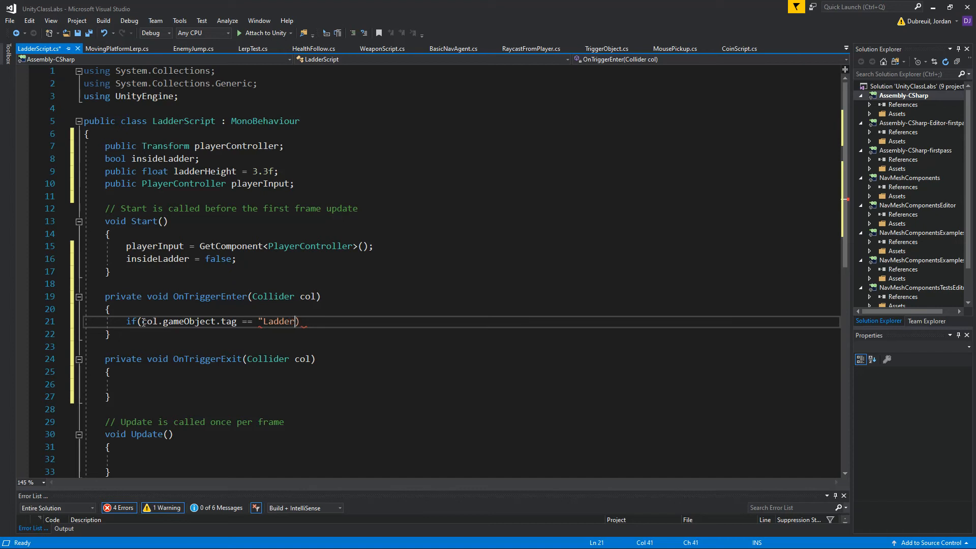
{"action": "type", "text": "\""}
{"action": "type", "text": "{"}
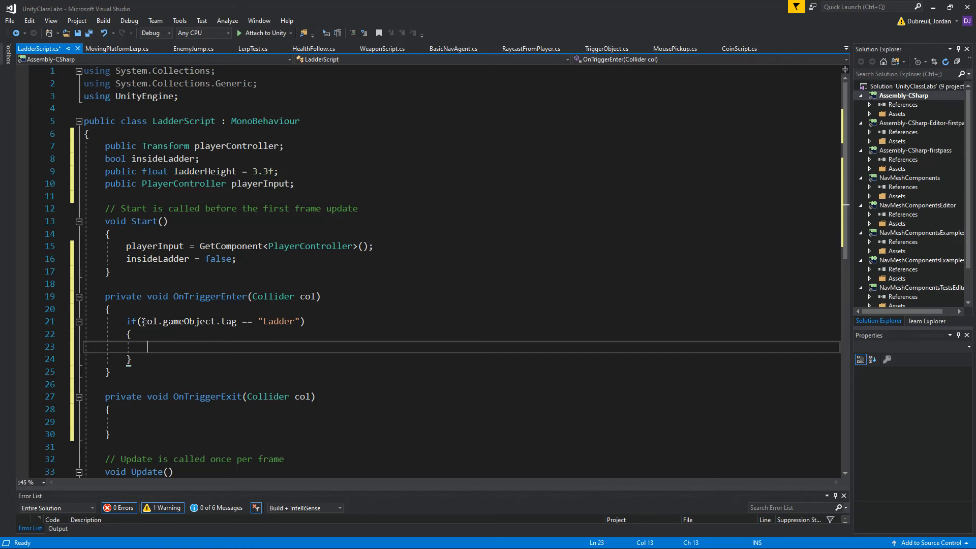
Set playerInput.enabled = false and toggle insideLadder, then mirror it in OnTriggerExit with enabled = true
{"action": "type", "text": "playerInput.e"}
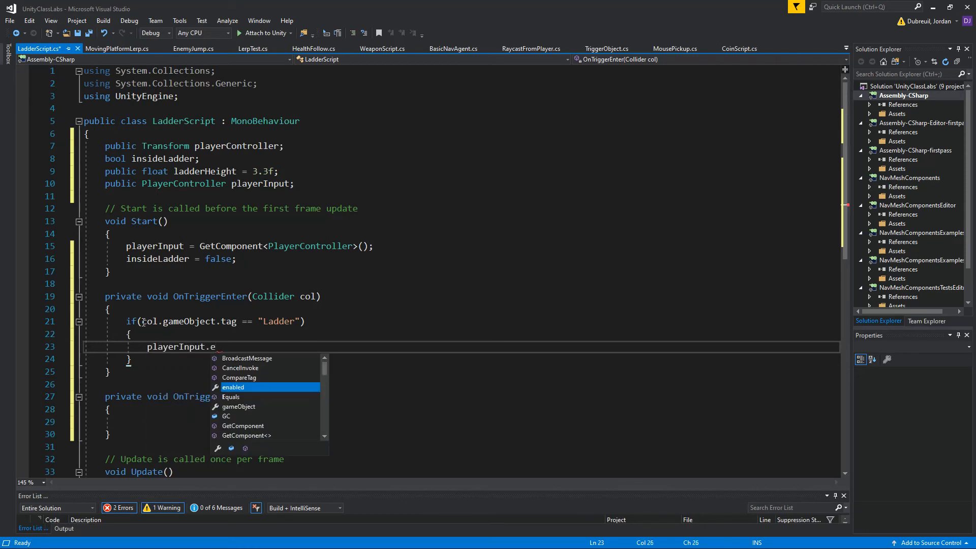
{"action": "type", "text": "nabled ="}
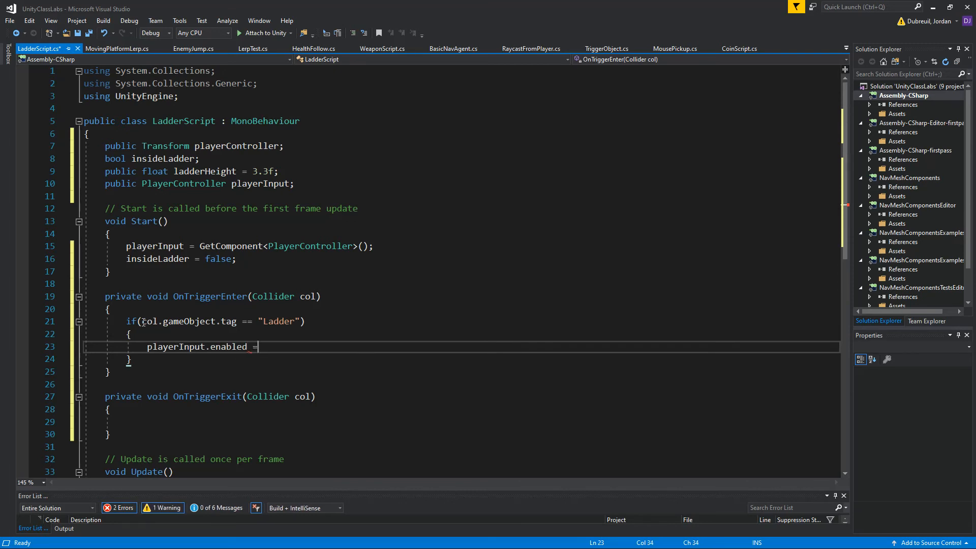
{"action": "type", "text": "false"}
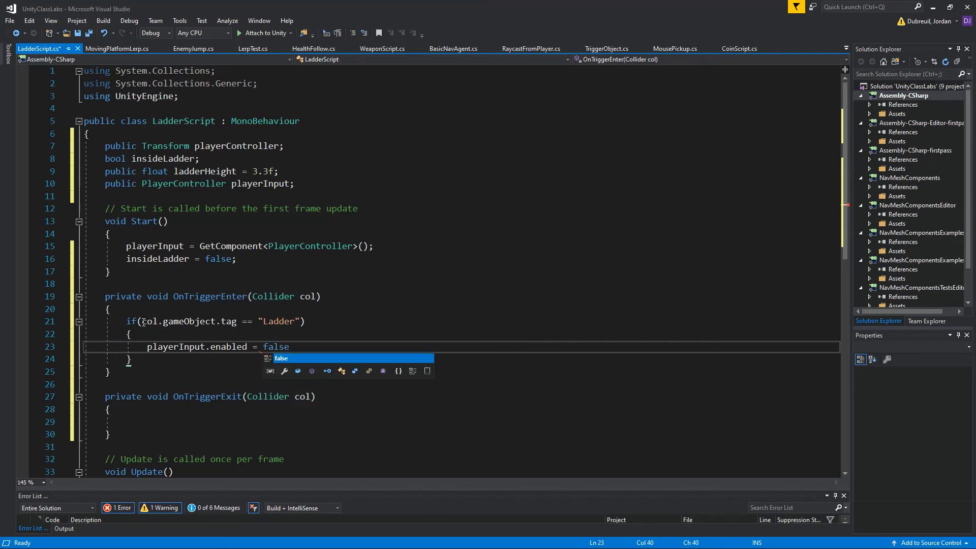
{"action": "type", "text": ";"}
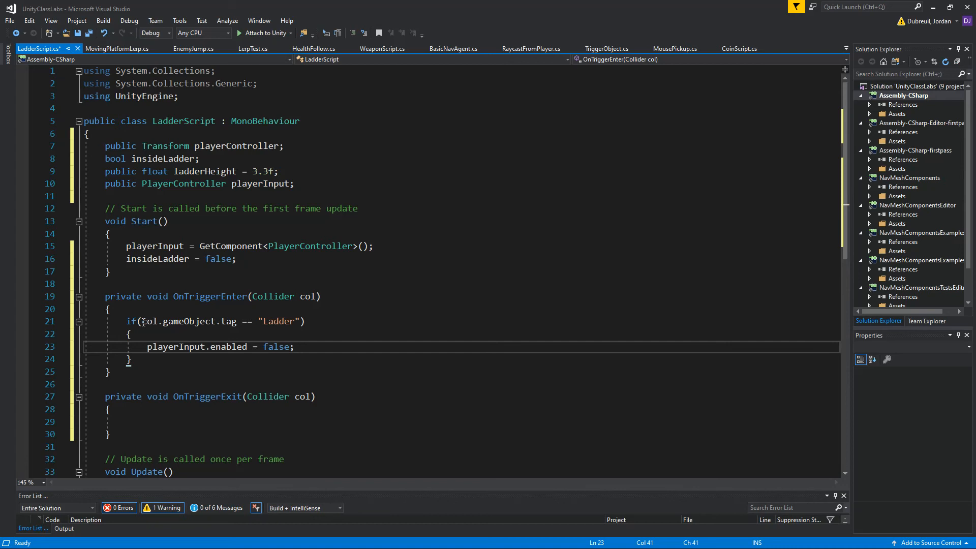
{"action": "key", "text": "enter"}
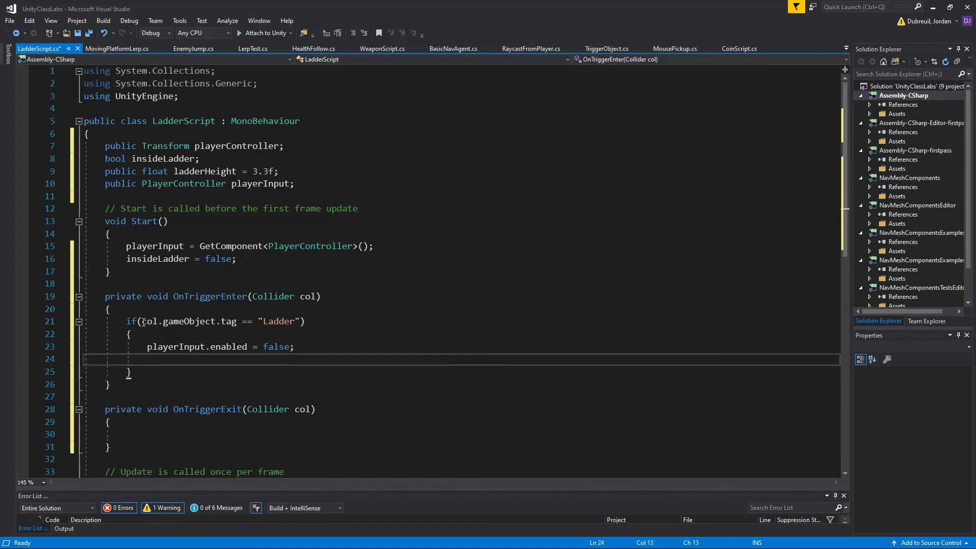
{"action": "type", "text": "insideLadder"}
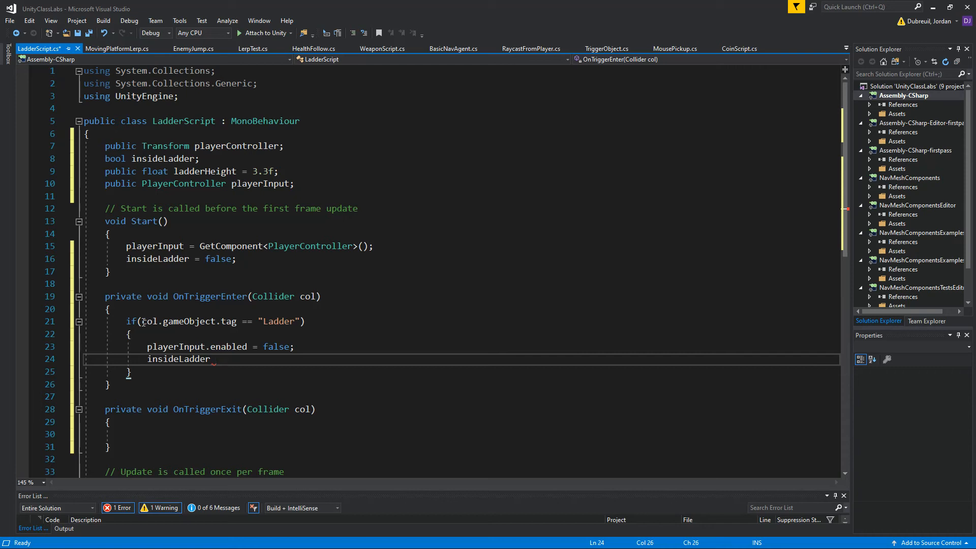
{"action": "type", "text": "= !"}
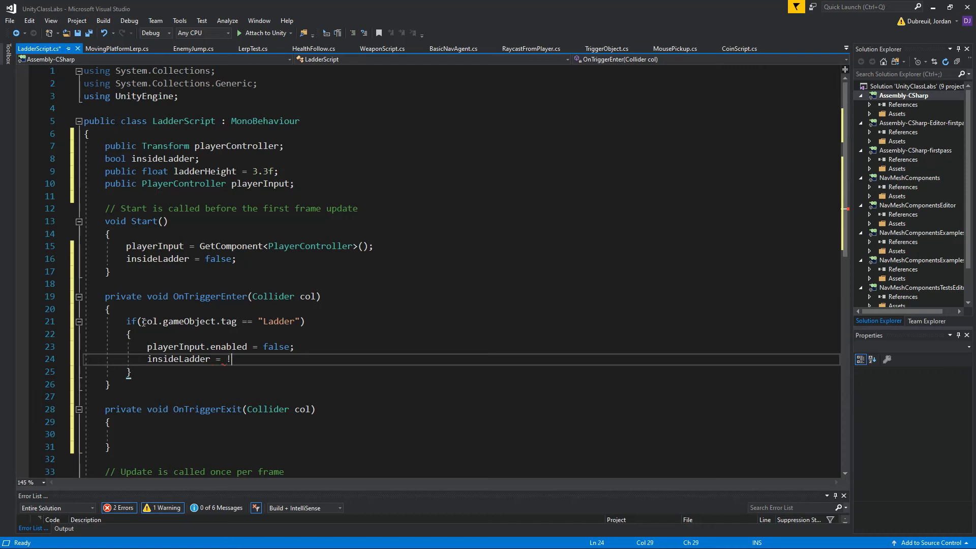
{"action": "type", "text": "insideLadder"}
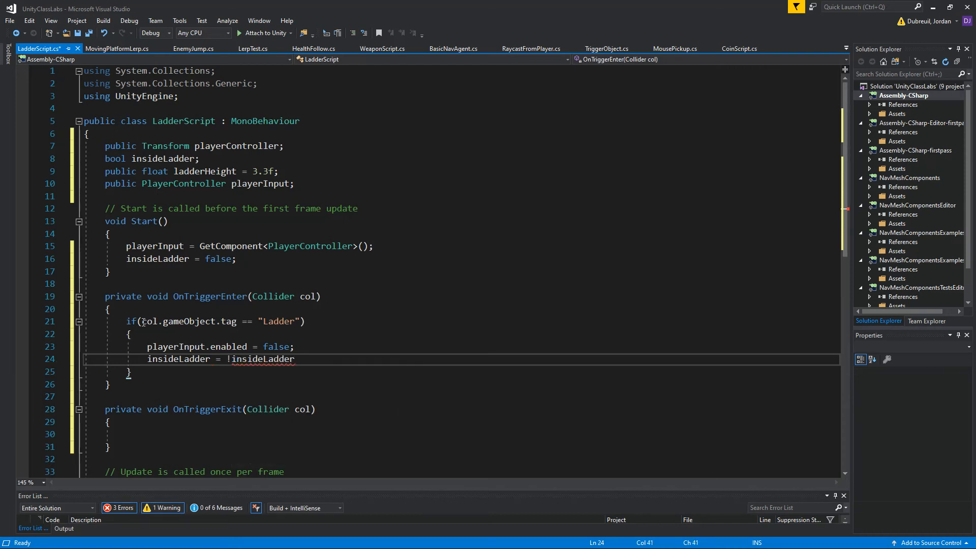
{"action": "type", "text": ";"}
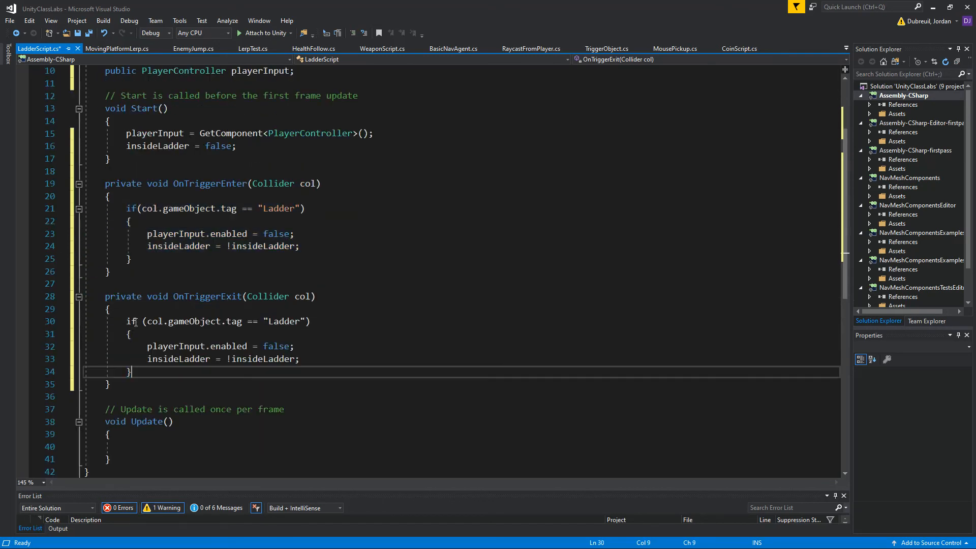
{"action": "scroll", "scroll_direction": "down", "scroll_amount": 3}
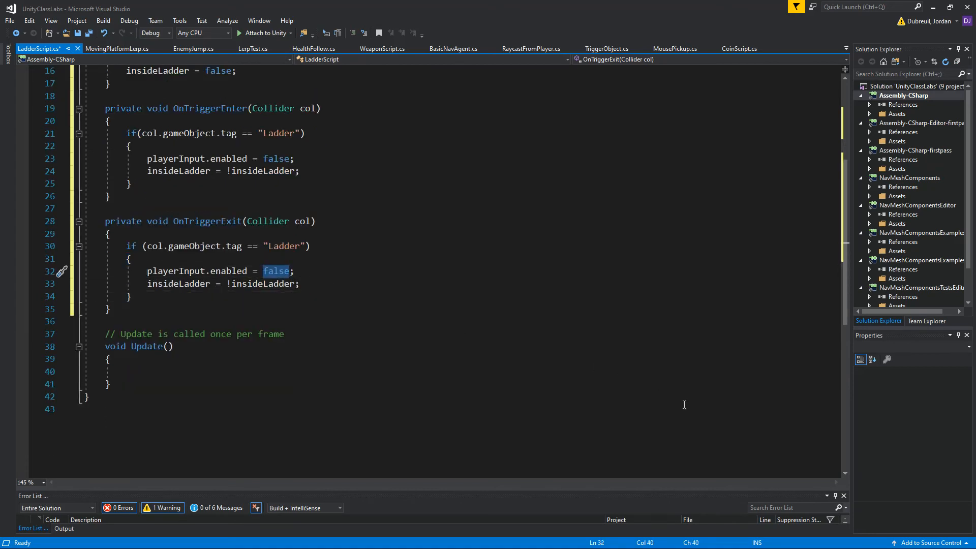
{"action": "type", "text": "true"}
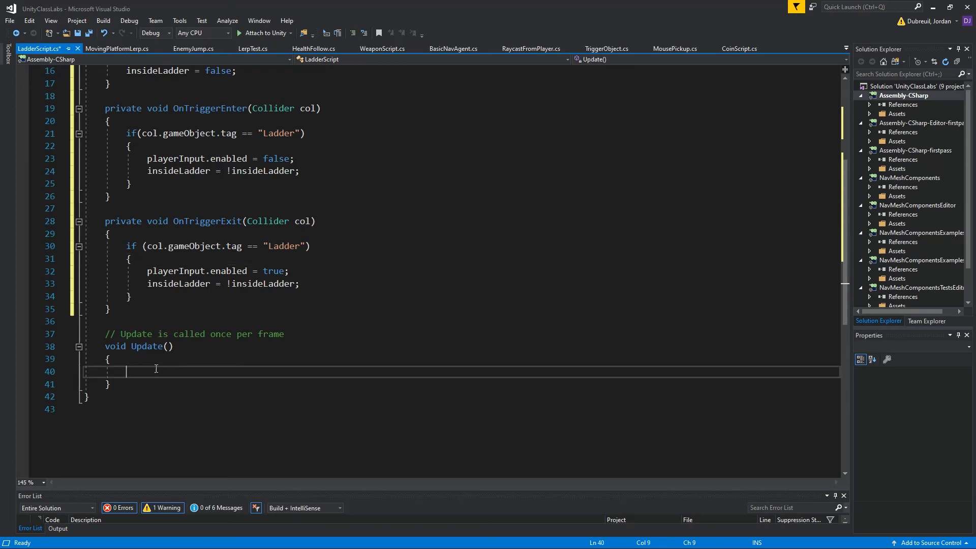
In Update, write if (insideLadder && Input.GetKey("w")) with an empty block
{"action": "type", "text": "if"}
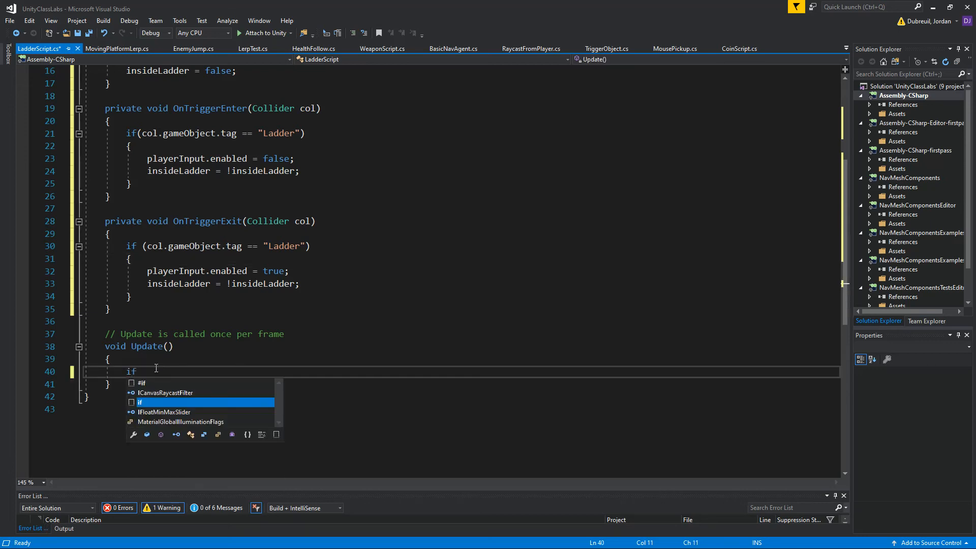
{"action": "key", "text": "Tab"}
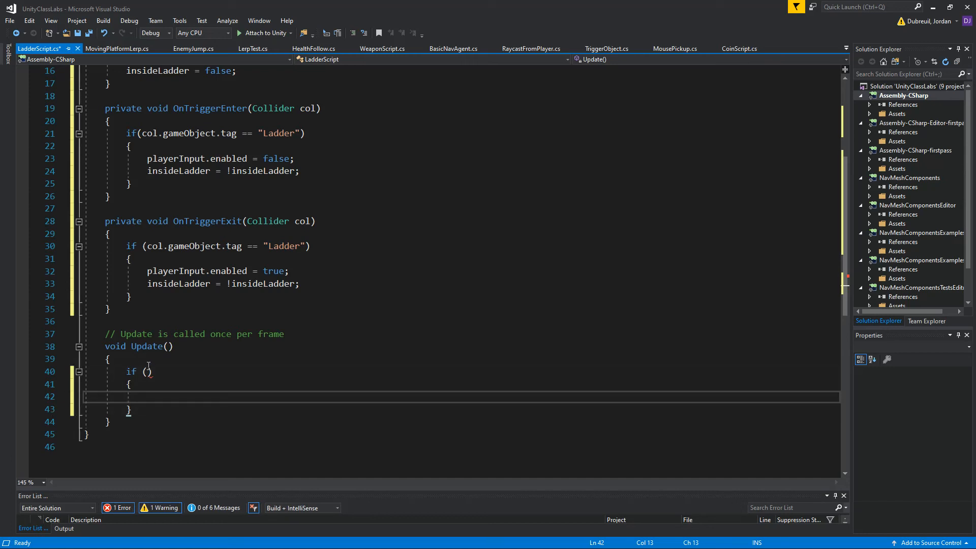
{"action": "type", "text": "insideLadder &&"}
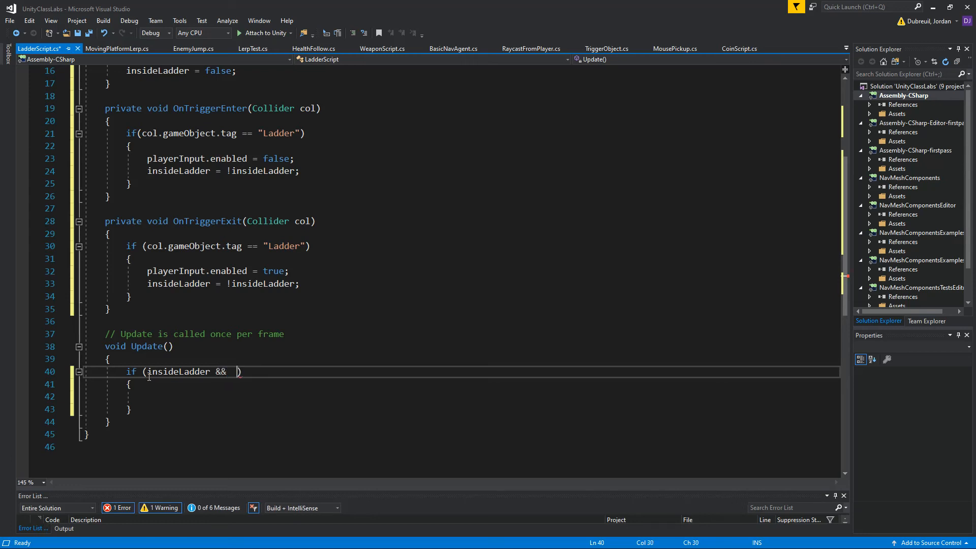
{"action": "type", "text": "IN"}
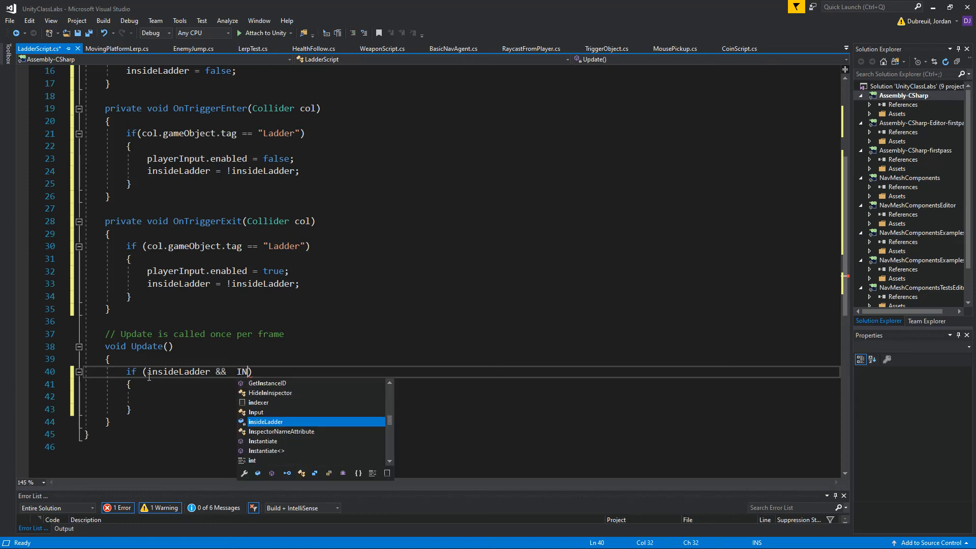
{"action": "type", "text": "put"}
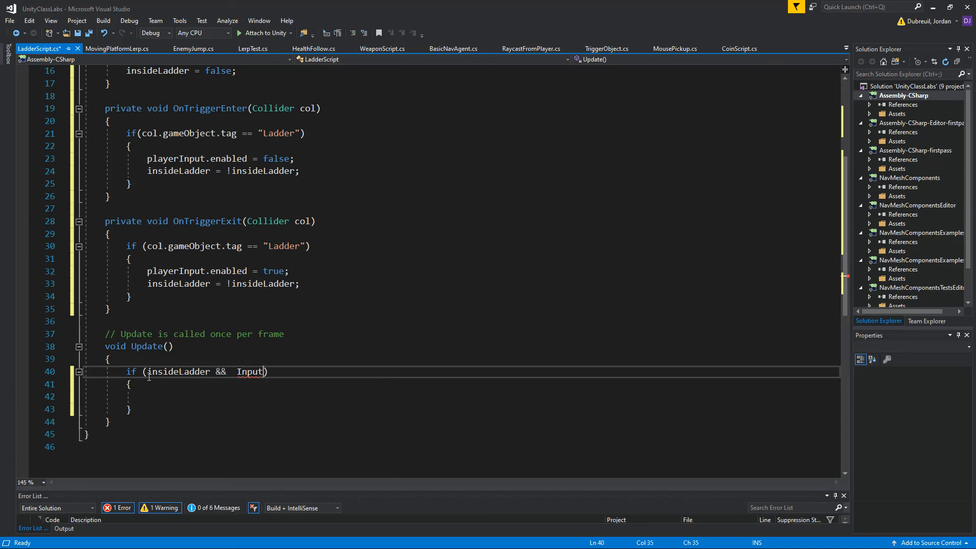
{"action": "type", "text": ".G"}
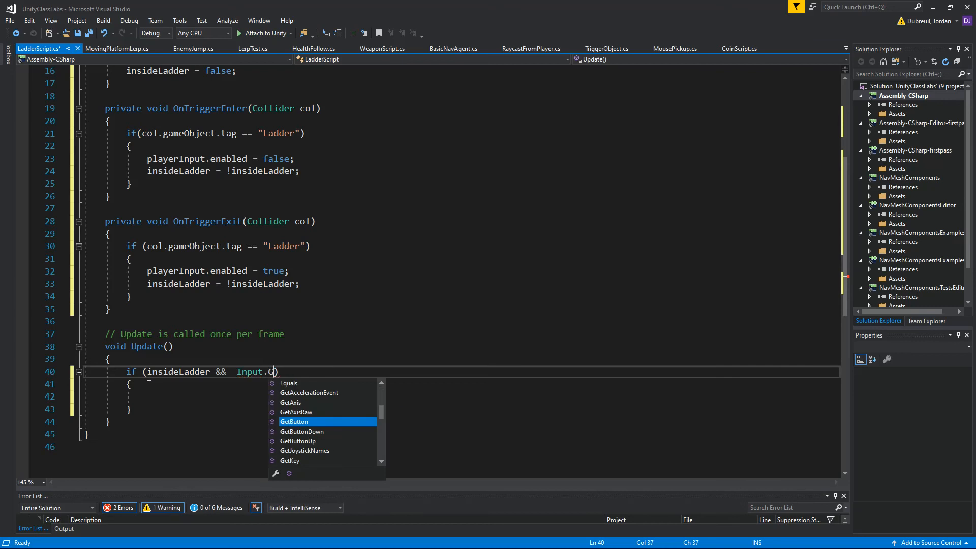
{"action": "type", "text": "et"}
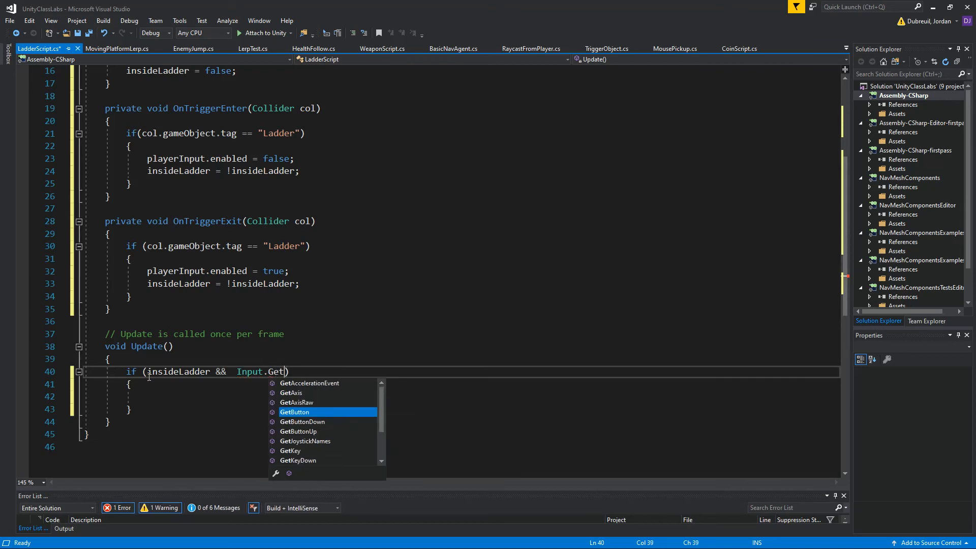
{"action": "type", "text": "Key"}
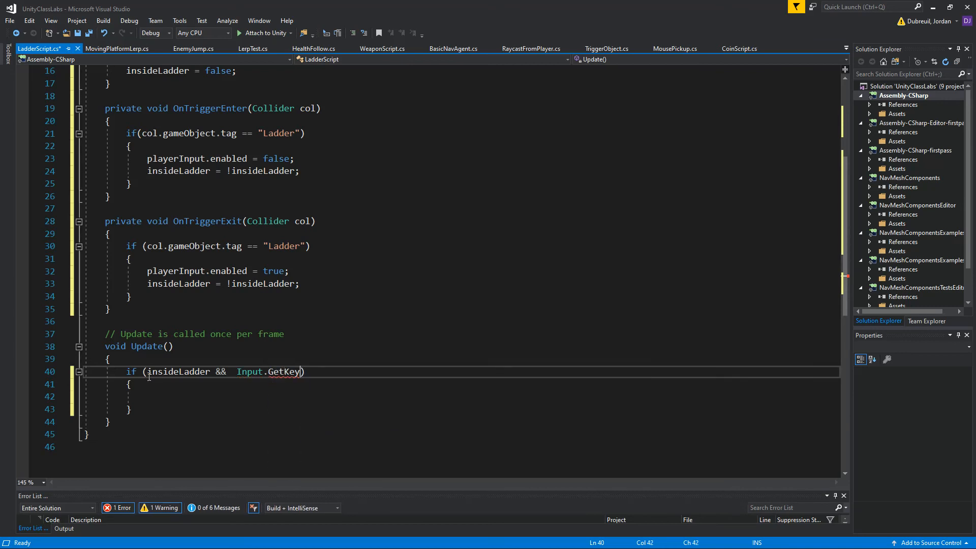
{"action": "type", "text": "()"}
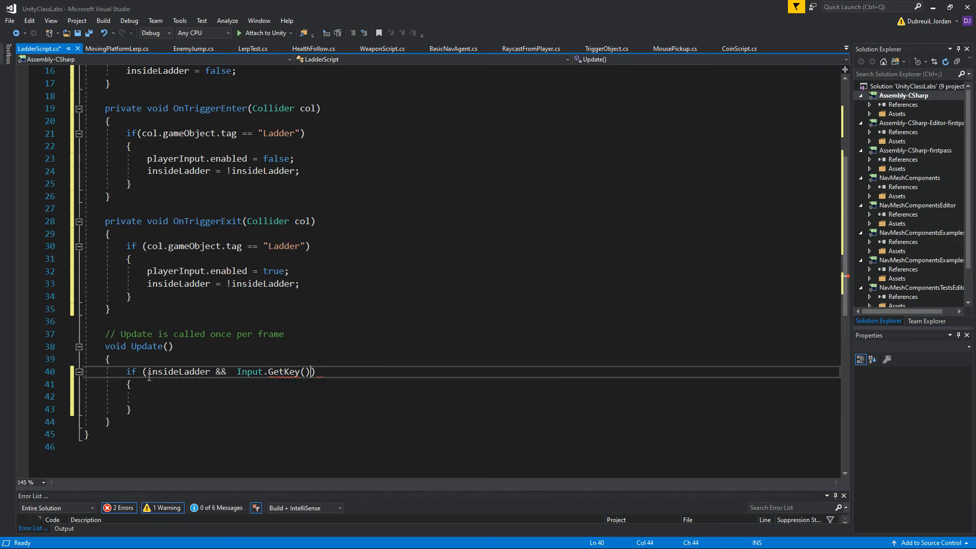
{"action": "type", "text": "\""}
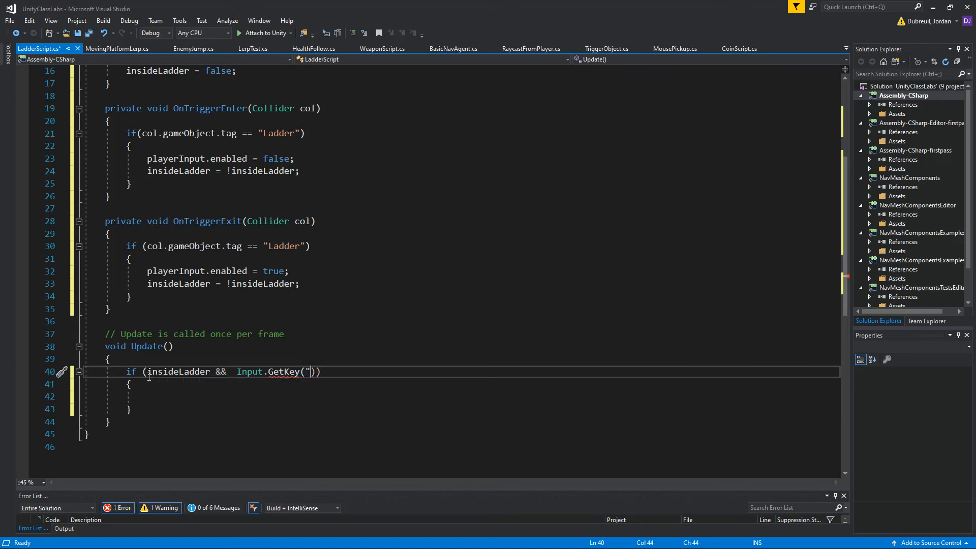
{"action": "type", "text": "\""}
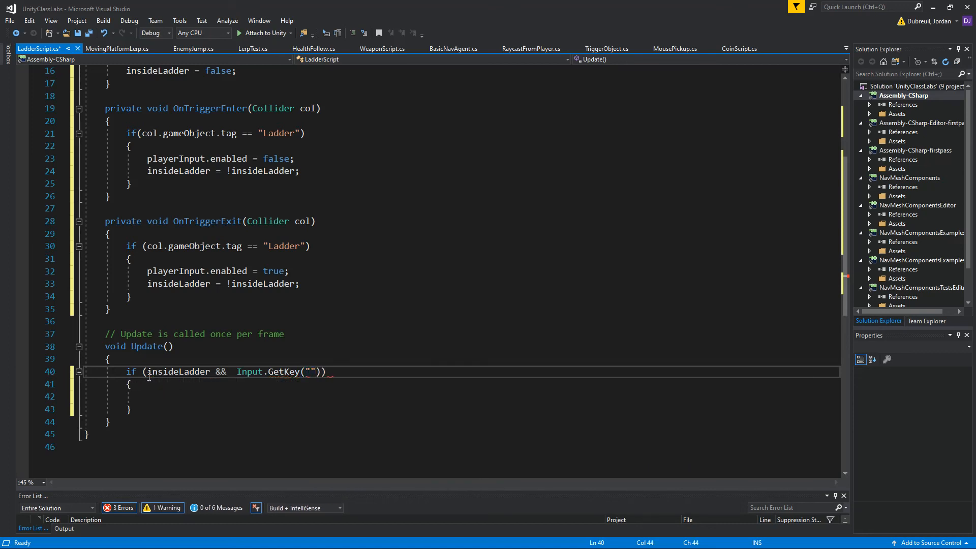
{"action": "type", "text": "w"}
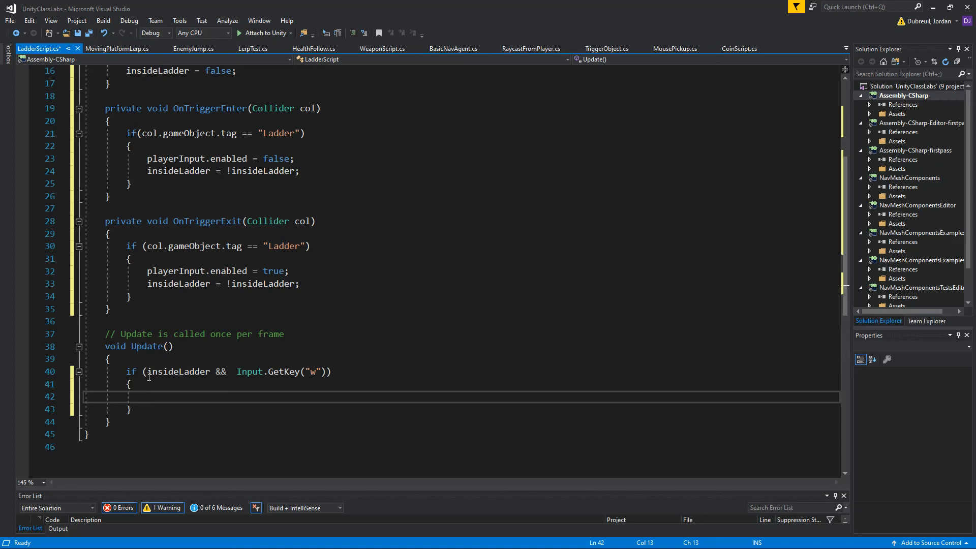
Write playerController.transform.position += Vector3.up / ladderHeight; inside Update's if block
{"action": "type", "text": "pla"}
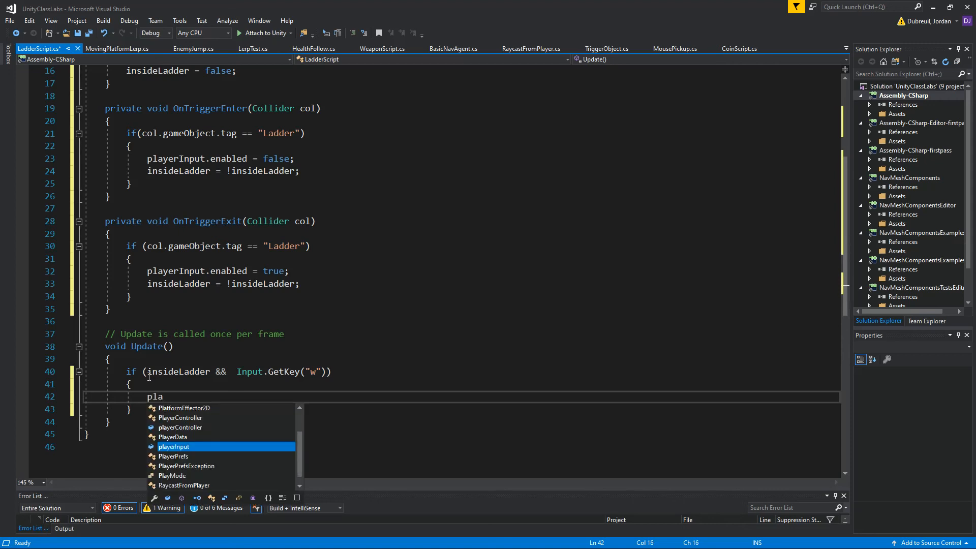
{"action": "type", "text": "c"}
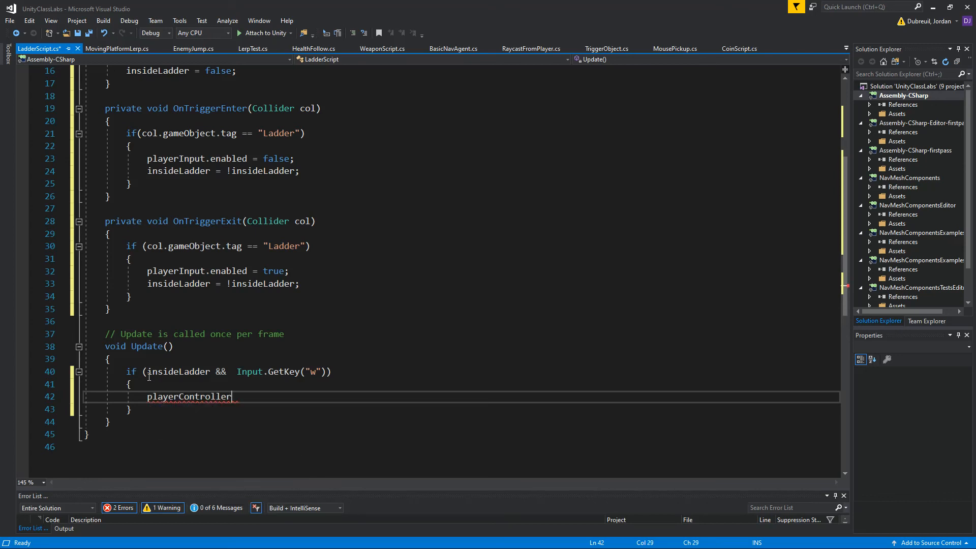
{"action": "type", "text": "."}
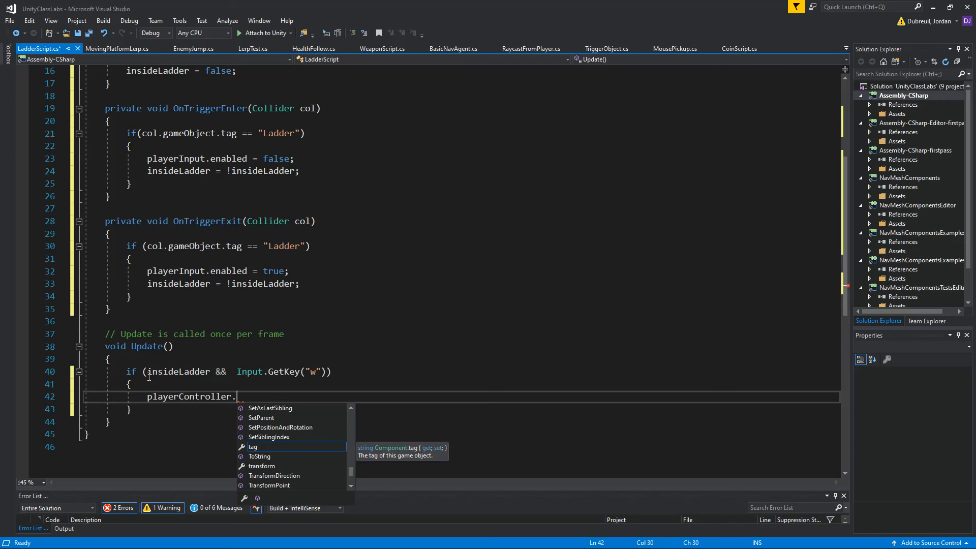
{"action": "type", "text": "transform."}
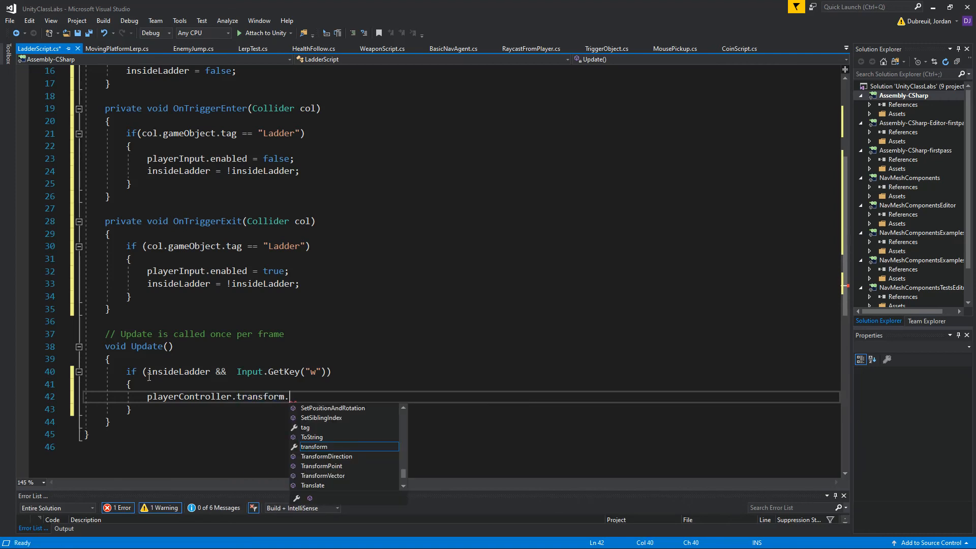
{"action": "type", "text": "position +="}
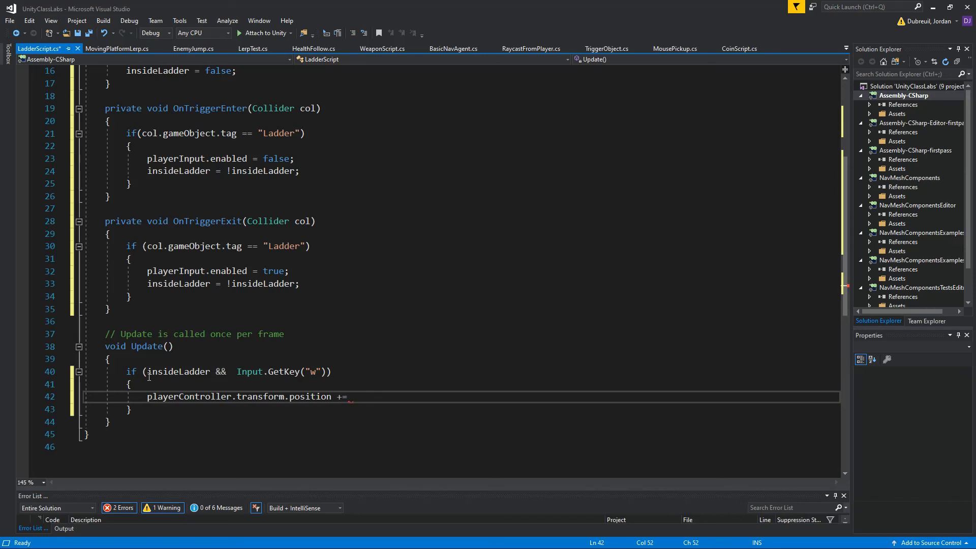
{"action": "type", "text": "Vector3,"}
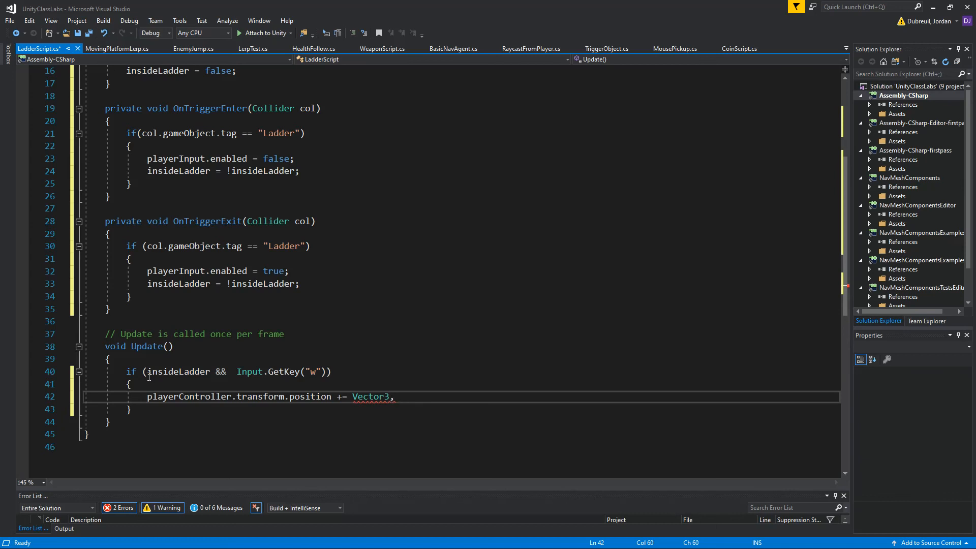
{"action": "type", "text": "up/1"}
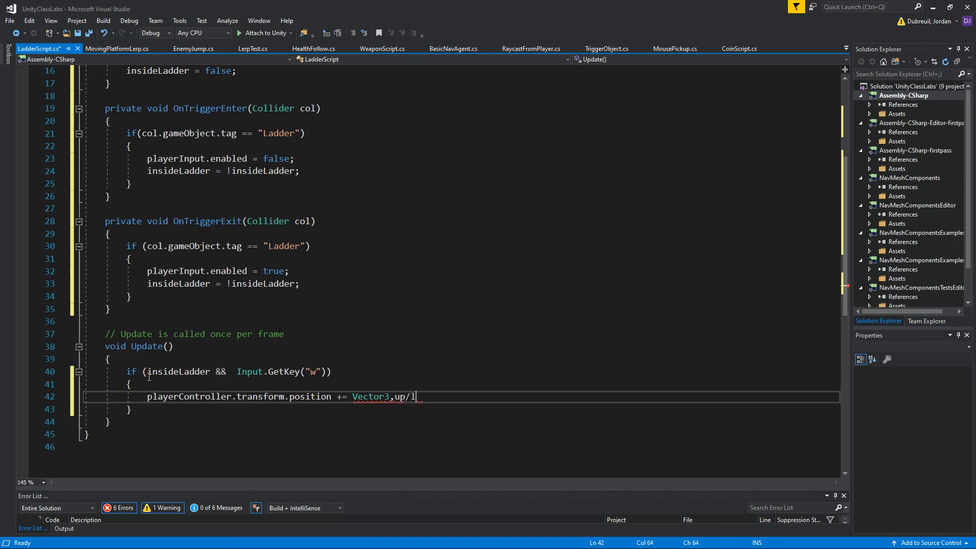
{"action": "type", "text": "adderHeight;"}
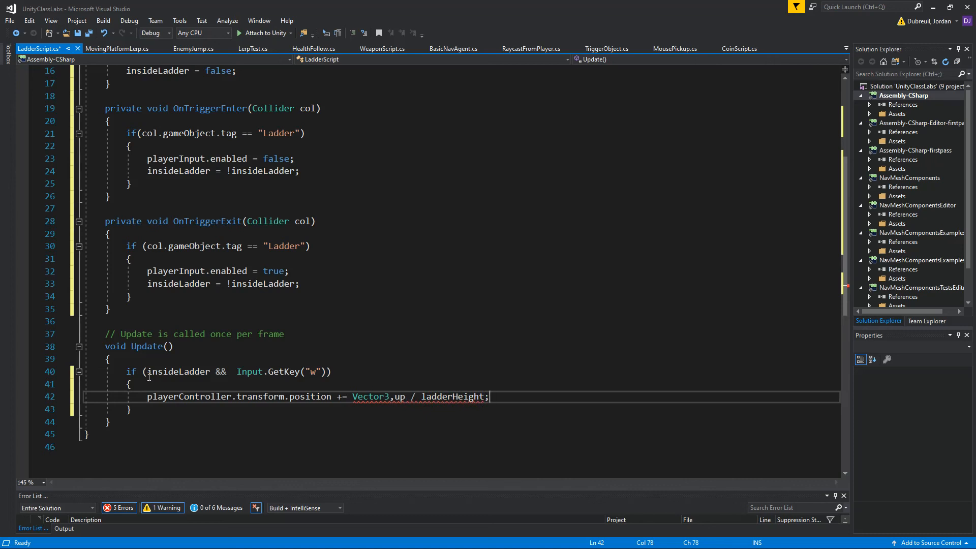
{"action": "left_click", "coordinate": [396, 396]}
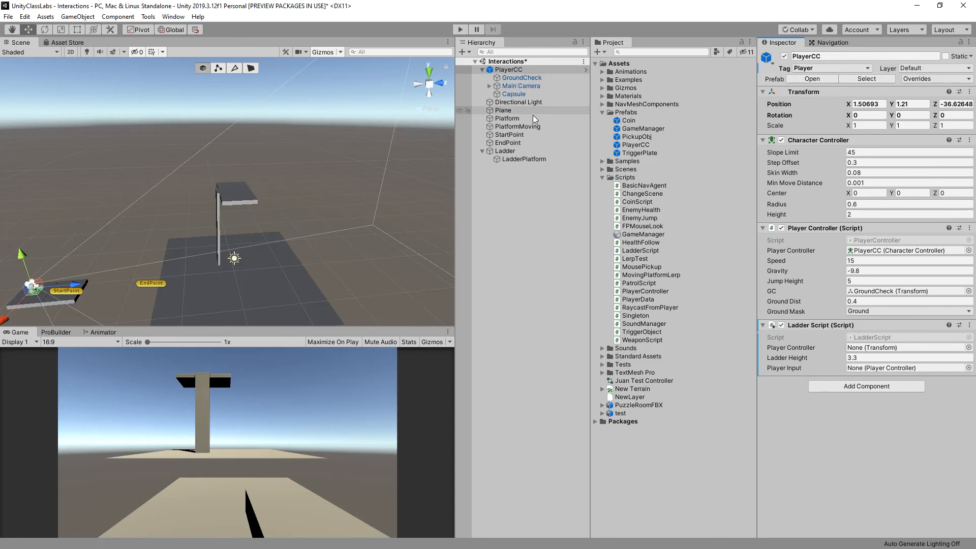
Create a new tag named Ladder from the Ladder object's Tag dropdown and save it
{"action": "left_click", "coordinate": [505, 150]}
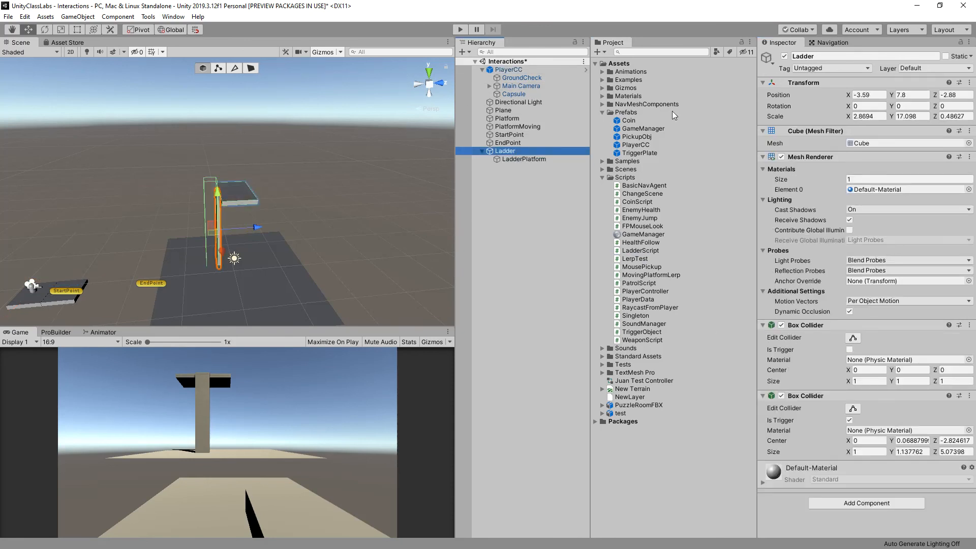
{"action": "left_click", "coordinate": [830, 68]}
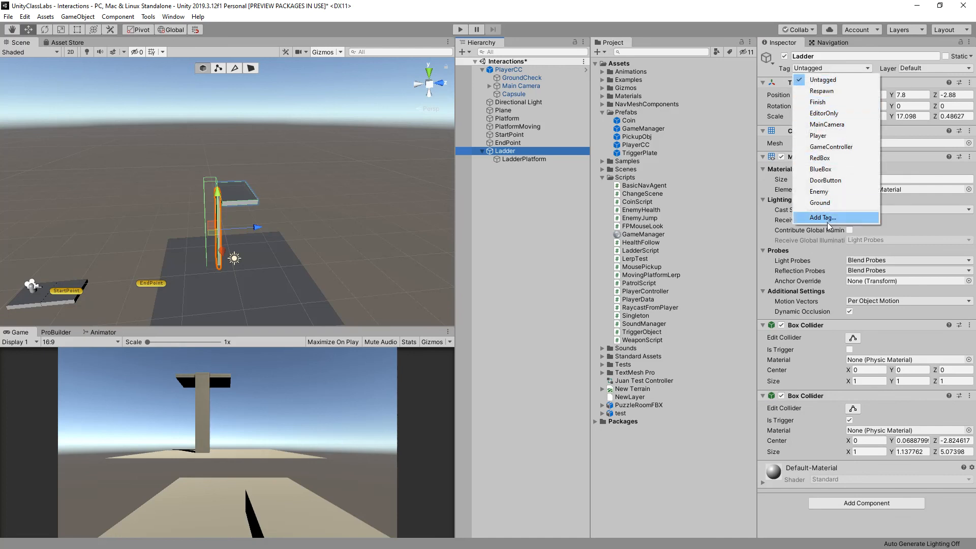
{"action": "left_click", "coordinate": [821, 217]}
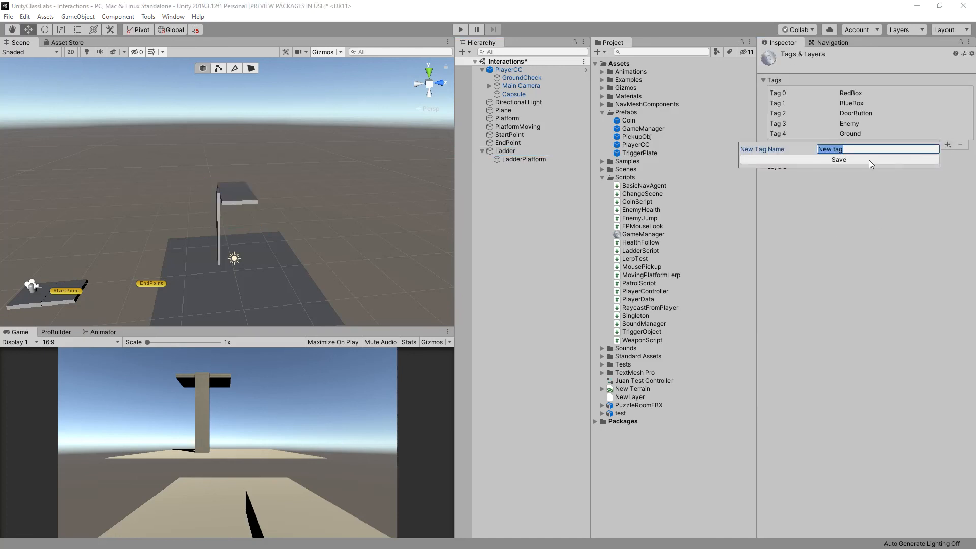
{"action": "type", "text": "Ladd"}
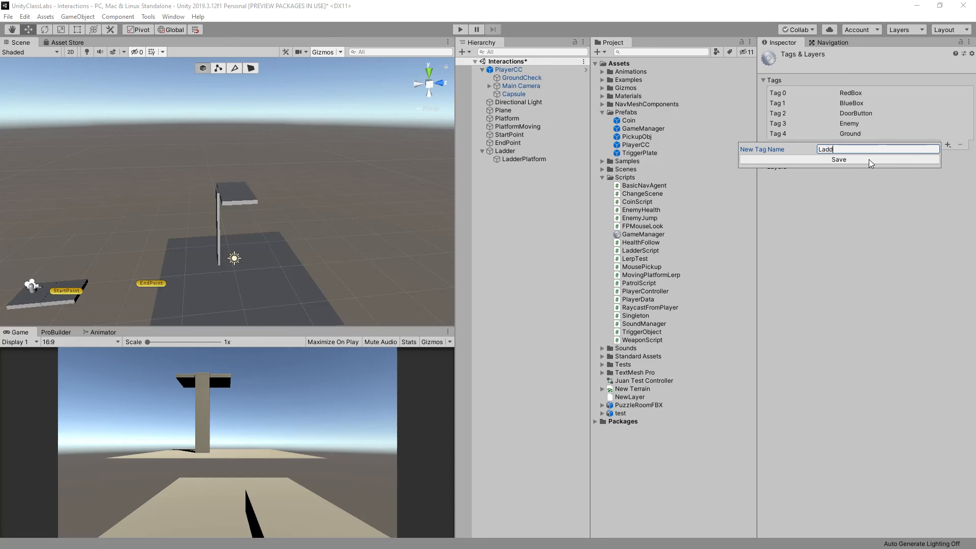
{"action": "left_click", "coordinate": [838, 159]}
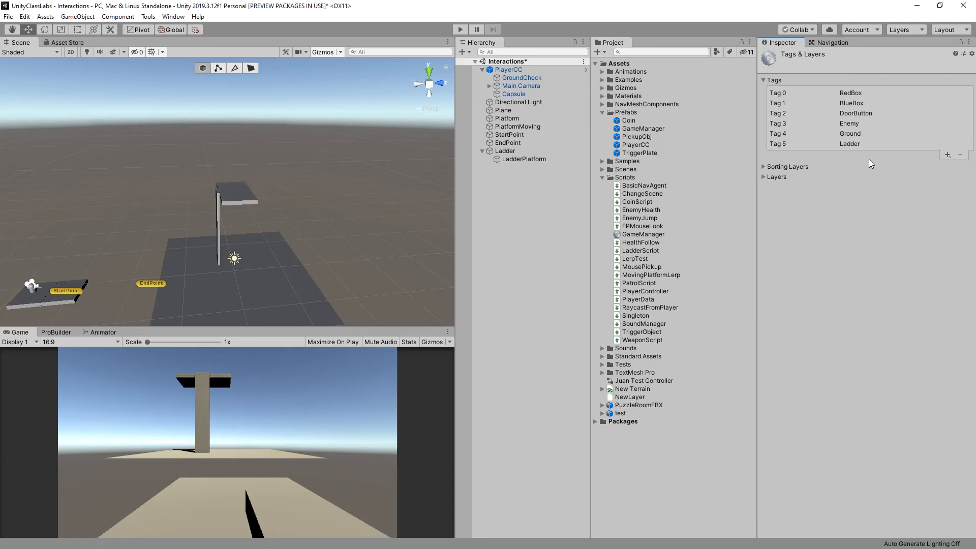
Assign the Ladder tag to the Ladder object
{"action": "left_click", "coordinate": [506, 150]}
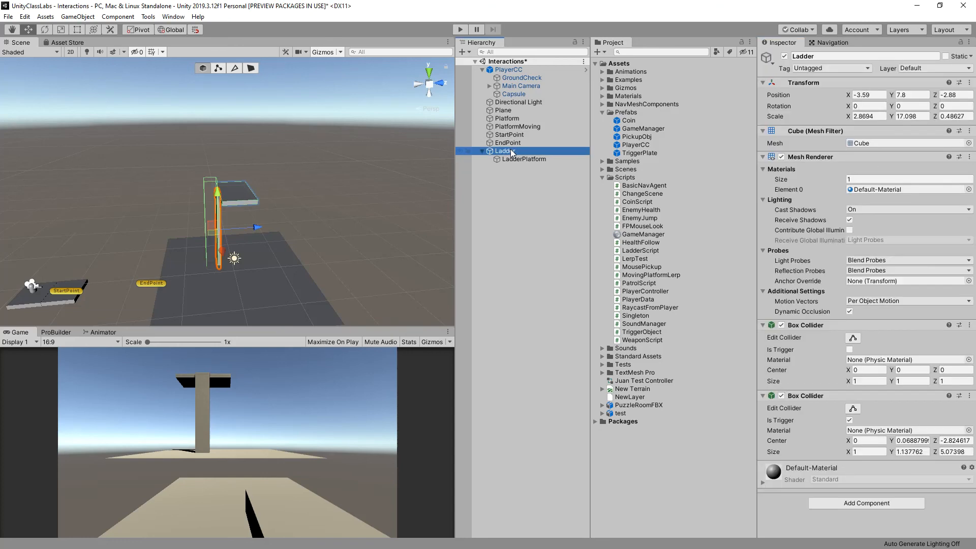
{"action": "left_click", "coordinate": [831, 68]}
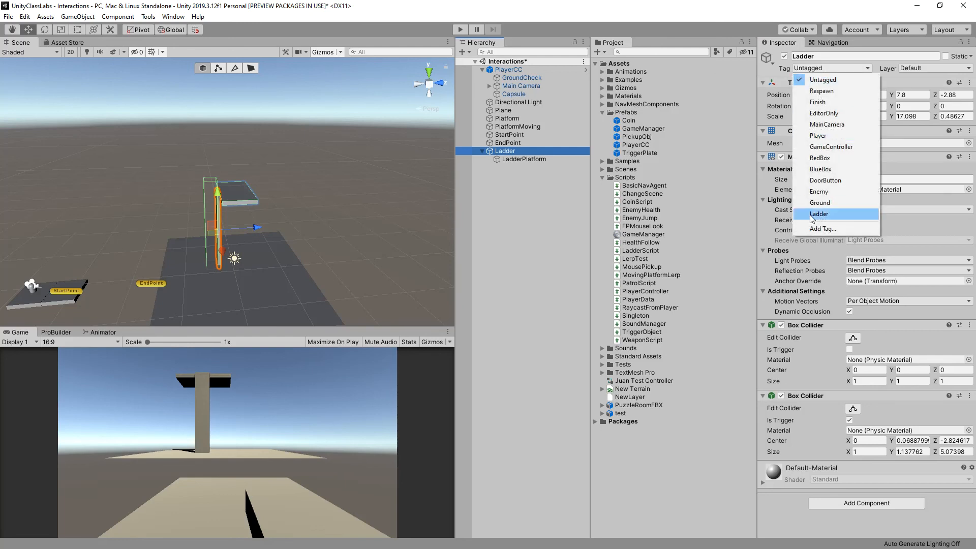
{"action": "left_click", "coordinate": [819, 213]}
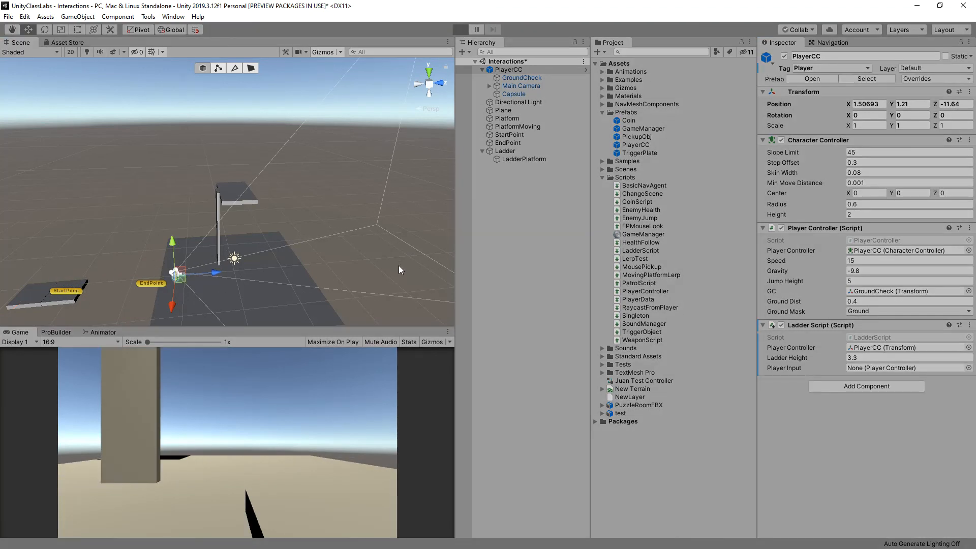
{"action": "left_click", "coordinate": [459, 30]}
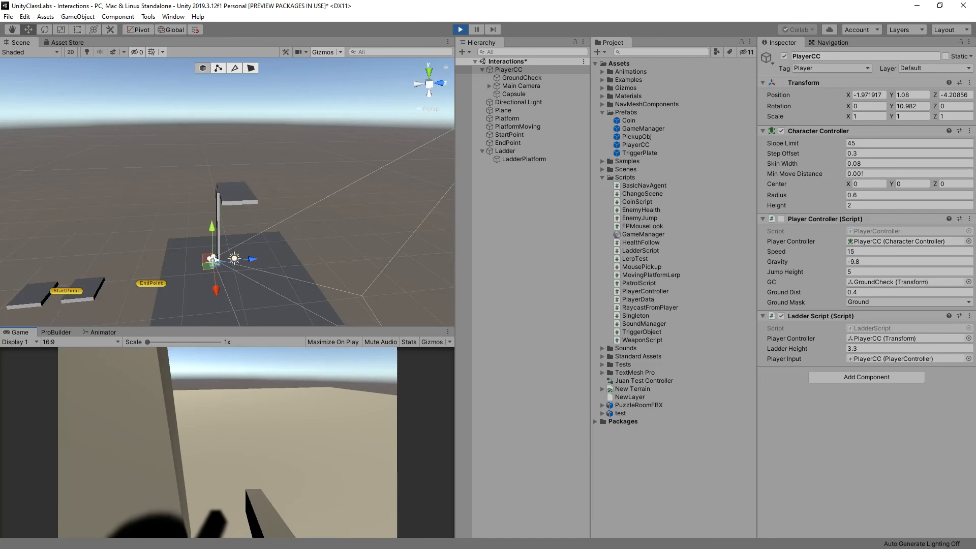
{"action": "left_click_drag", "start_coordinate": [211, 258], "coordinate": [236, 181]}
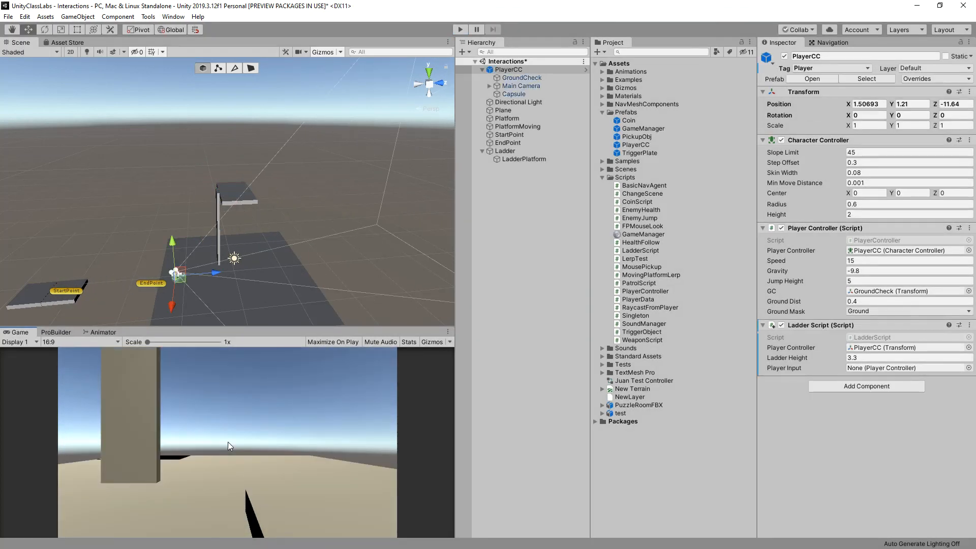
{"action": "mouse_move", "coordinate": [2, 416]}
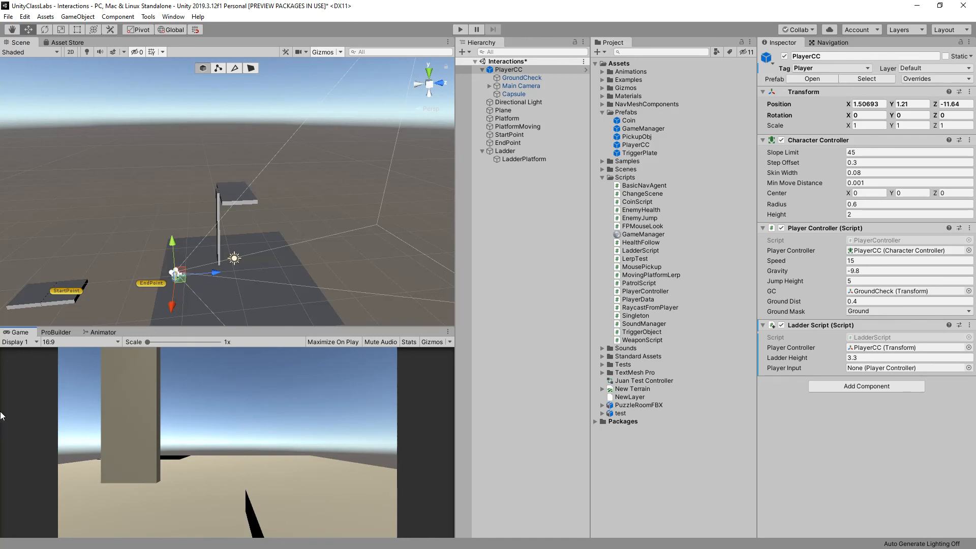
{"action": "mouse_move", "coordinate": [255, 216]}
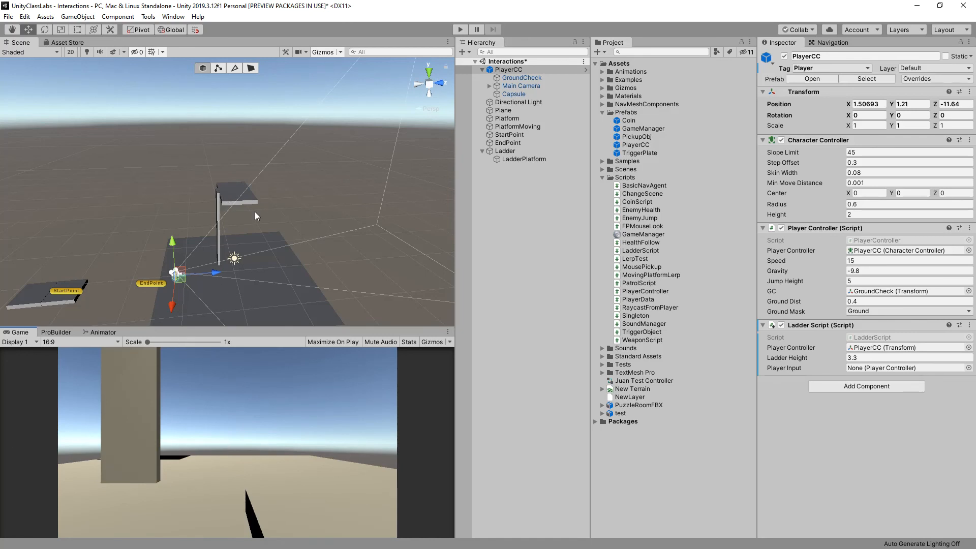
{"action": "mouse_move", "coordinate": [287, 181]}
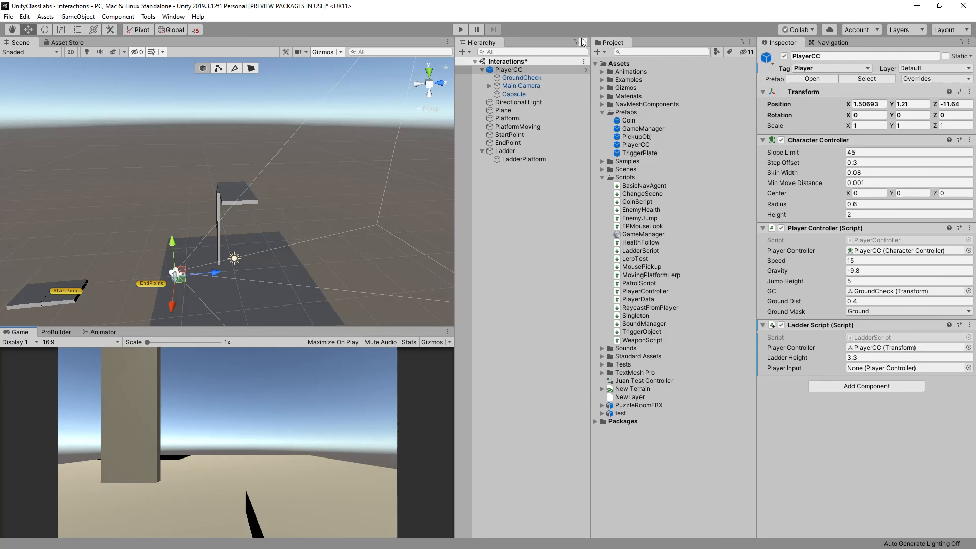
{"action": "mouse_move", "coordinate": [366, 90]}
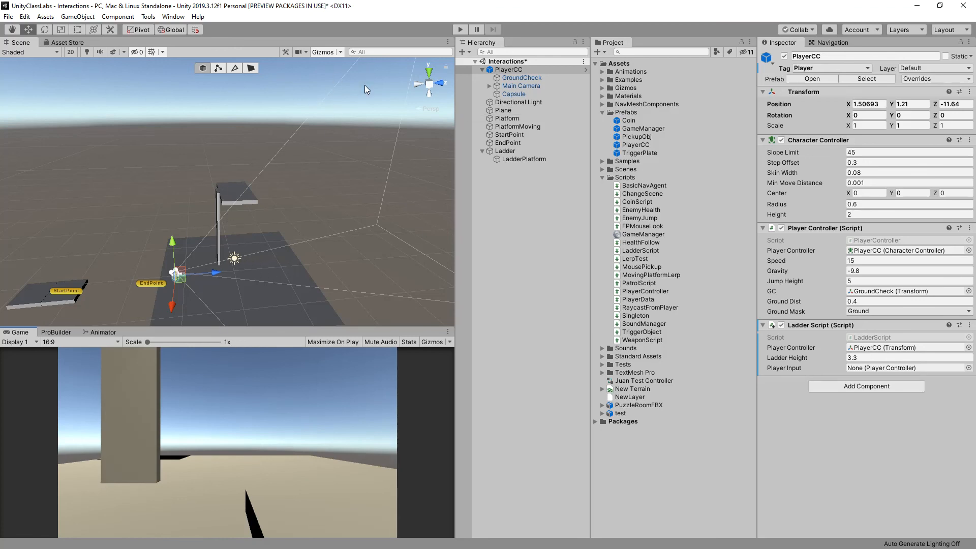
{"action": "mouse_move", "coordinate": [272, 229]}
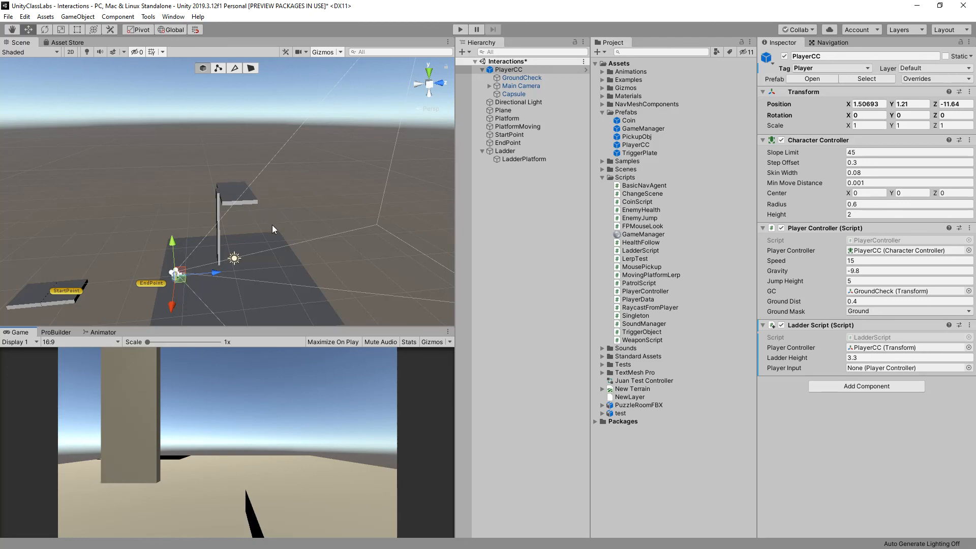
{"action": "mouse_move", "coordinate": [352, 285]}
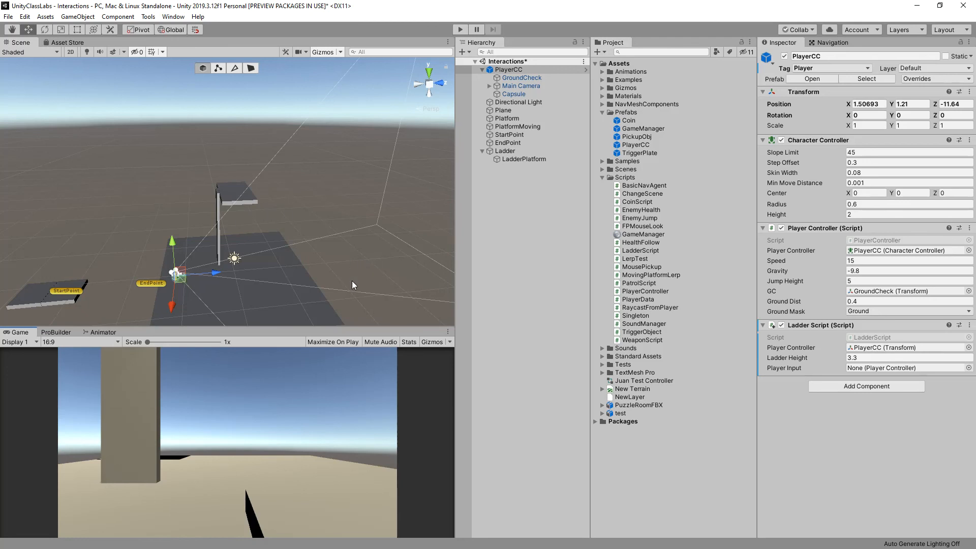